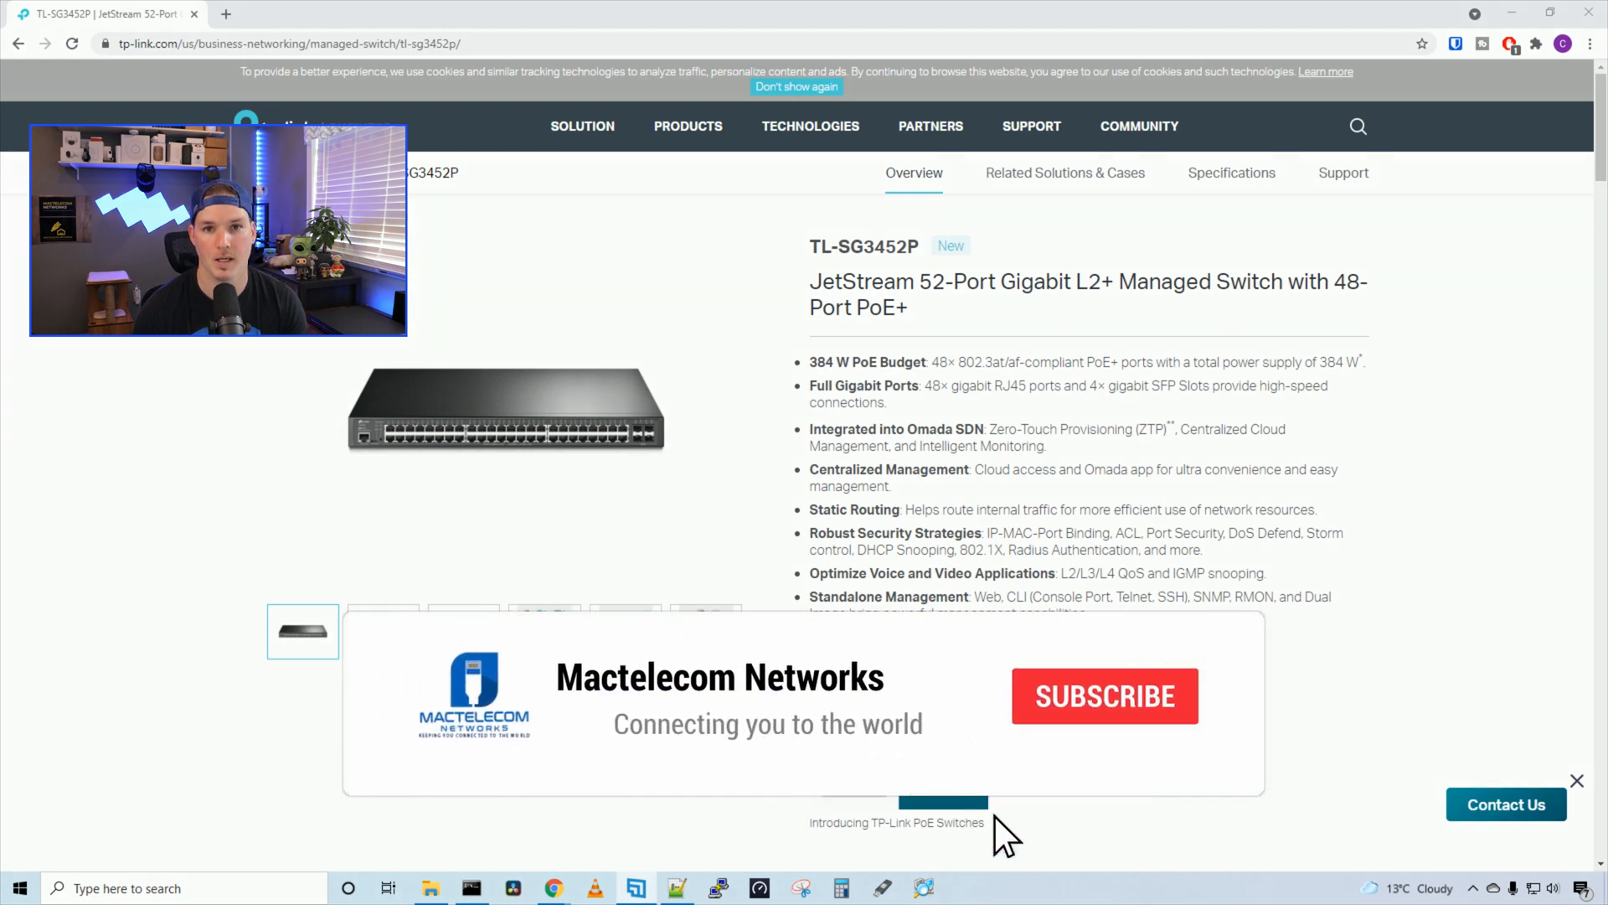
Step: Sign in to the TL-SG3452P switch's web interface and land on System Summary
left_click(1105, 696)
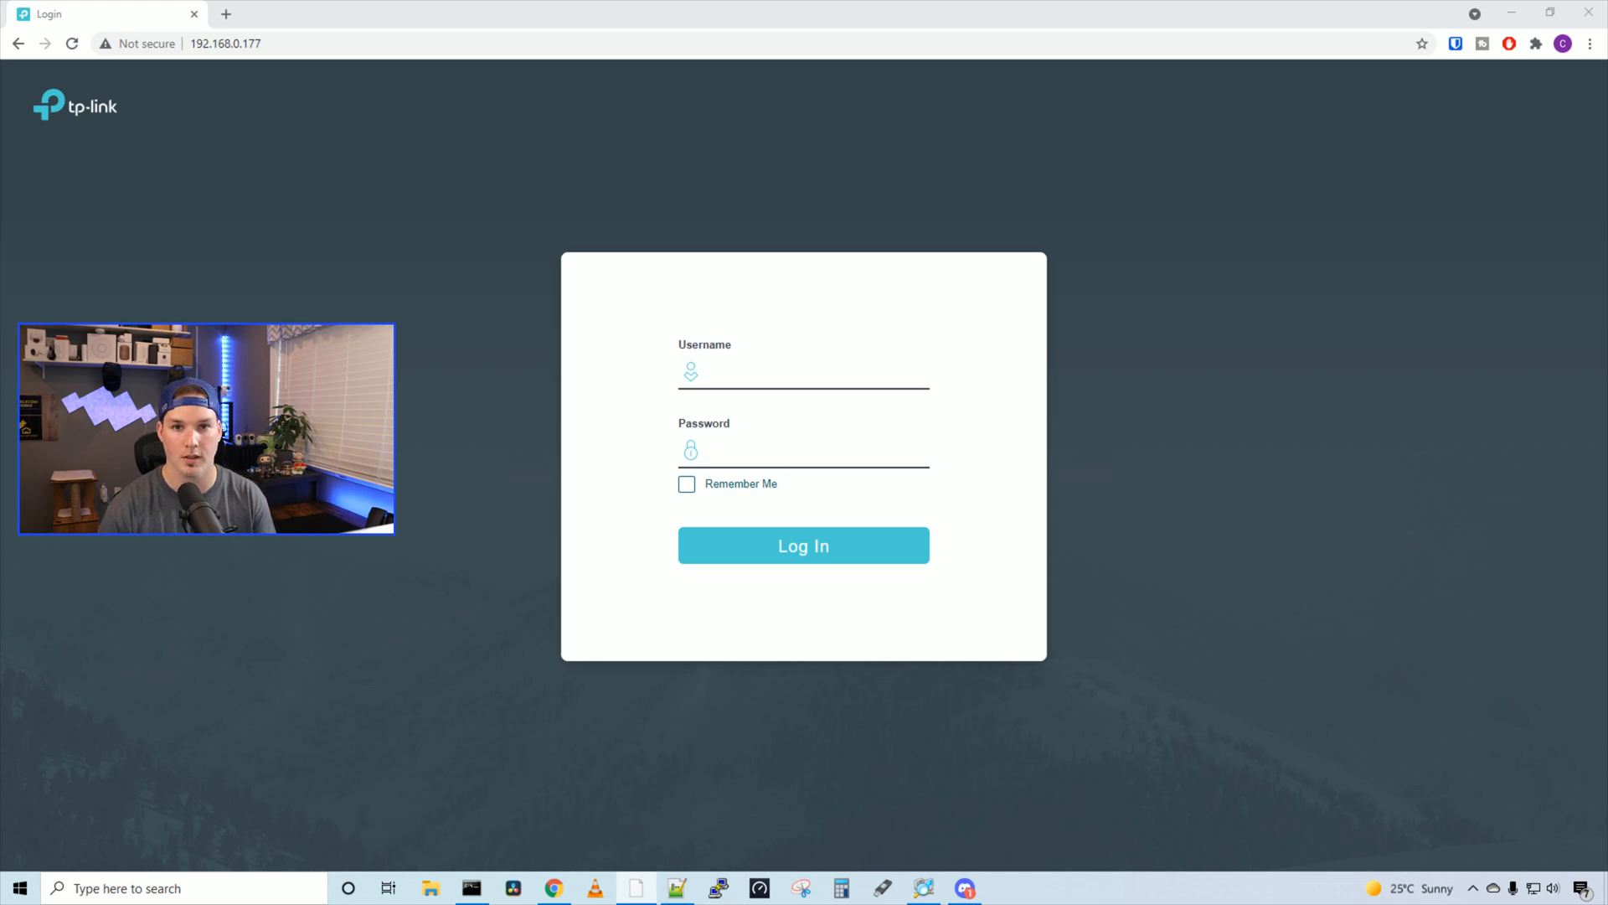
left_click(787, 370)
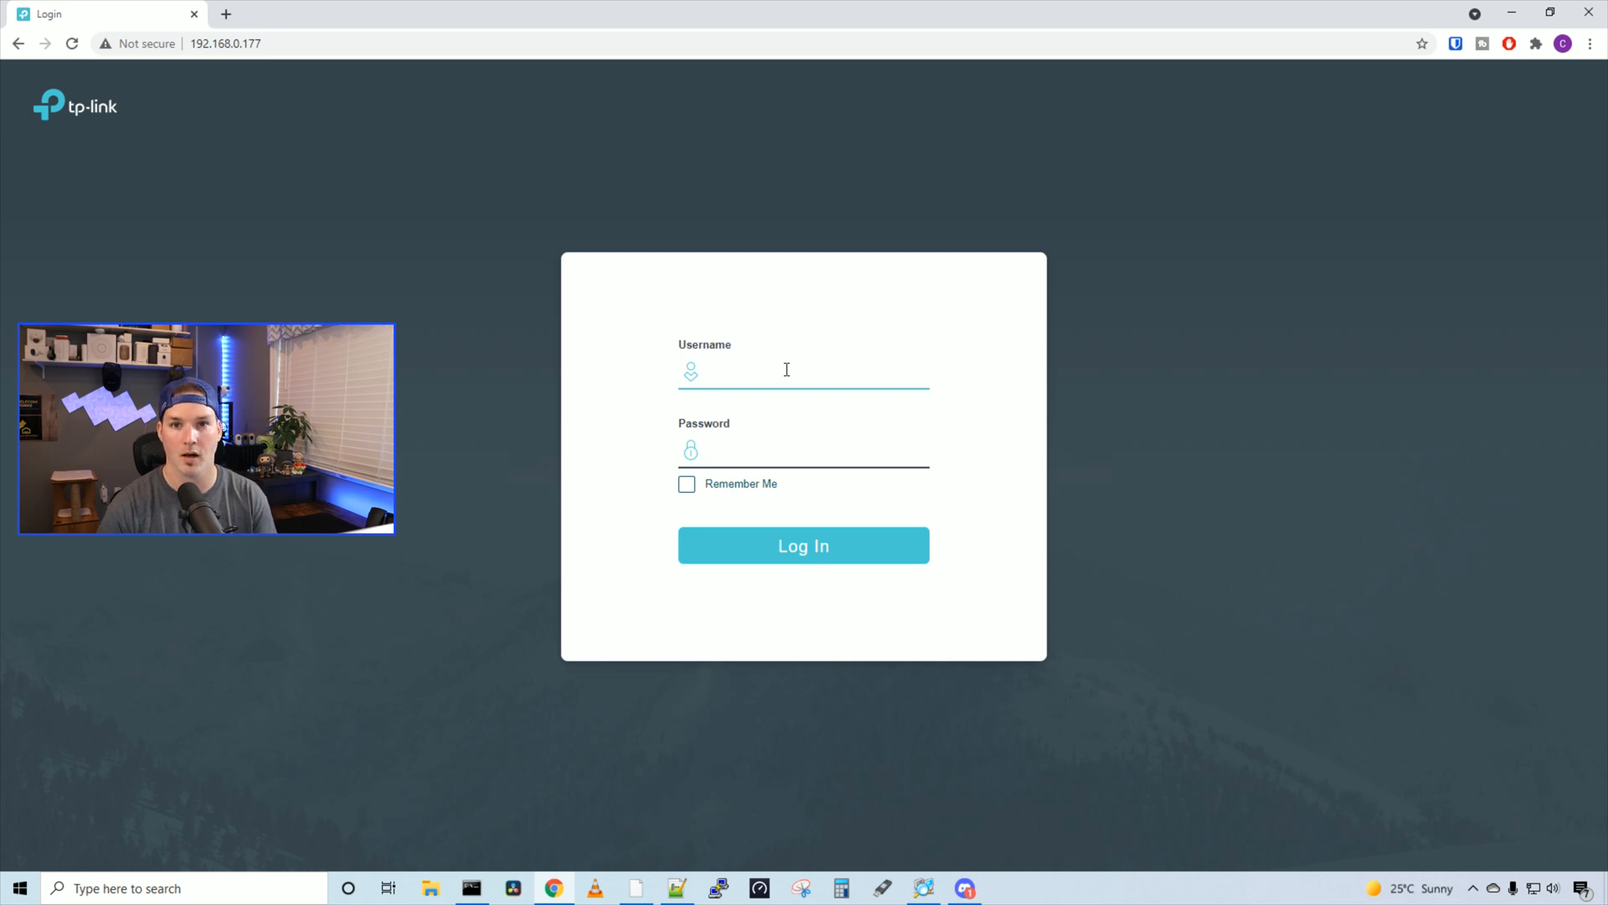
left_click(804, 546)
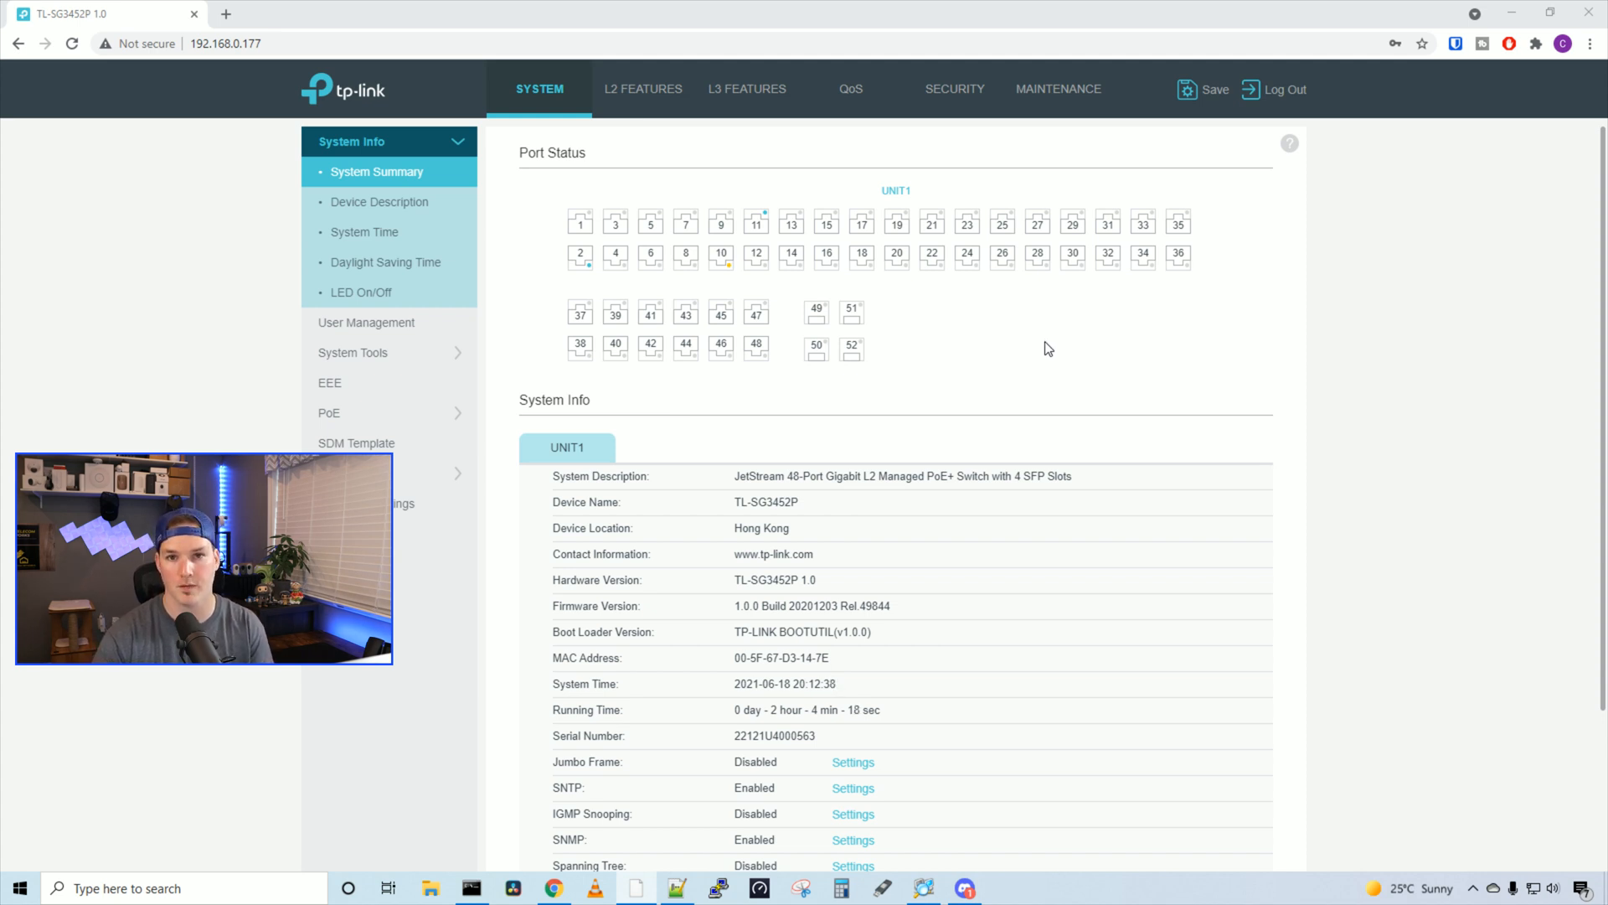
scroll("down", 3)
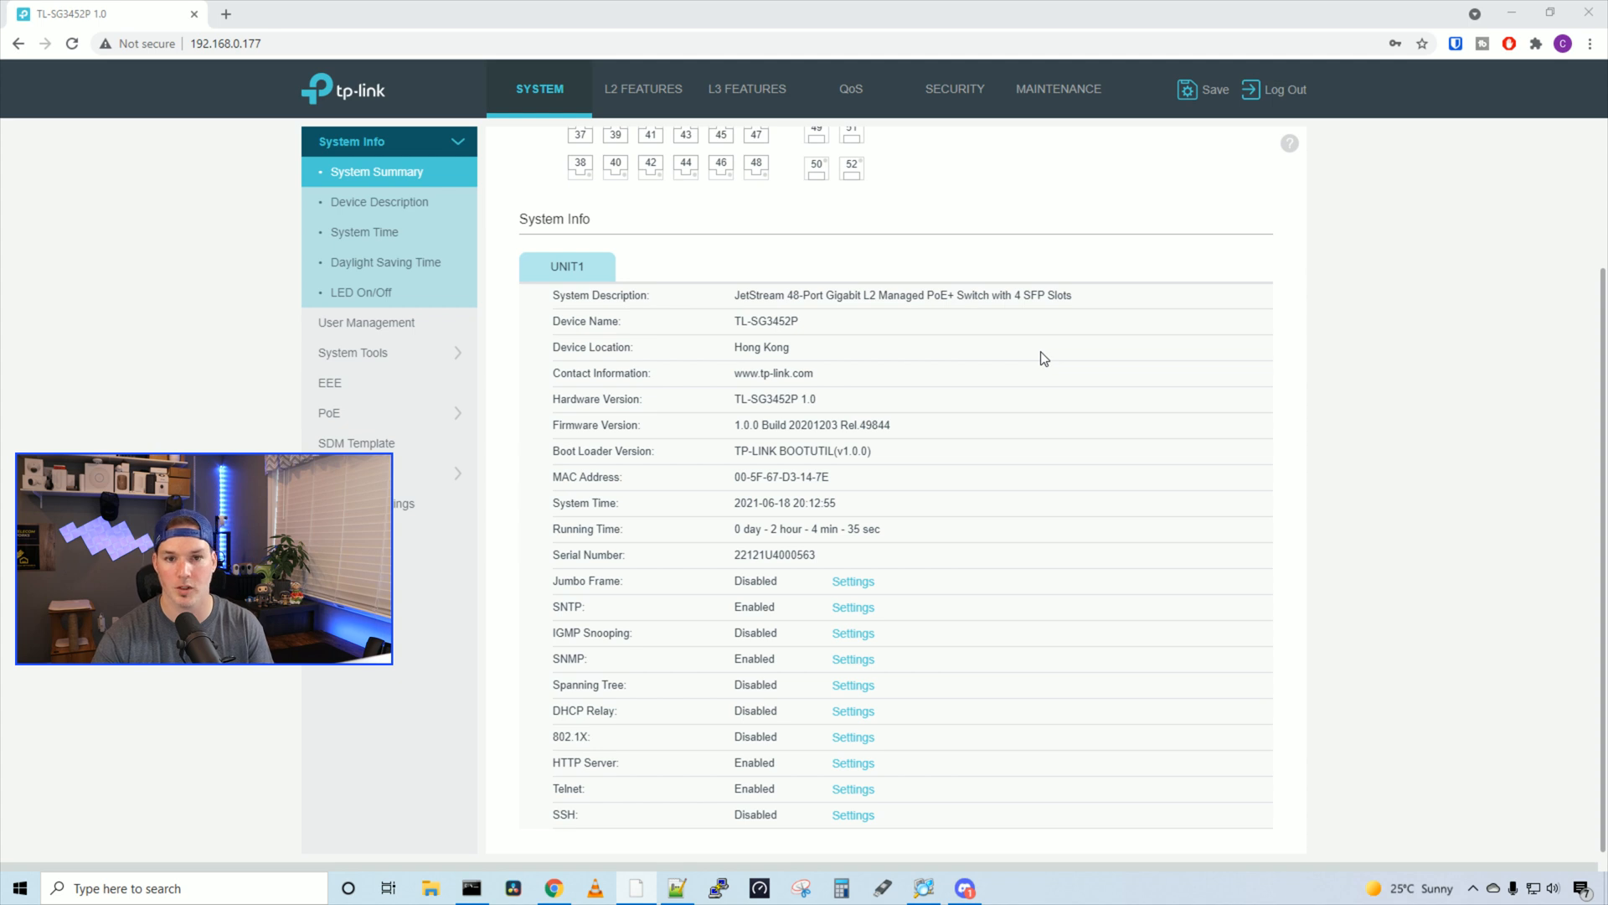
scroll("down", 3)
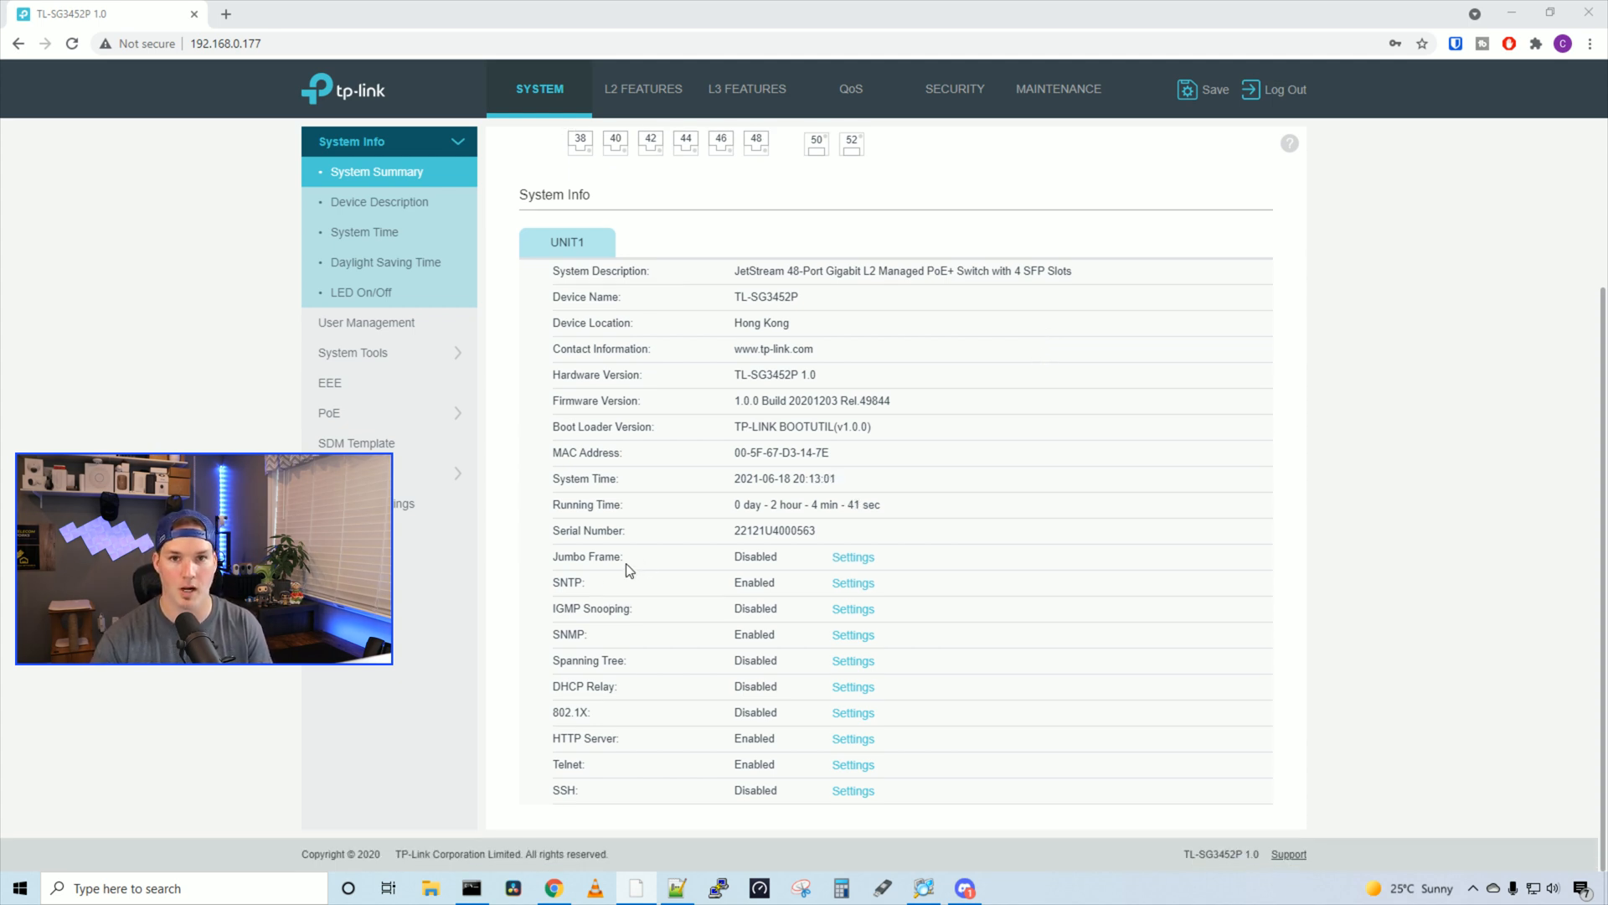
mouse_move(610, 582)
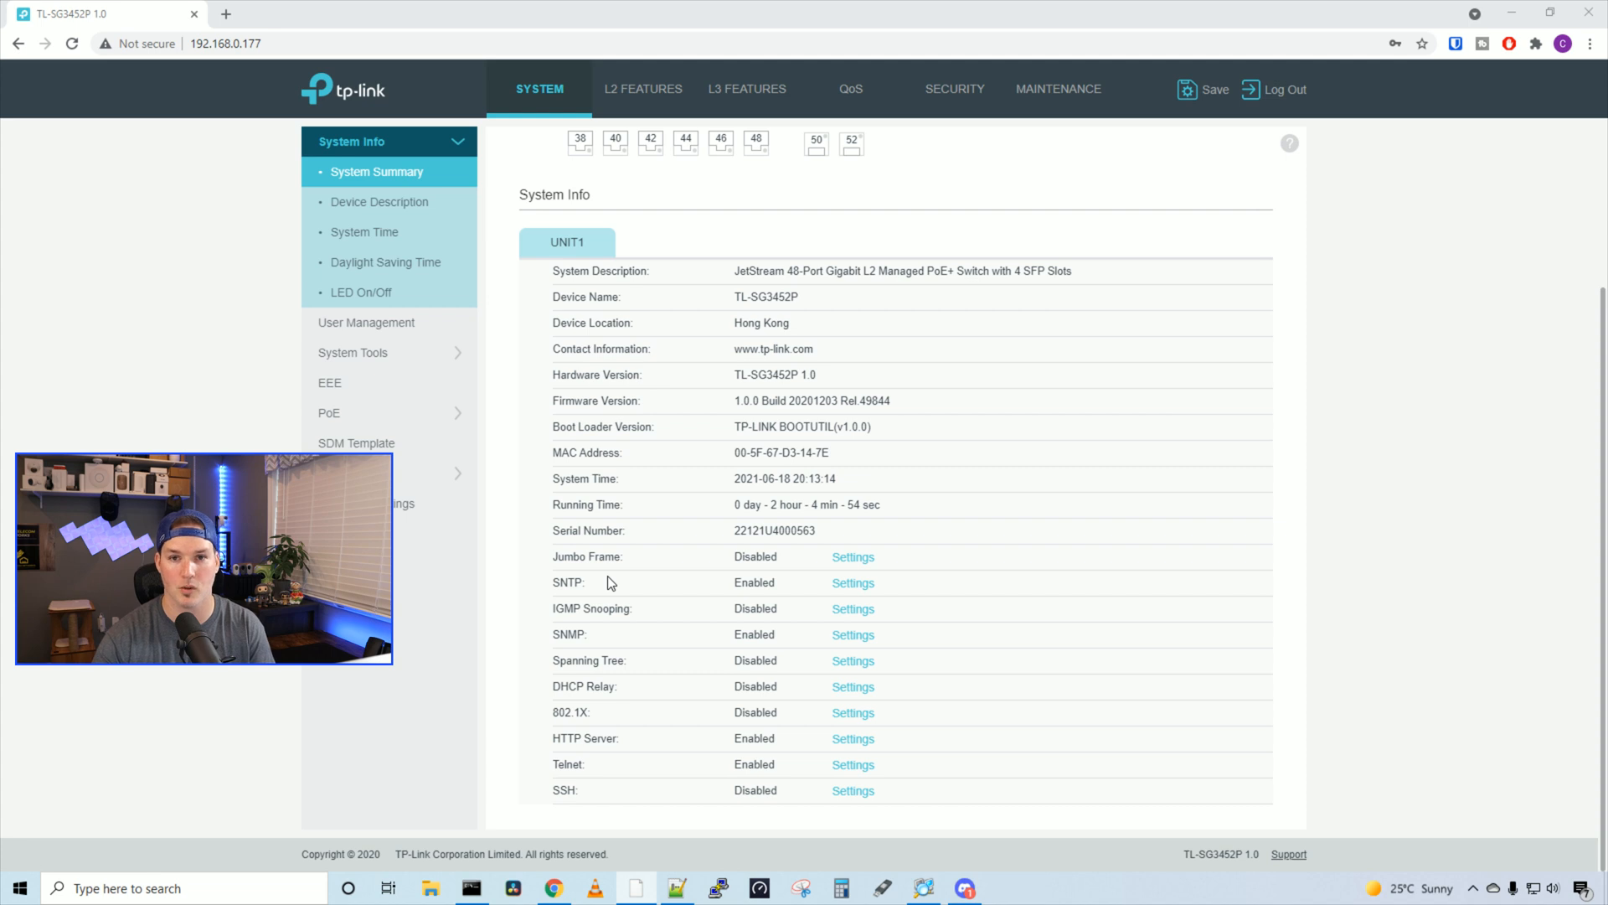
mouse_move(851, 566)
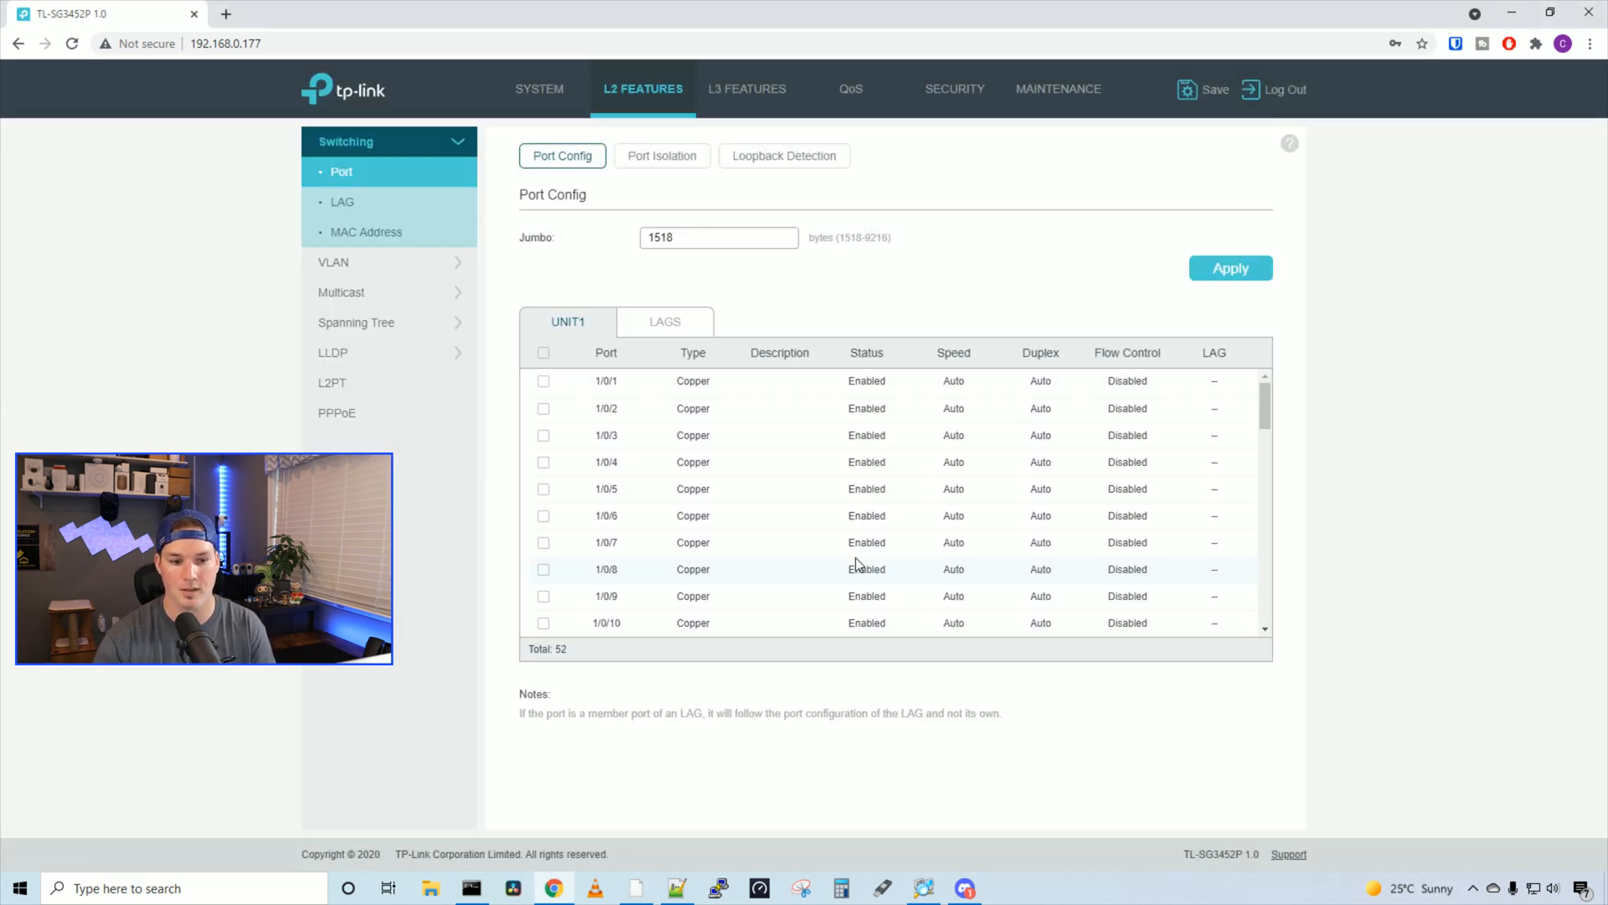
mouse_move(759, 274)
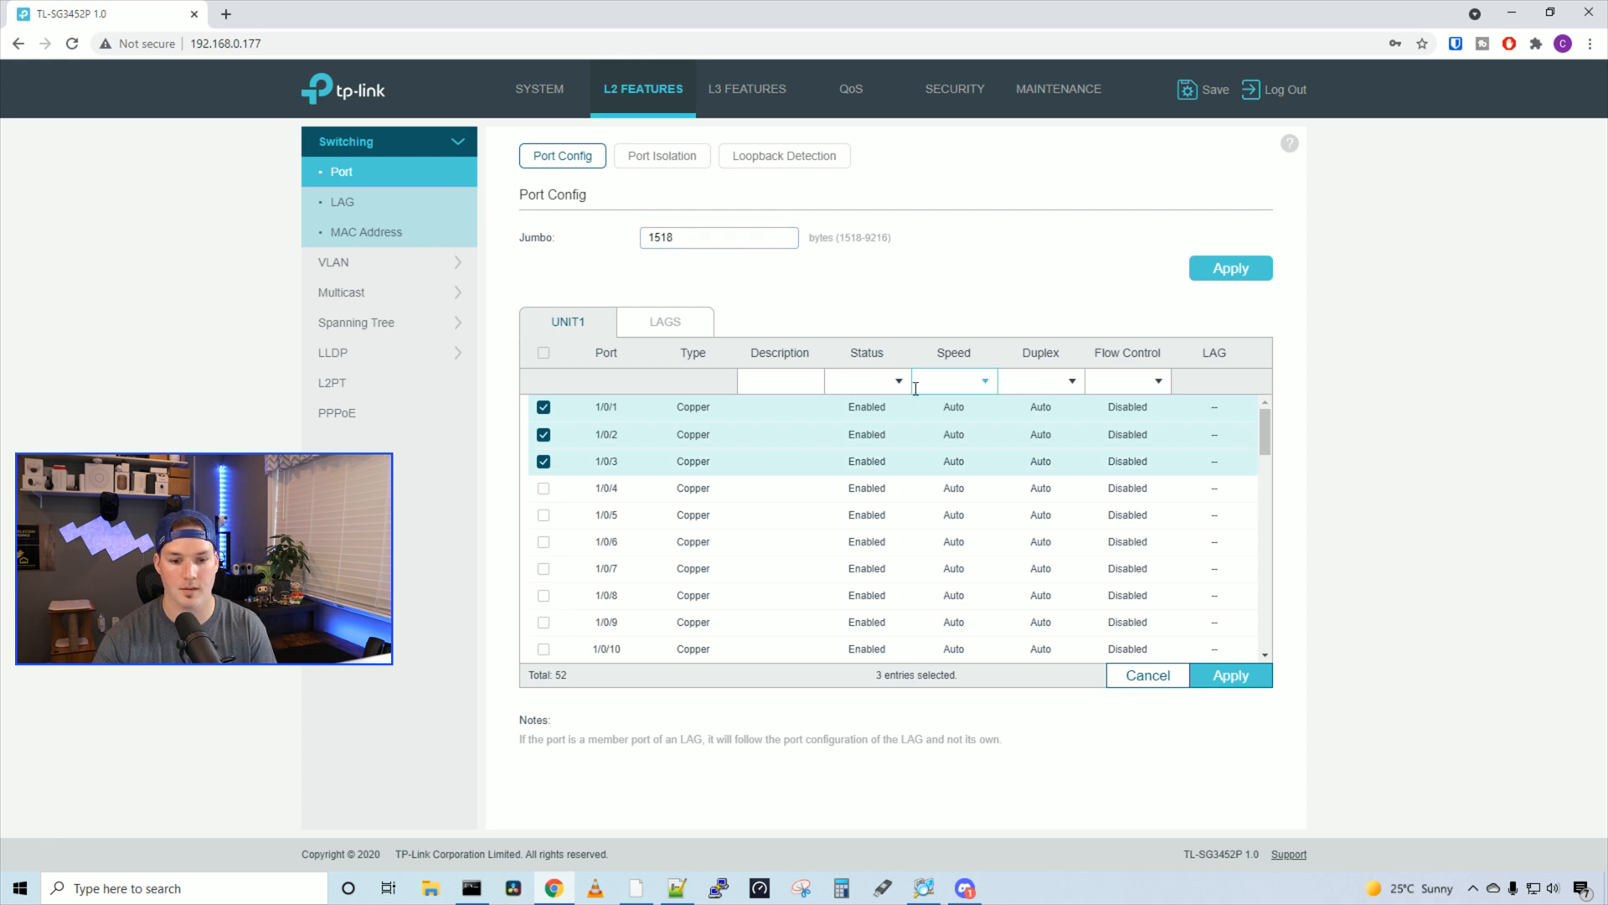
Step: Inspect the Status and Speed choices for the ticked ports, view Port Isolation, and return to Port Config
left_click(895, 382)
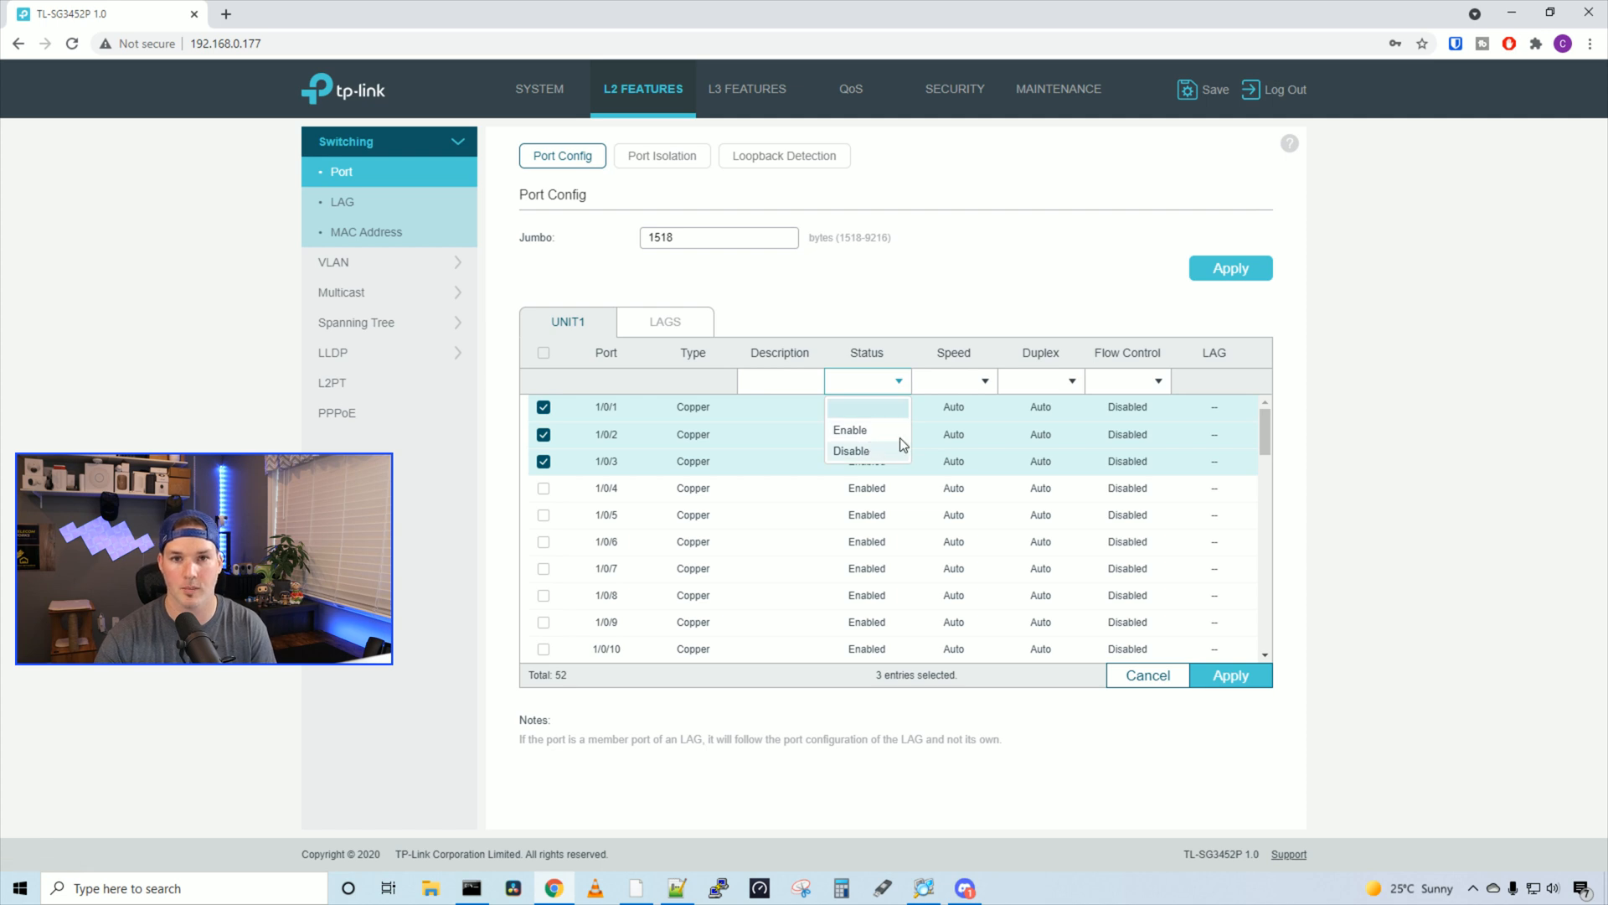
left_click(953, 382)
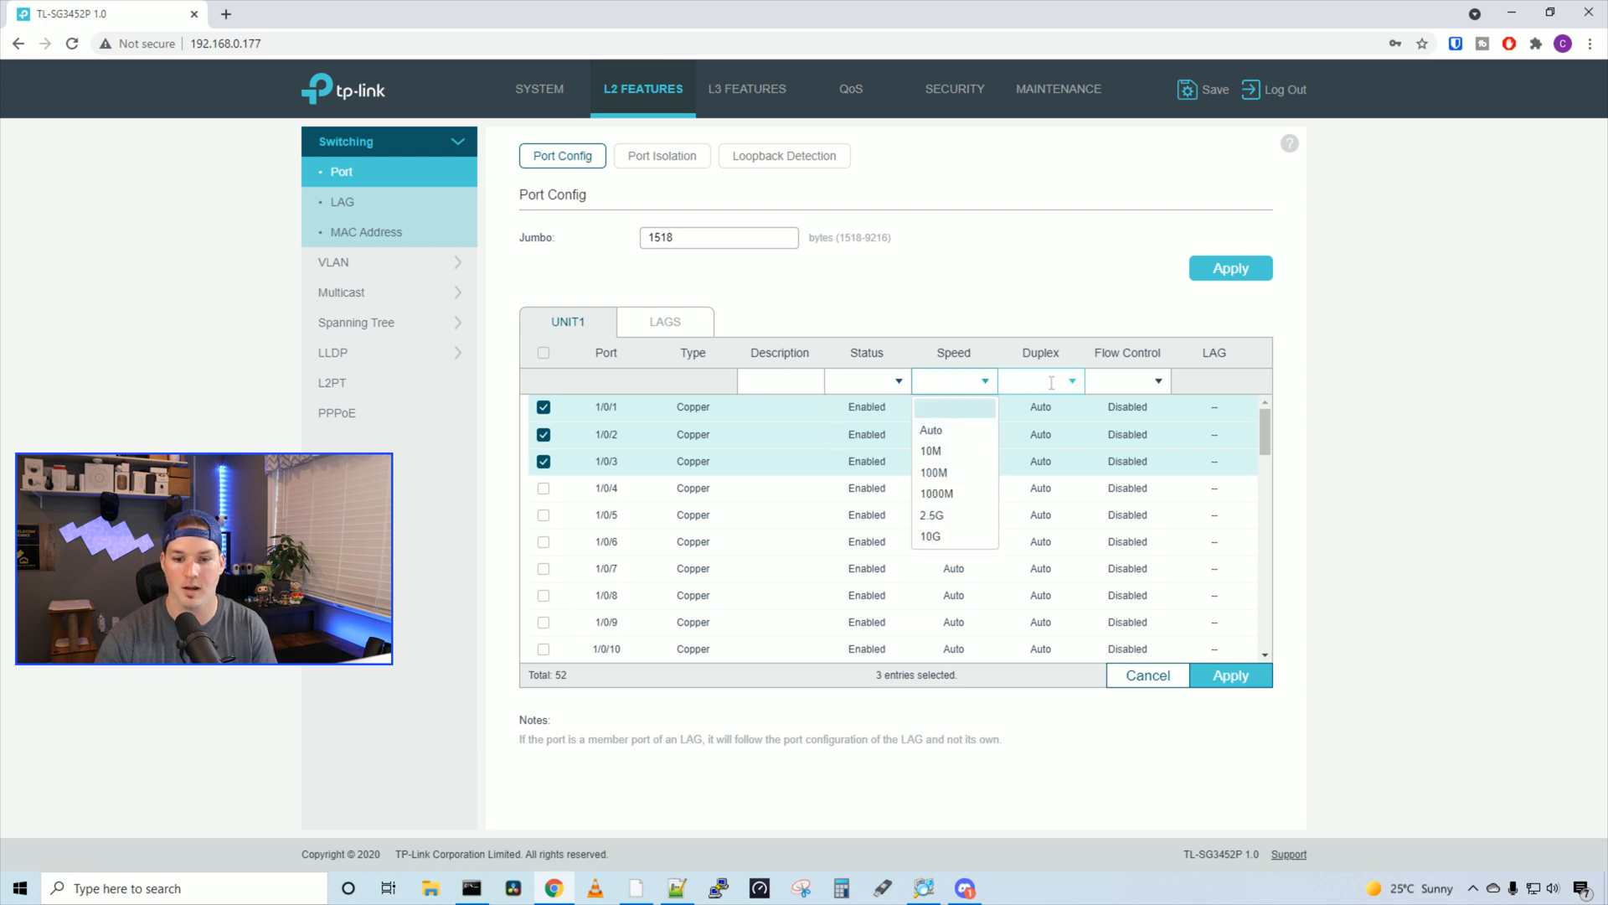
left_click(1127, 382)
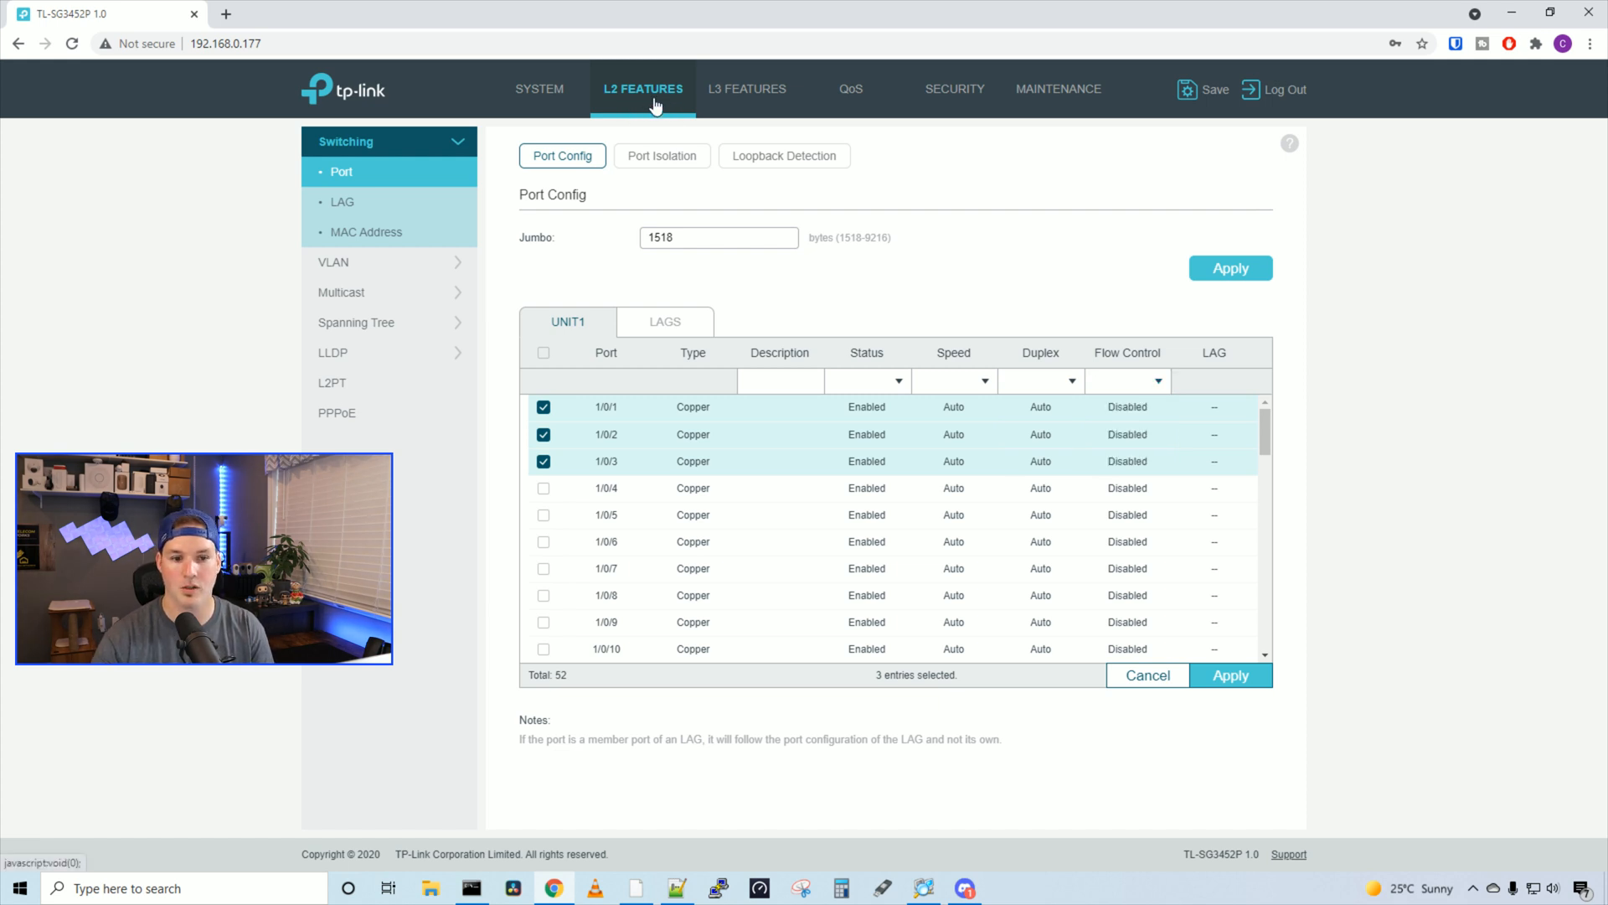
left_click(662, 155)
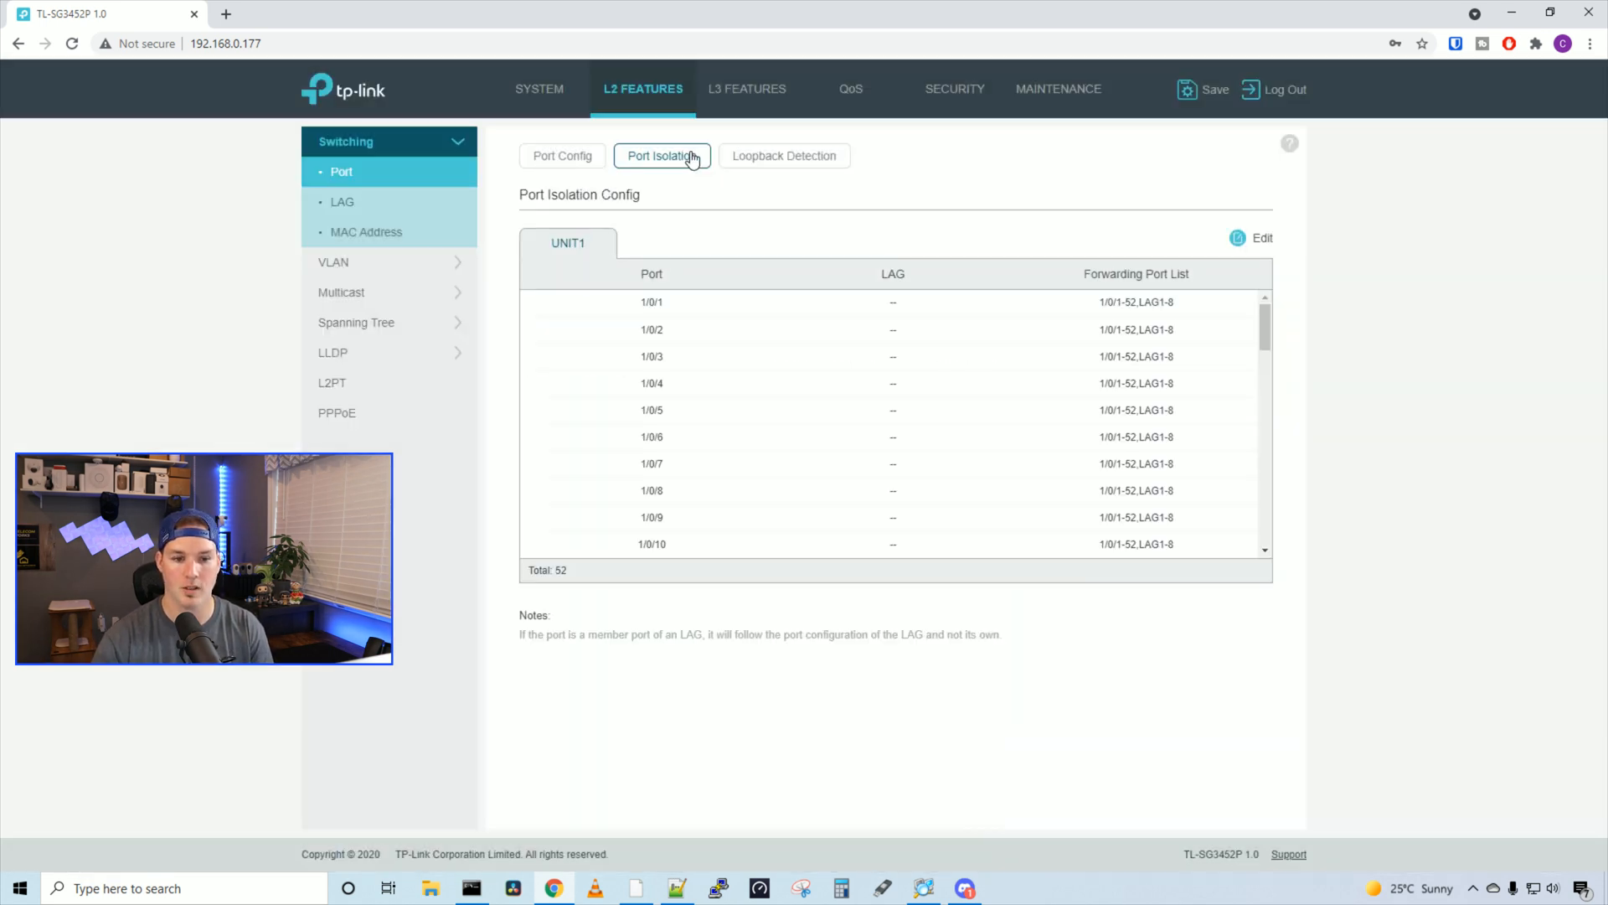
mouse_move(781, 167)
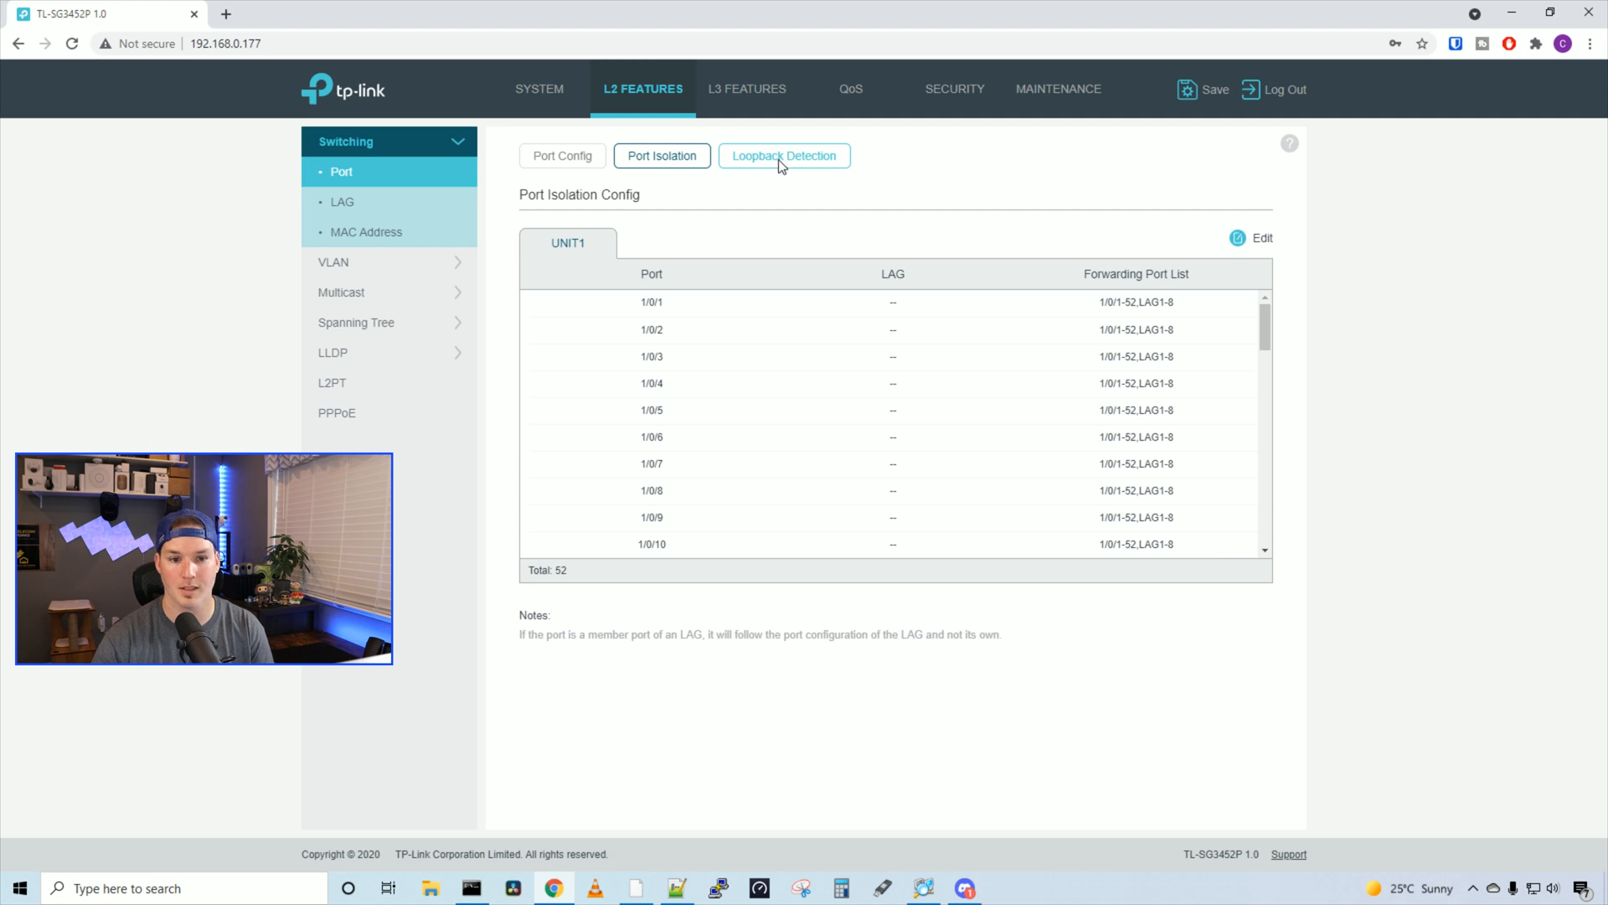
left_click(563, 156)
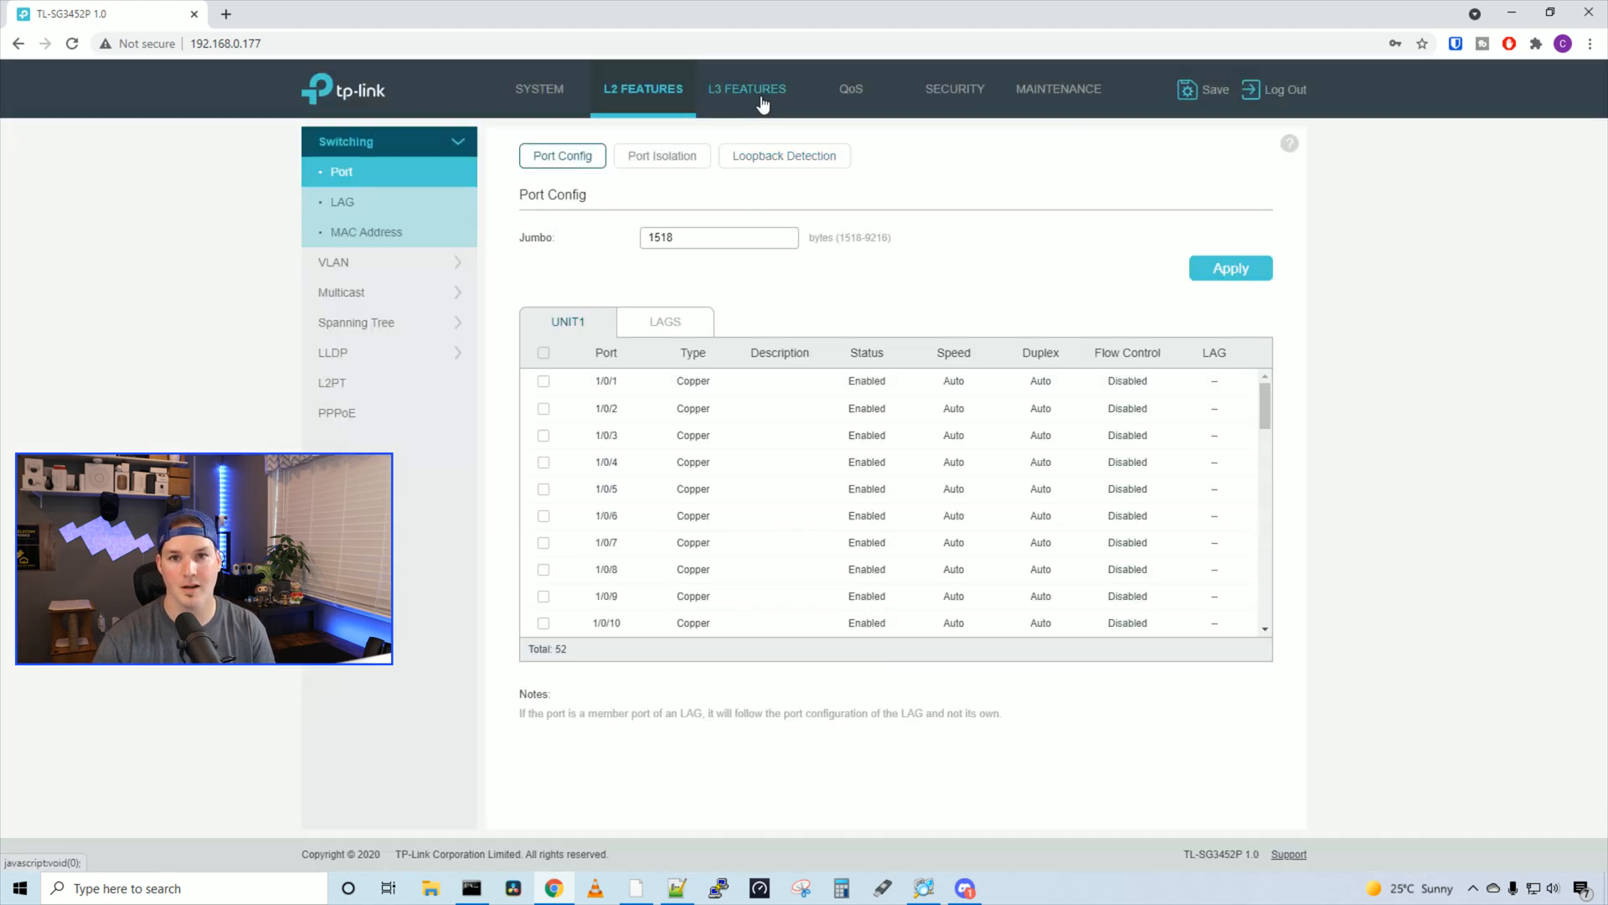
Step: View the L3 IPv4 Routing Table, then the QoS Port Priority page with port 1/0/1 selected
left_click(747, 89)
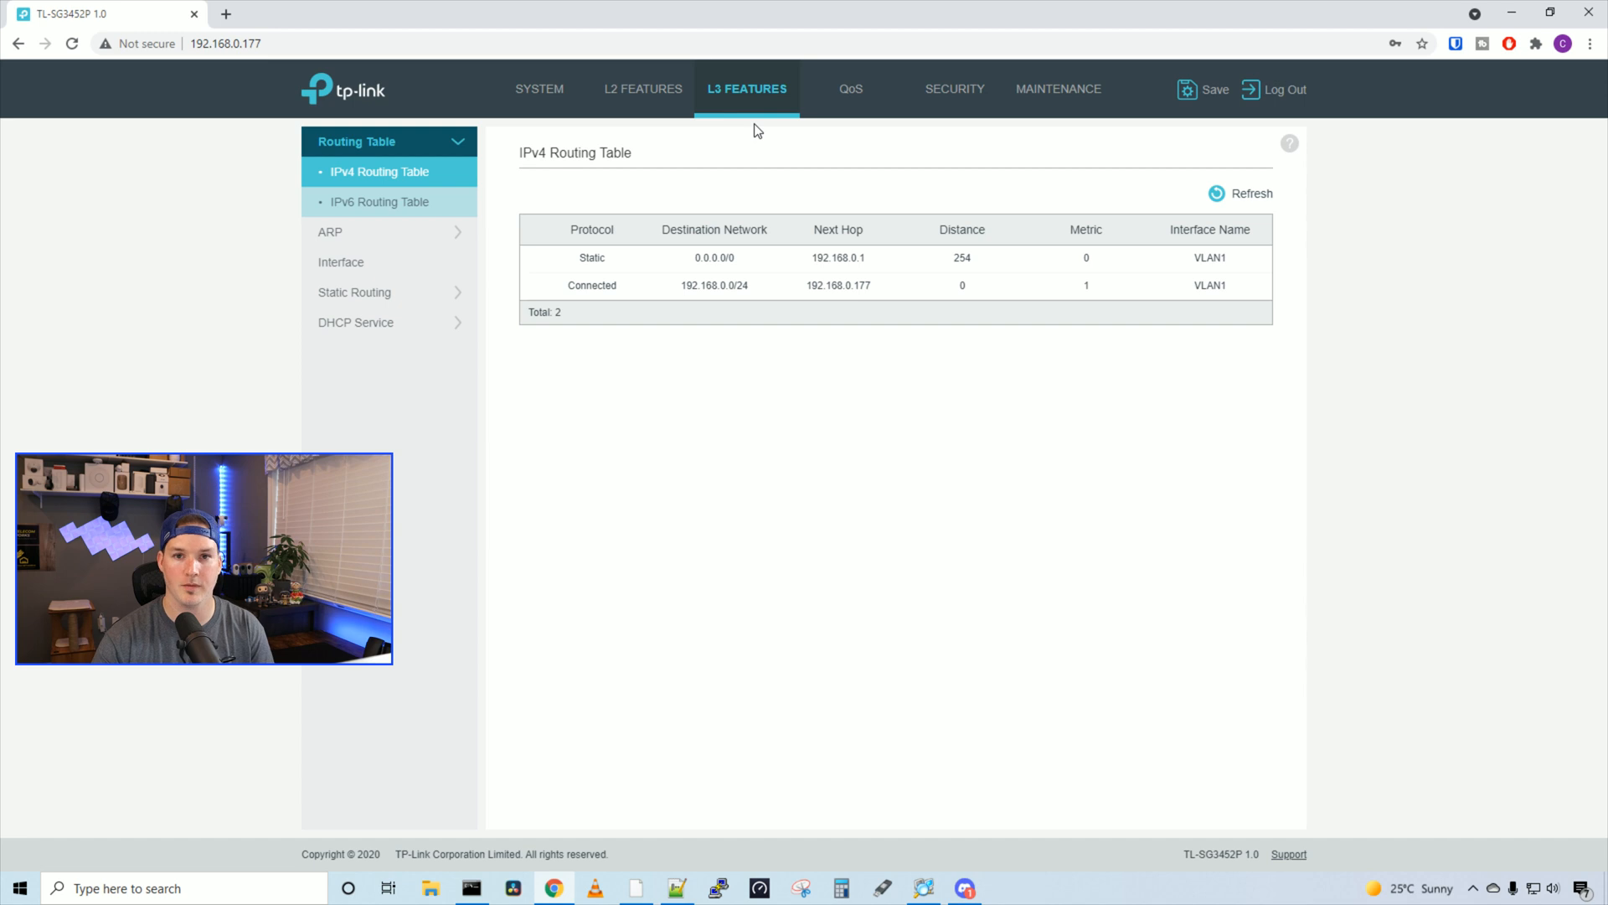
mouse_move(617, 268)
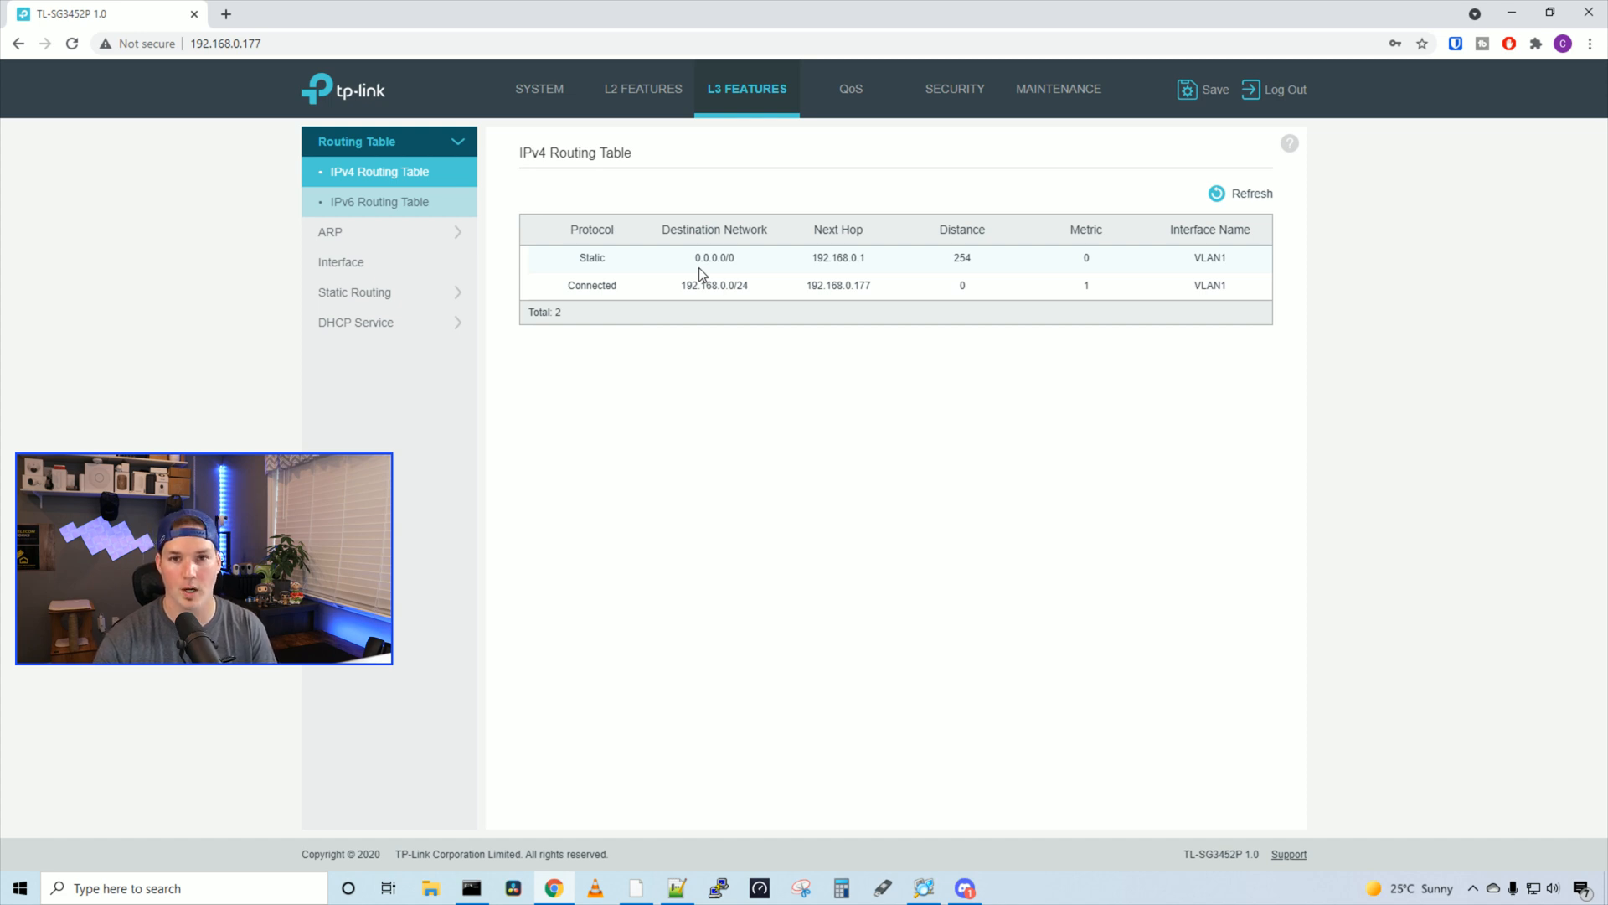
mouse_move(712, 278)
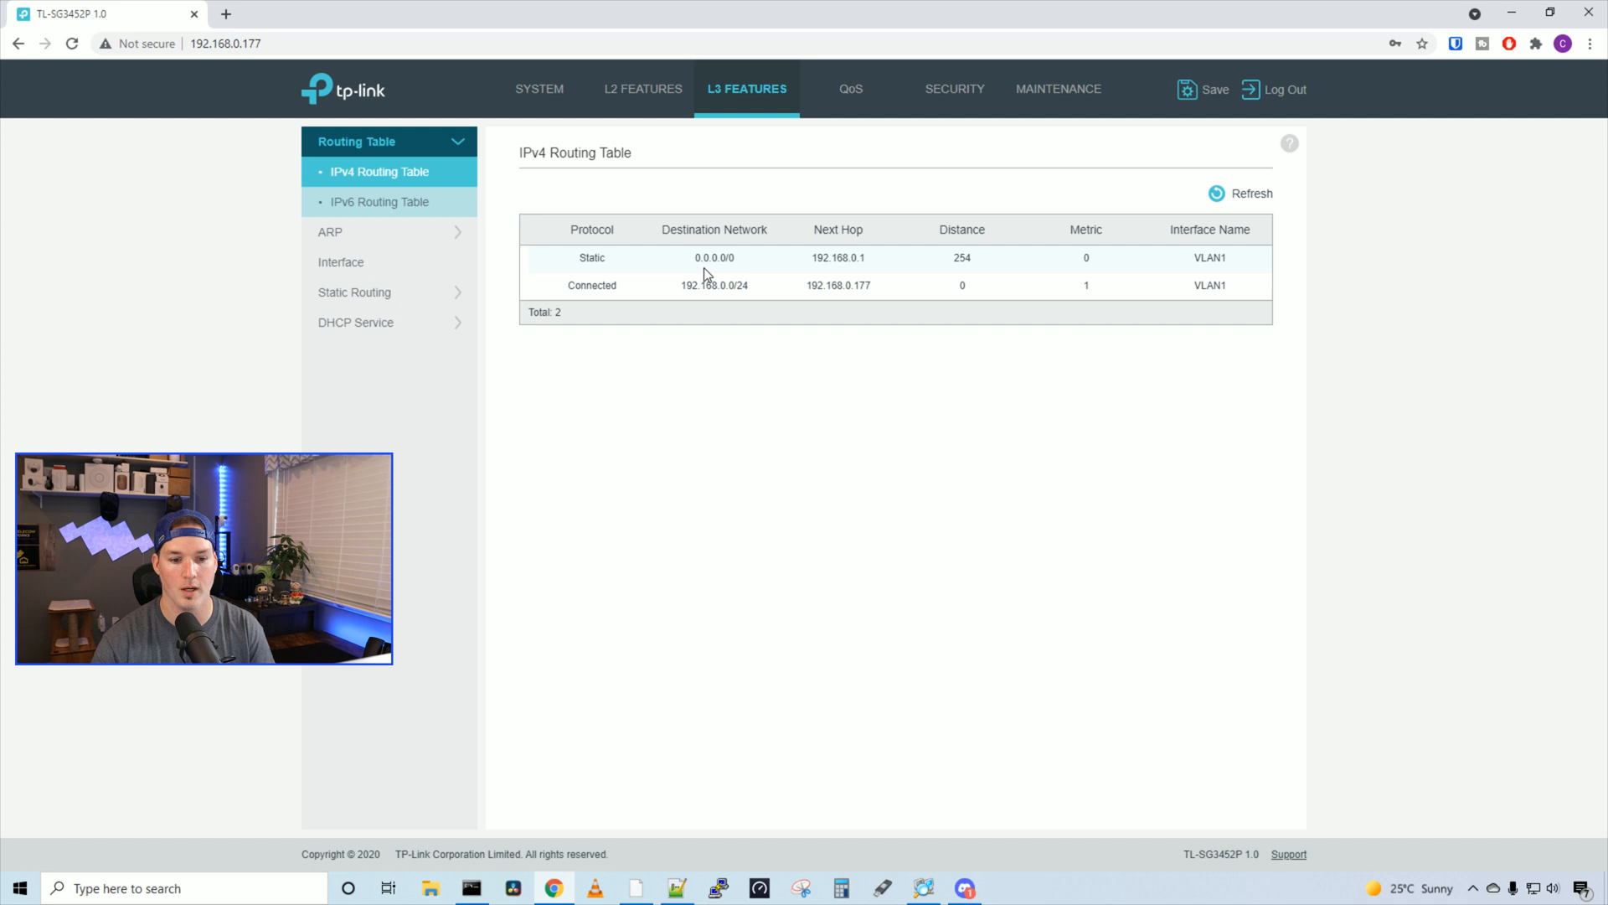
left_click(851, 89)
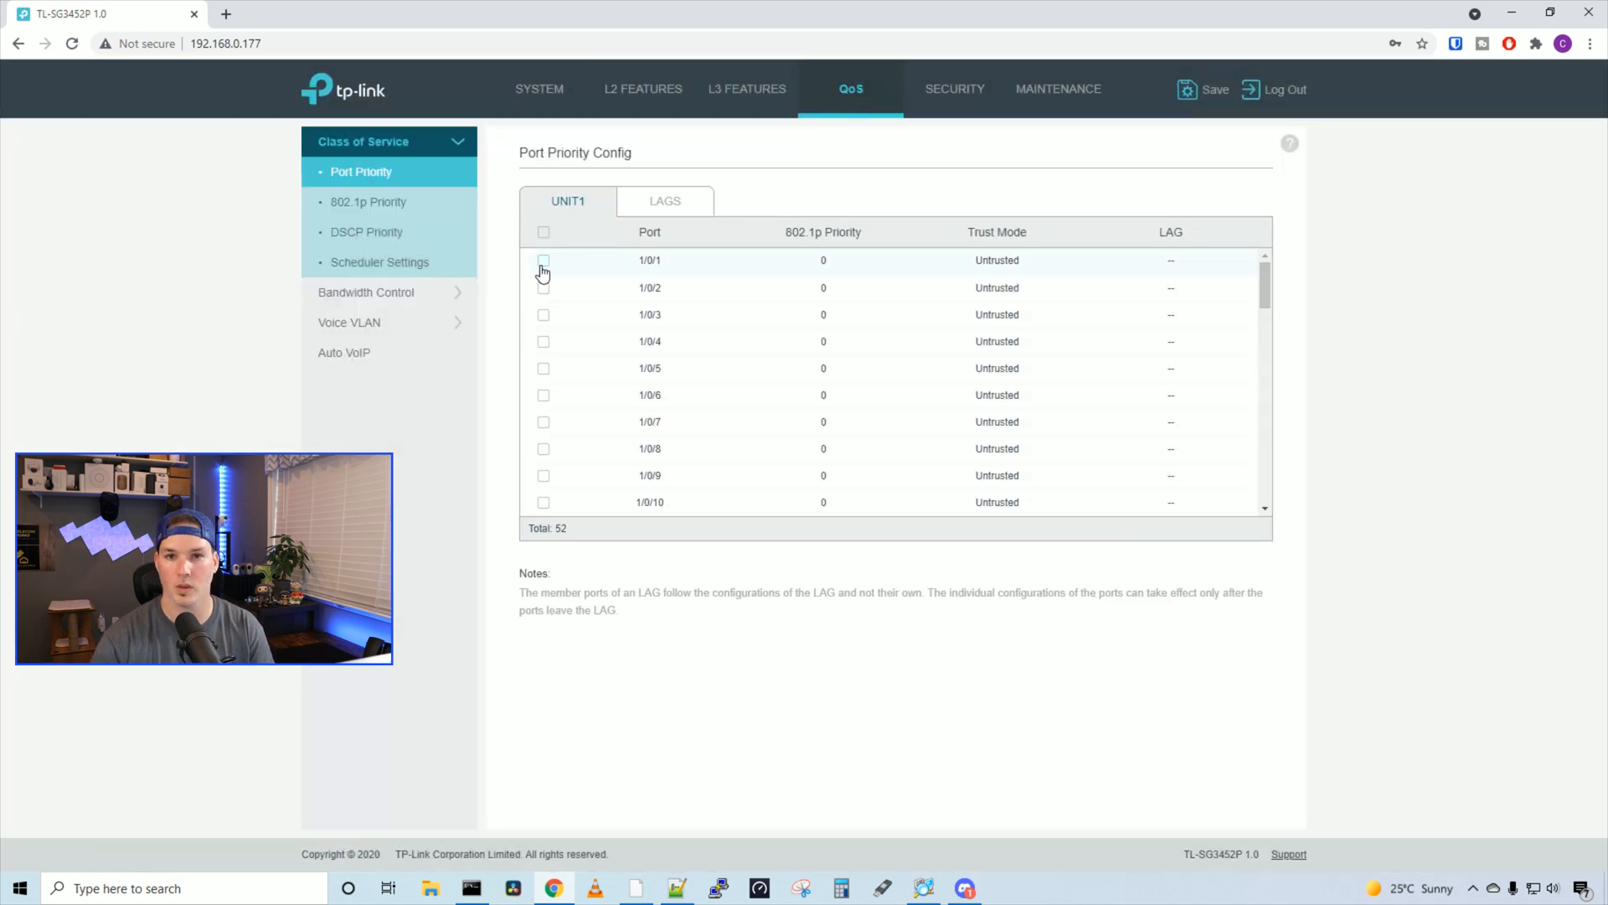
left_click(542, 260)
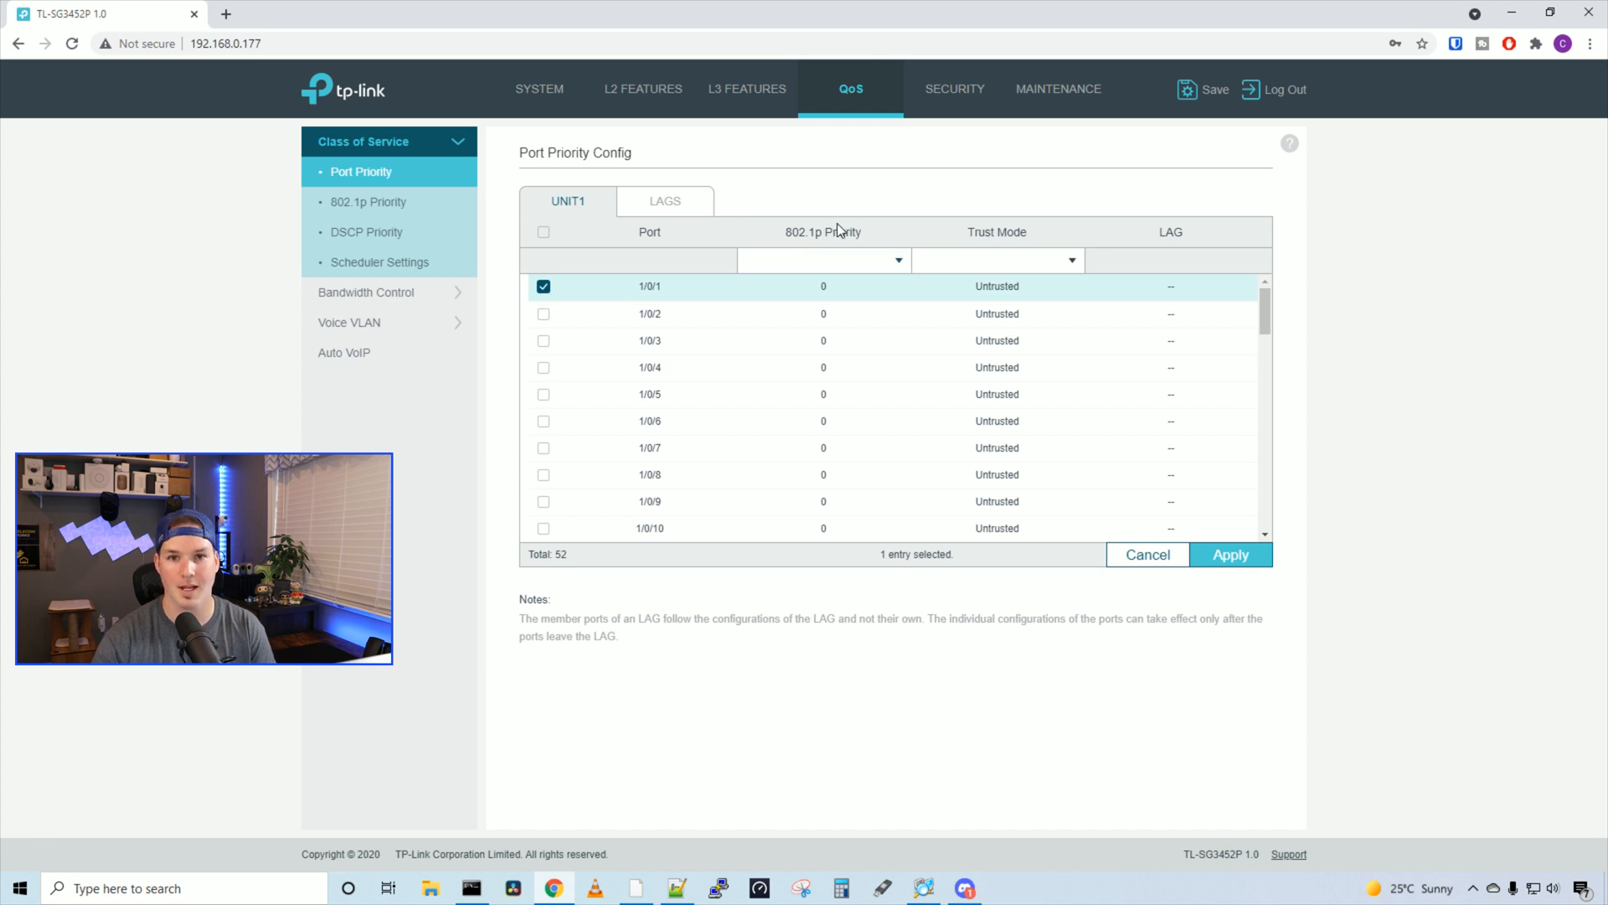
mouse_move(921, 243)
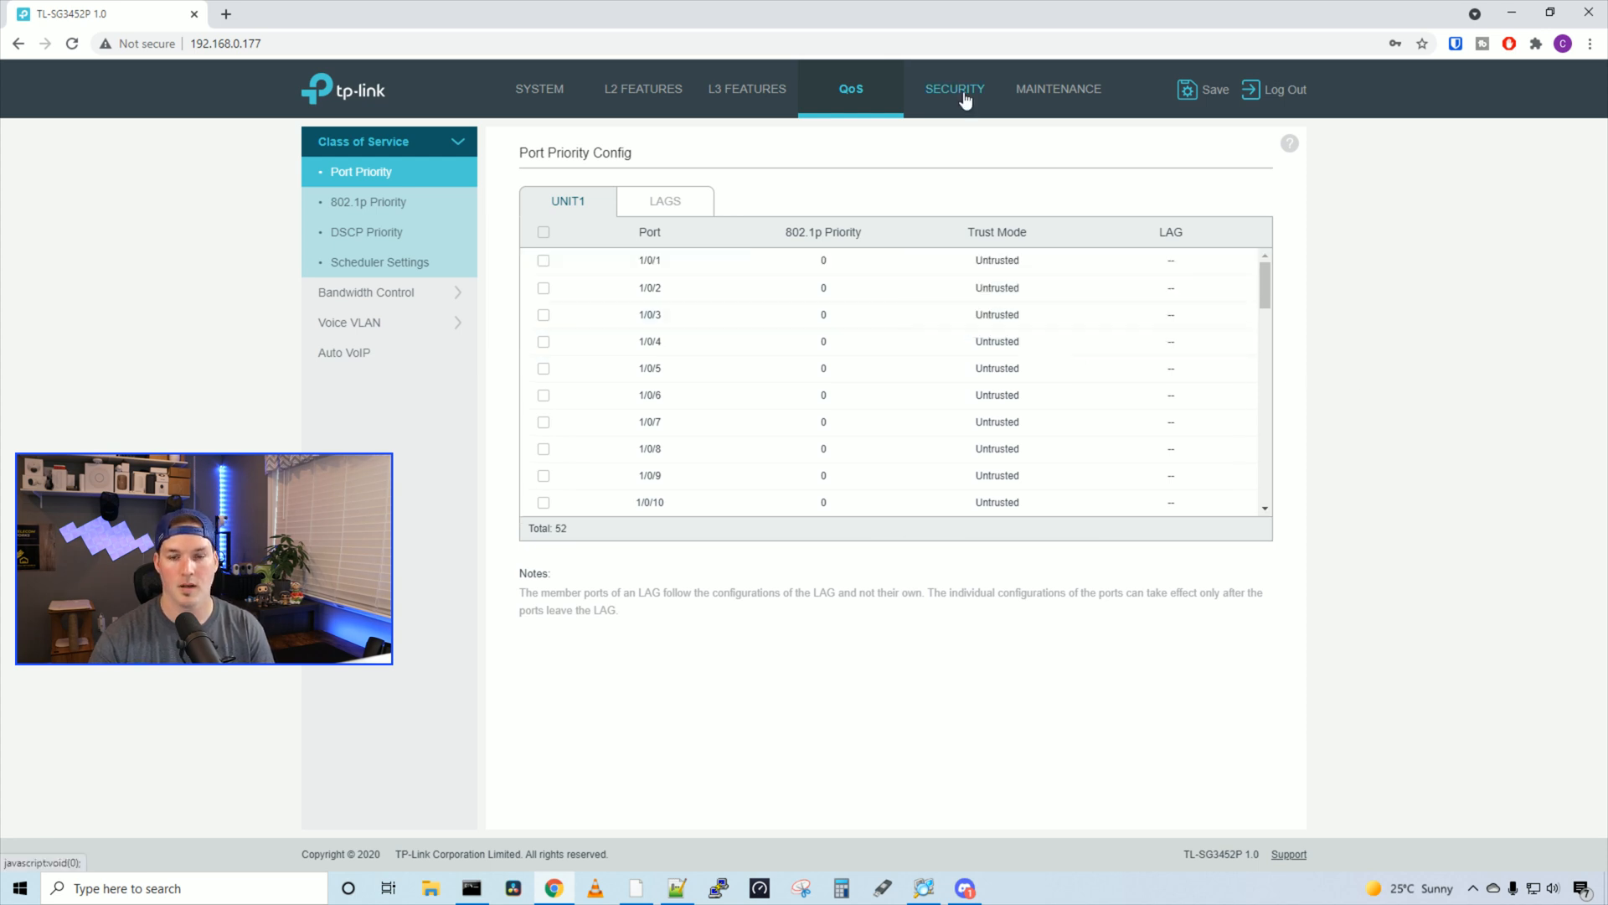
Step: Enable Access Control in IP-based mode under Security, then move on to Maintenance
left_click(955, 89)
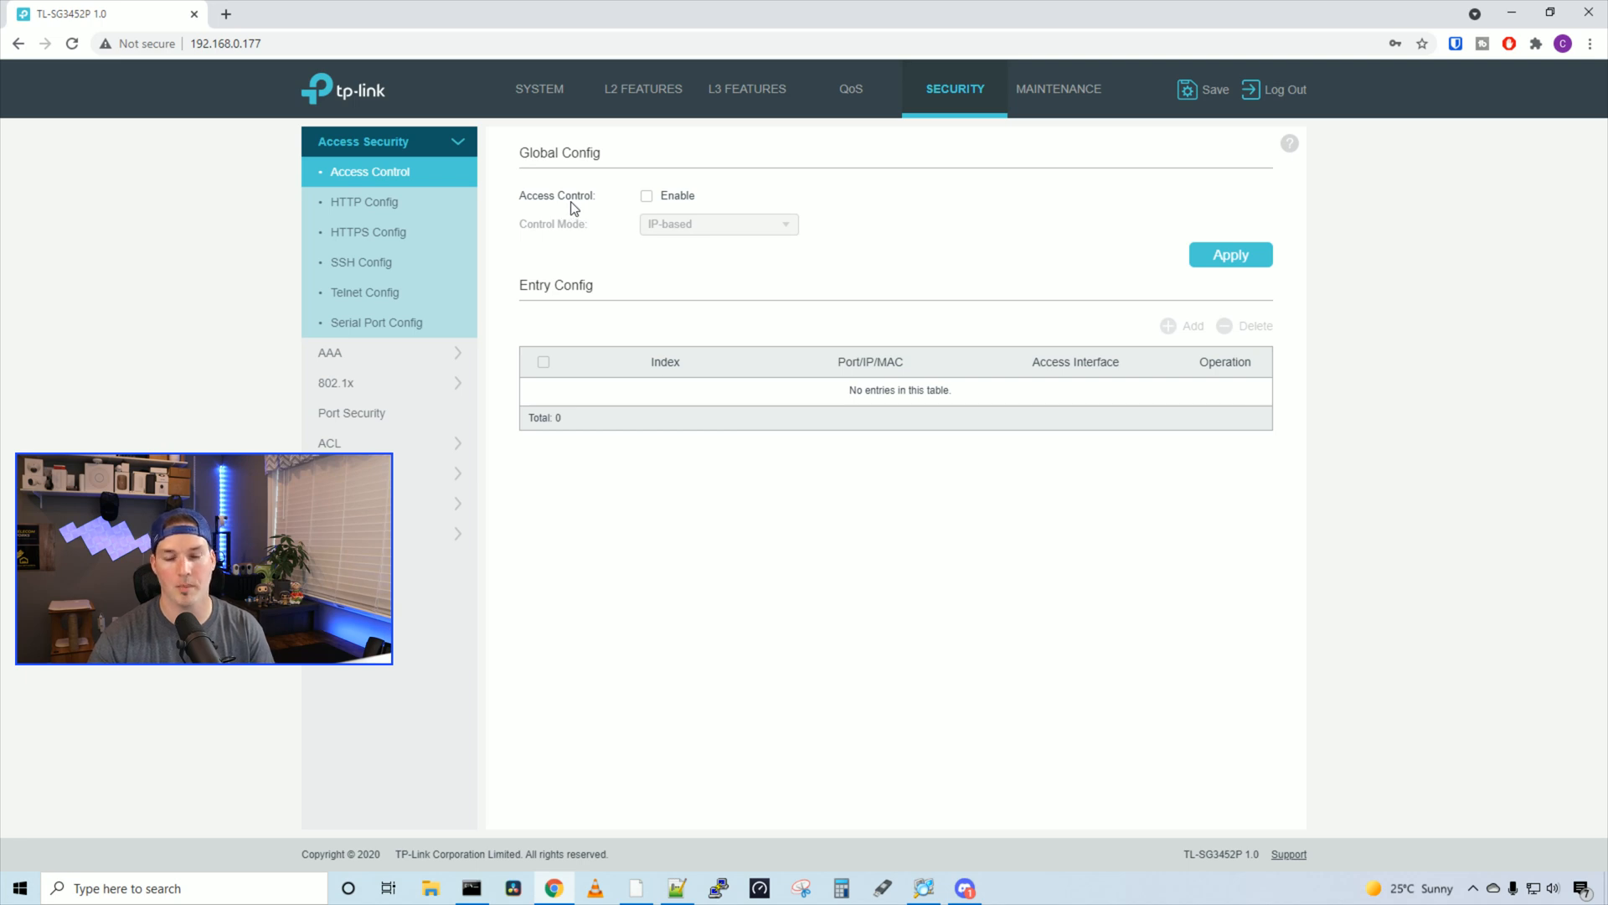
left_click(647, 194)
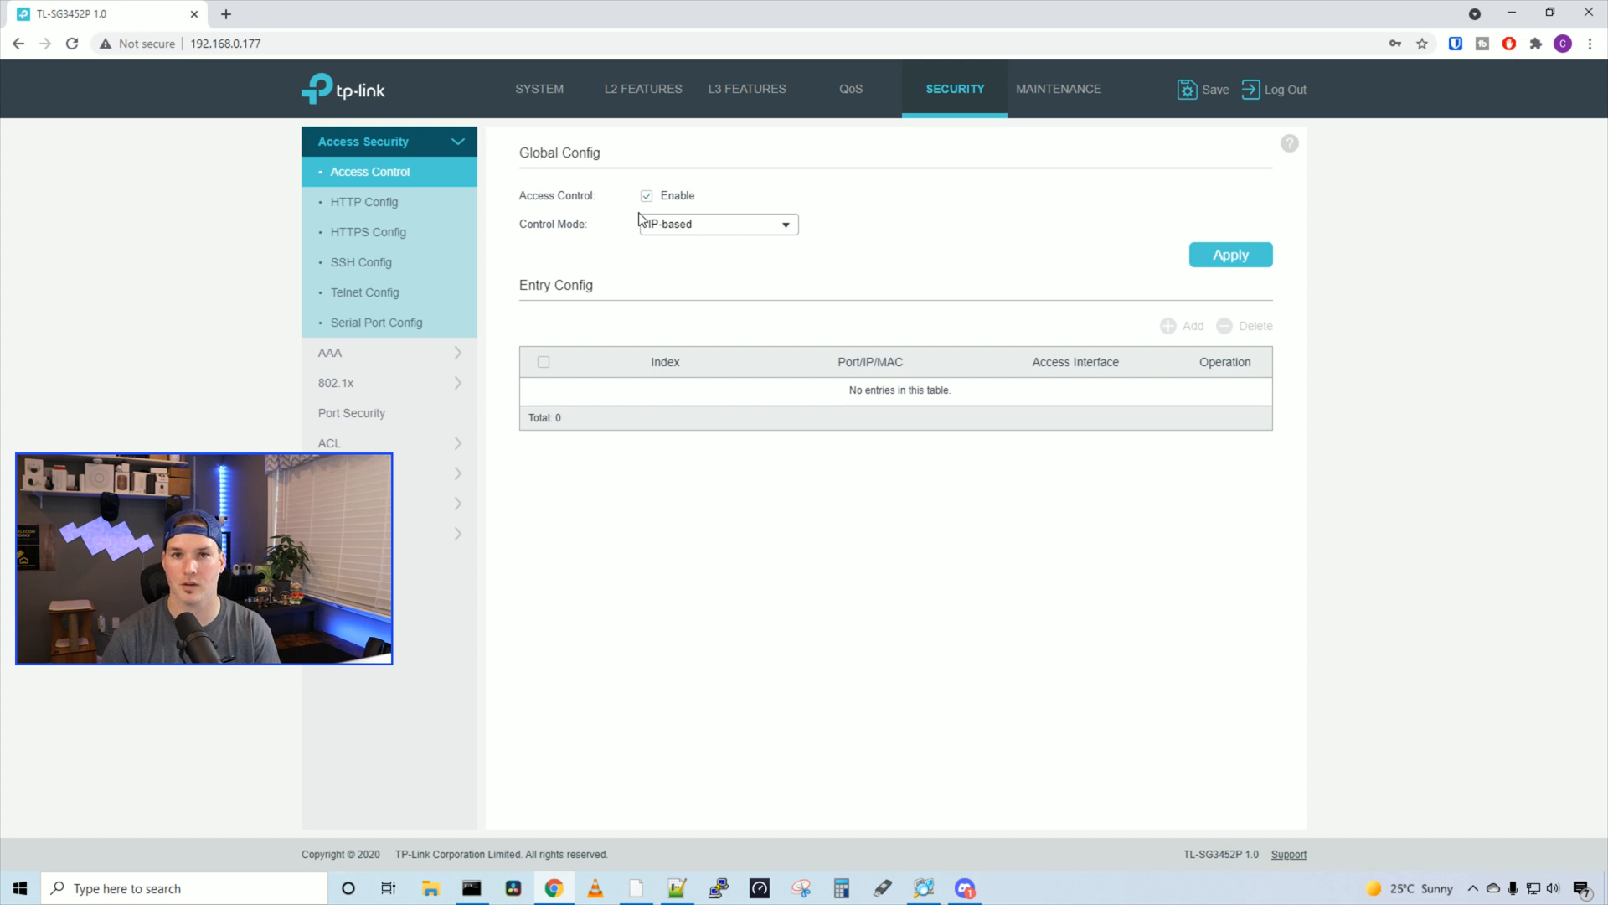
mouse_move(730, 252)
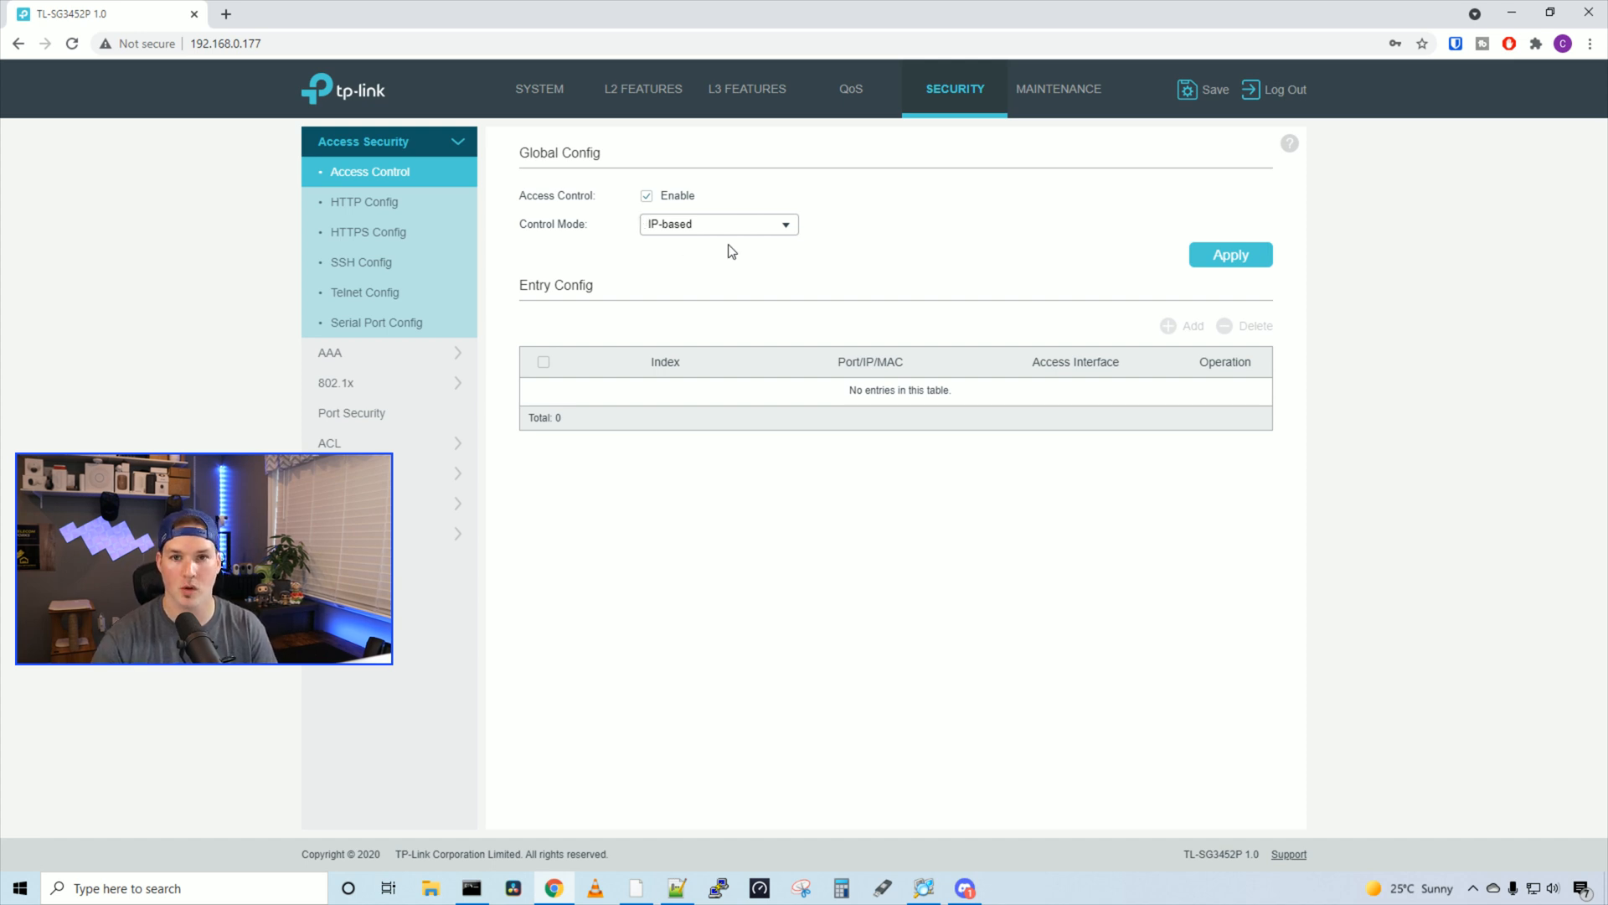
left_click(718, 225)
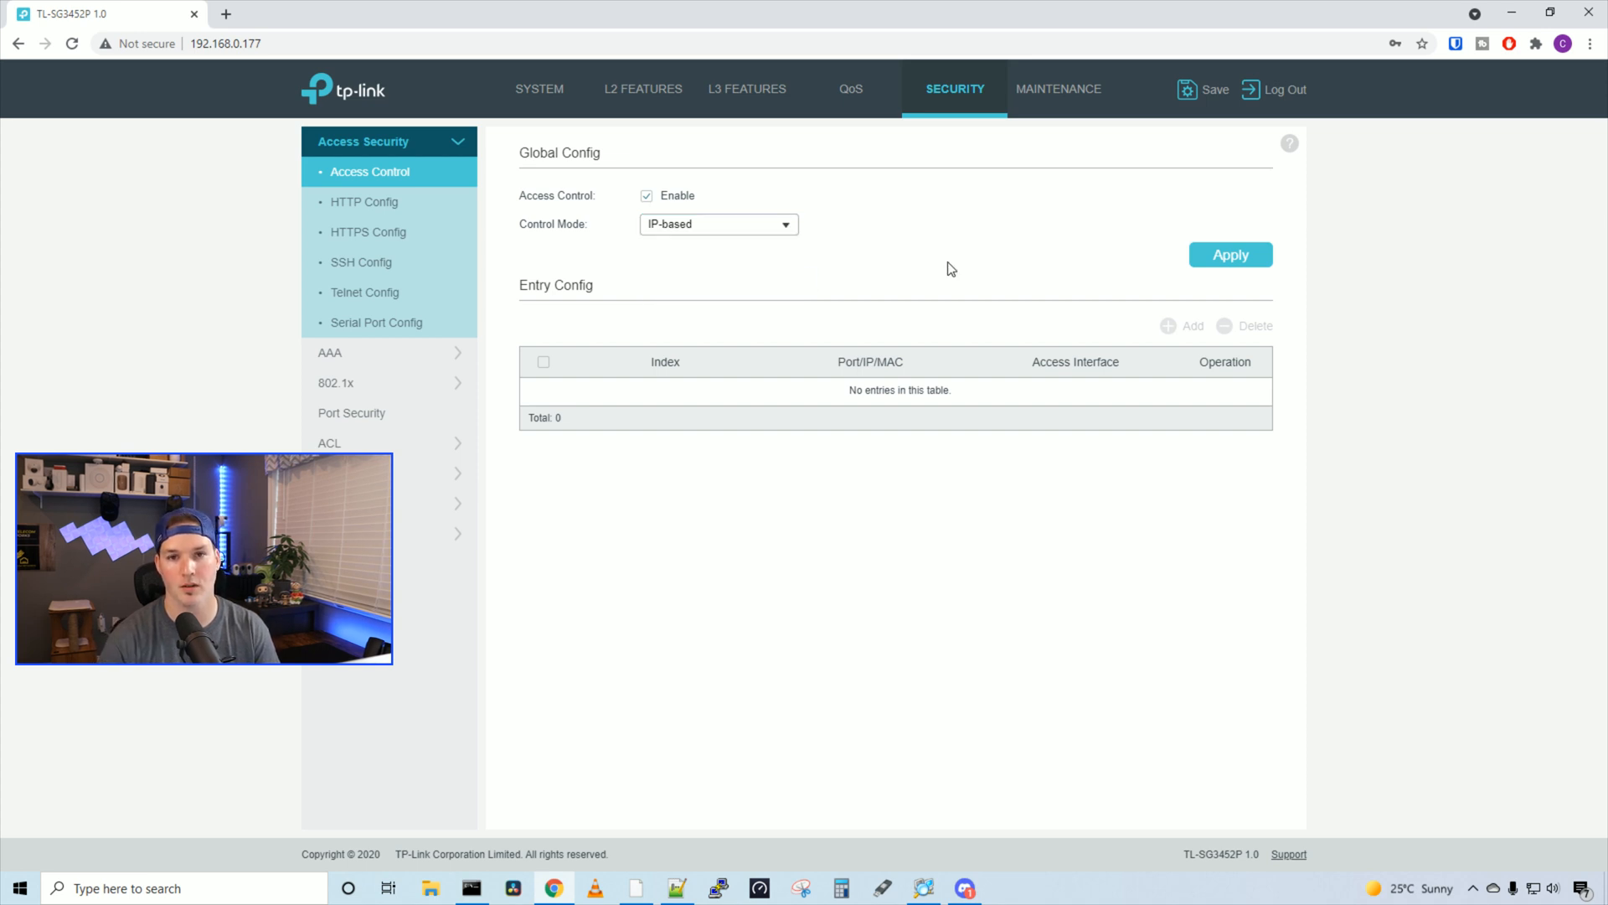
left_click(1059, 88)
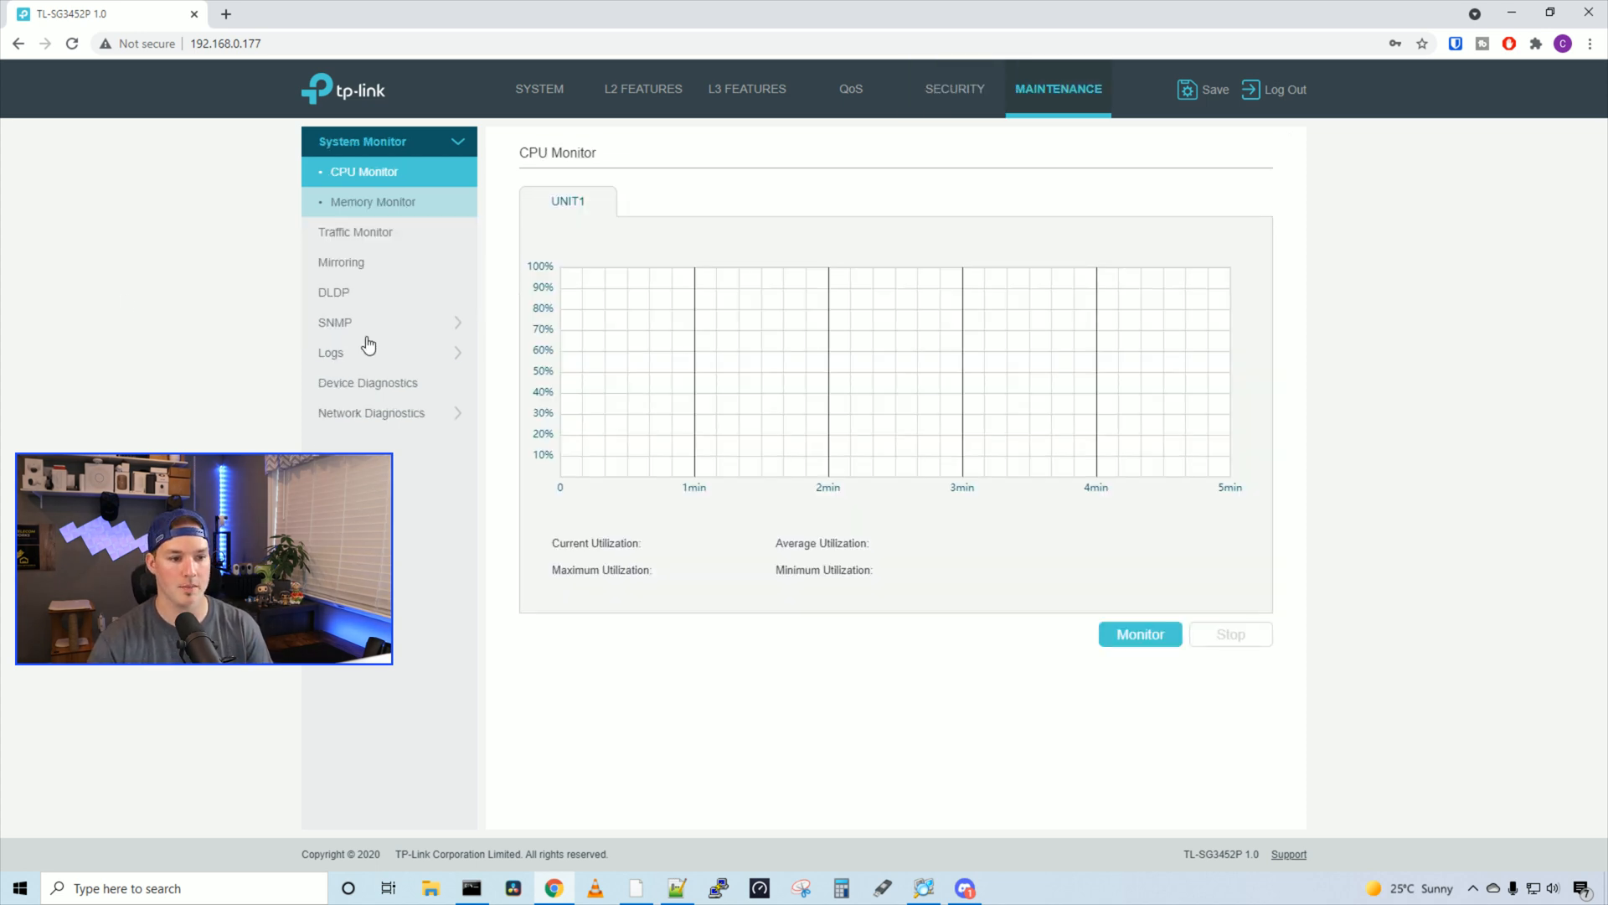
mouse_move(397, 211)
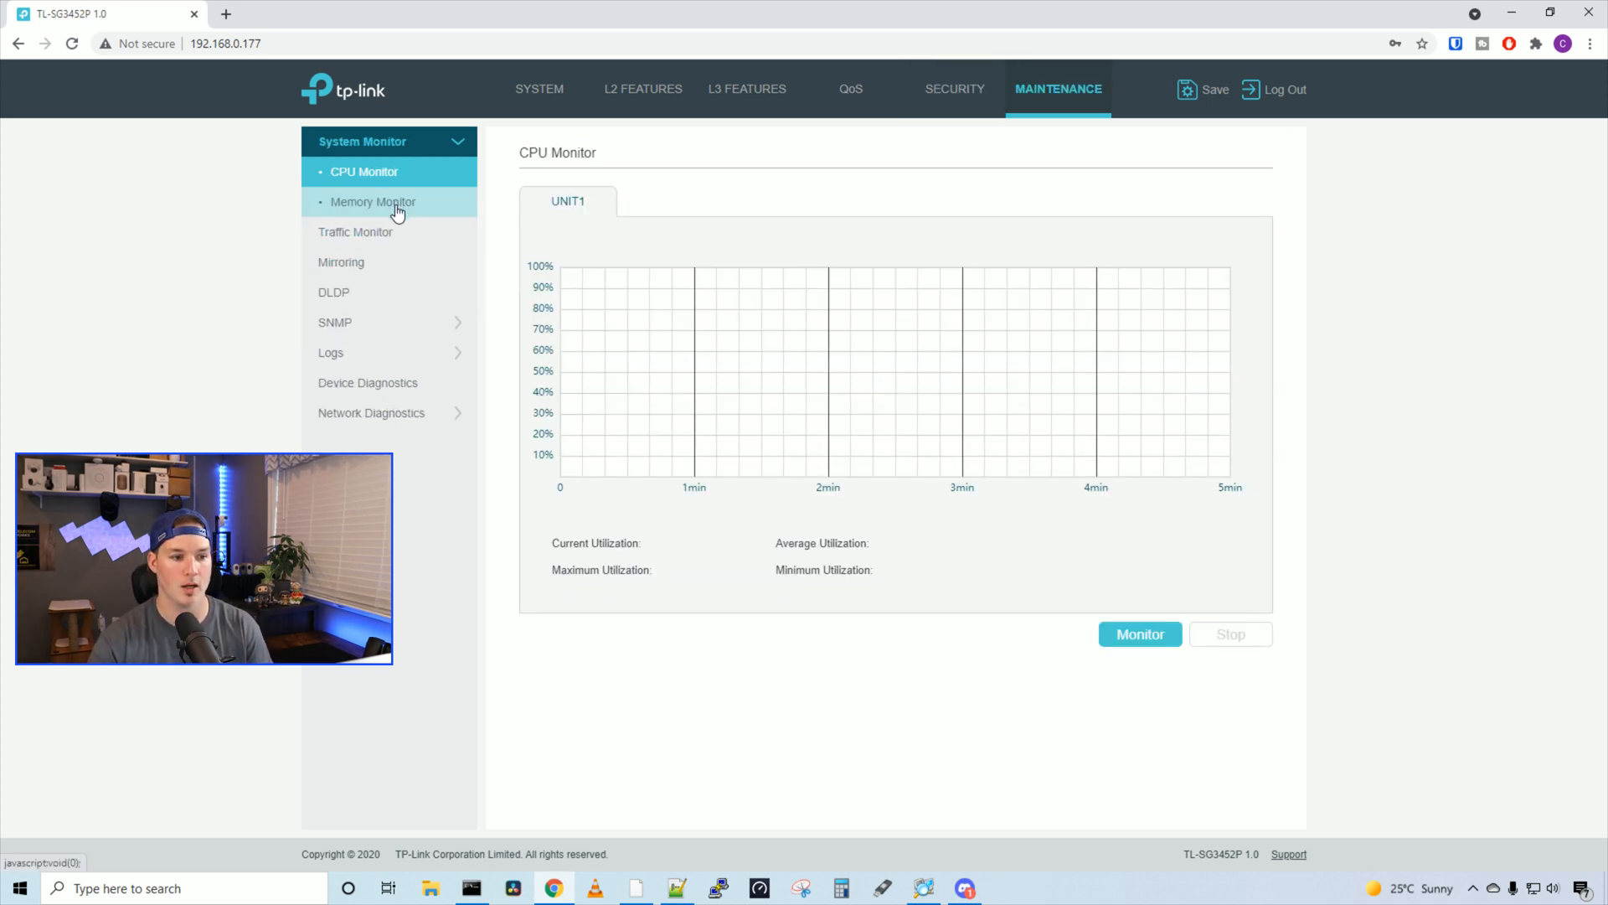
mouse_move(382, 261)
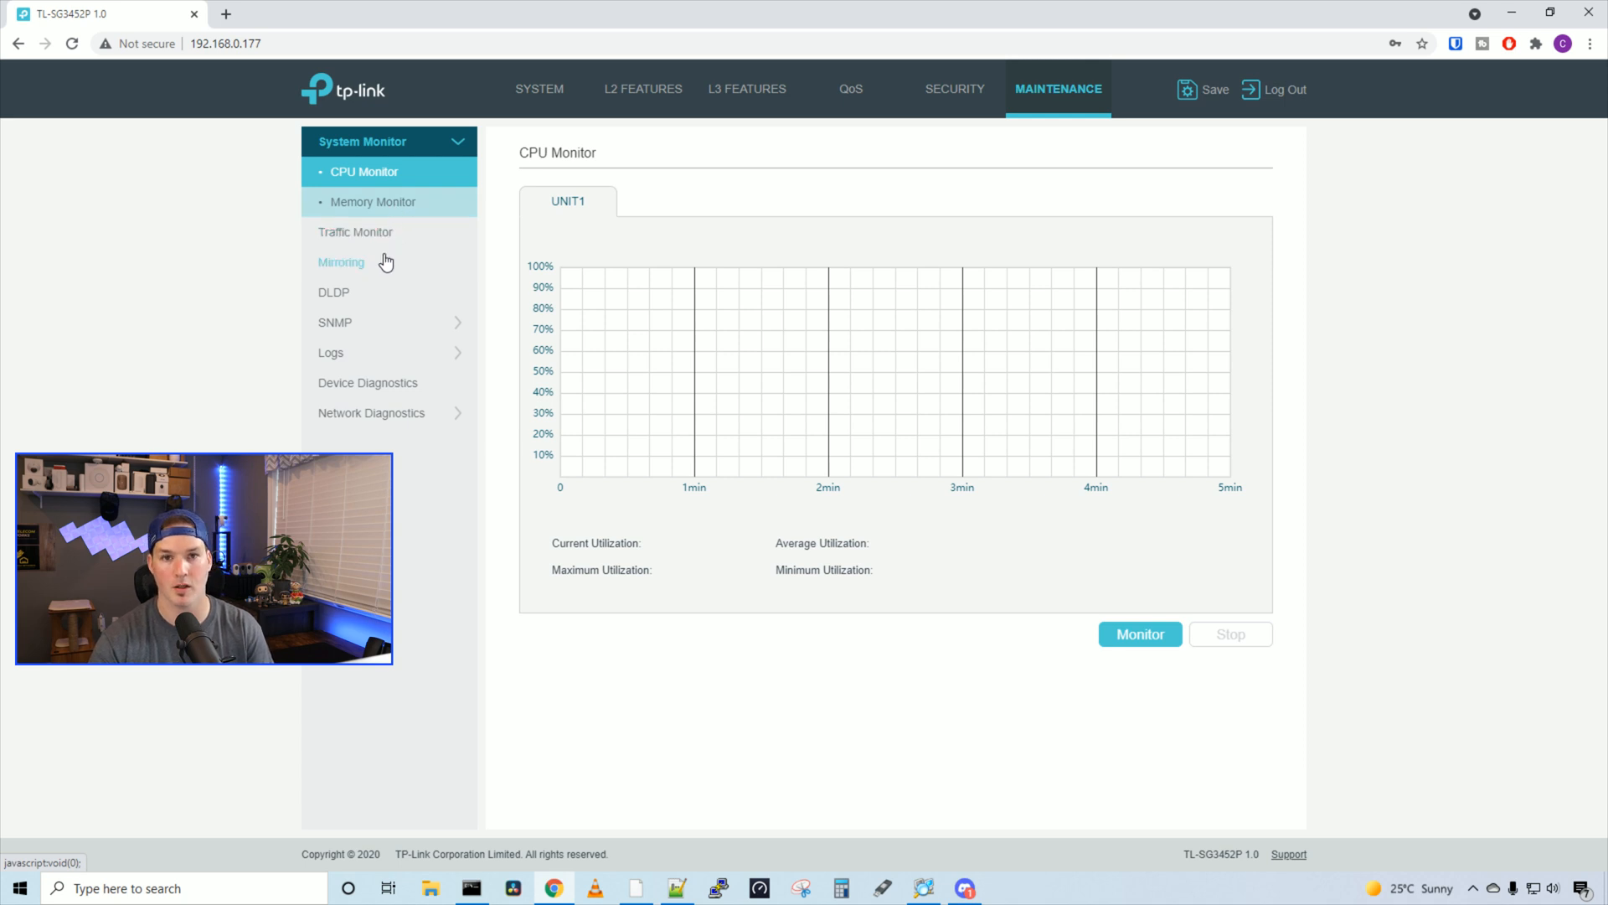
mouse_move(372, 298)
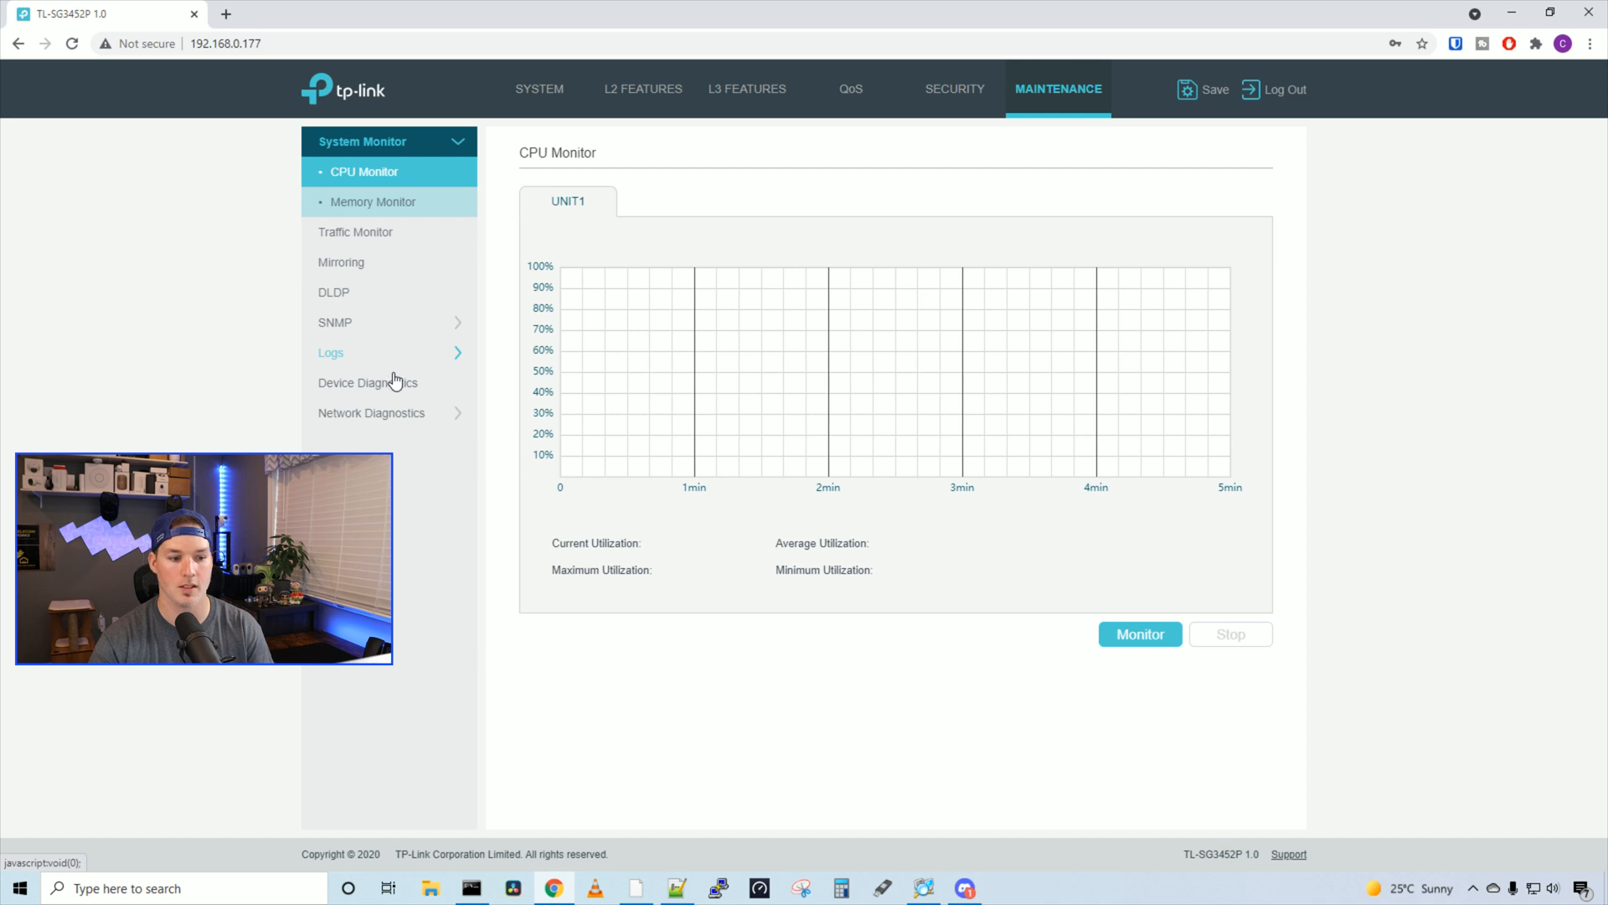
mouse_move(407, 417)
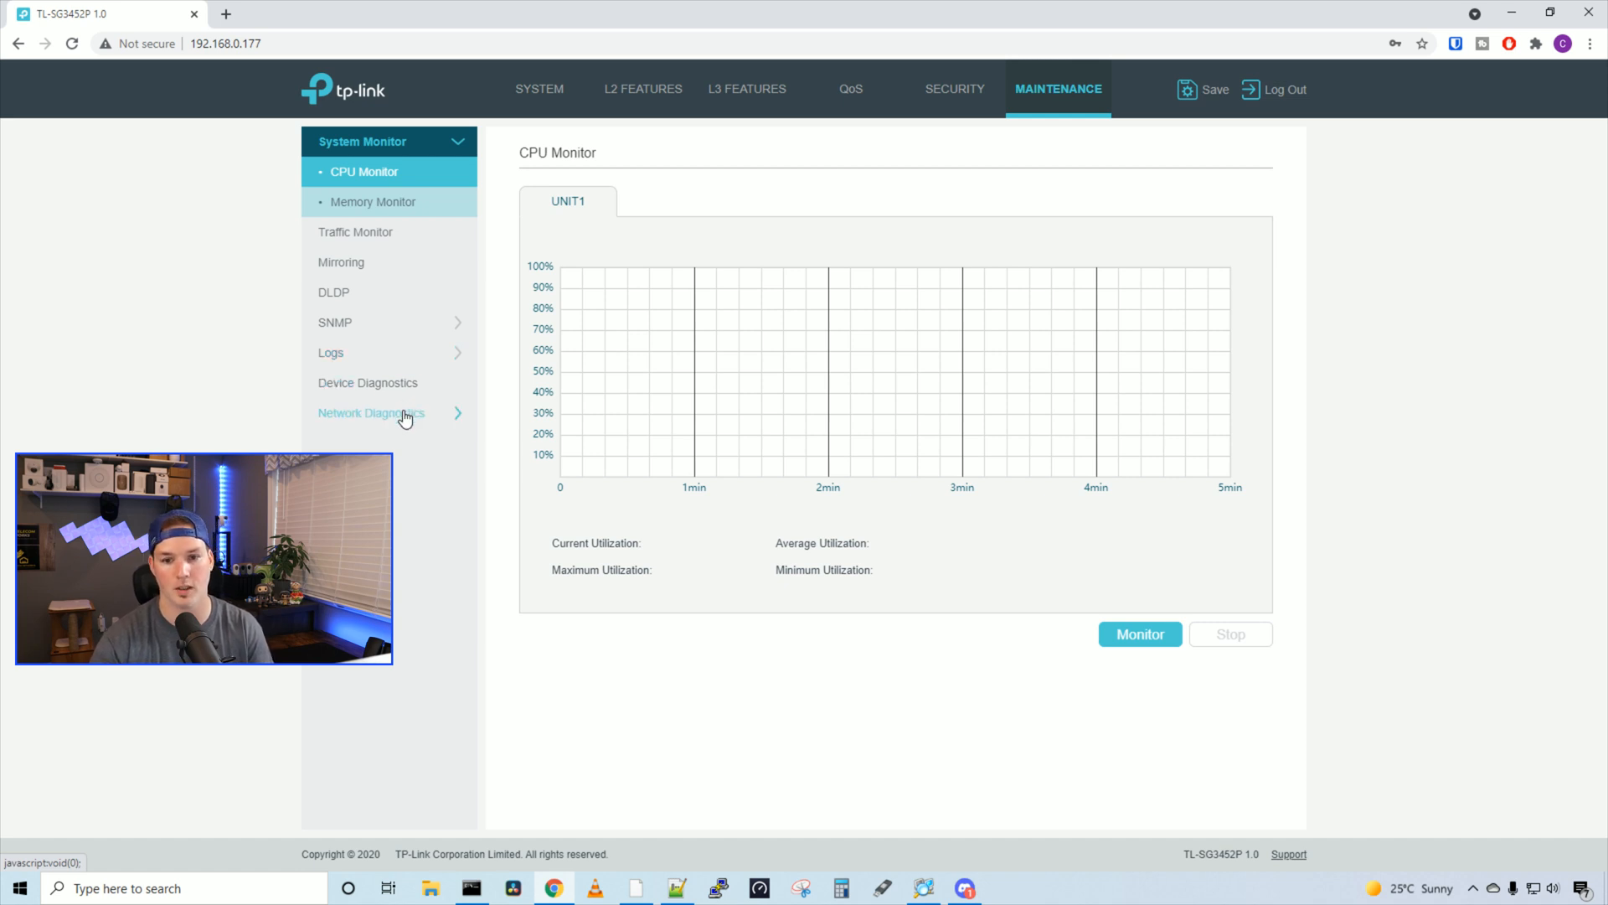
Step: Set the Device Location to Toronto in Device Description and apply it
left_click(539, 89)
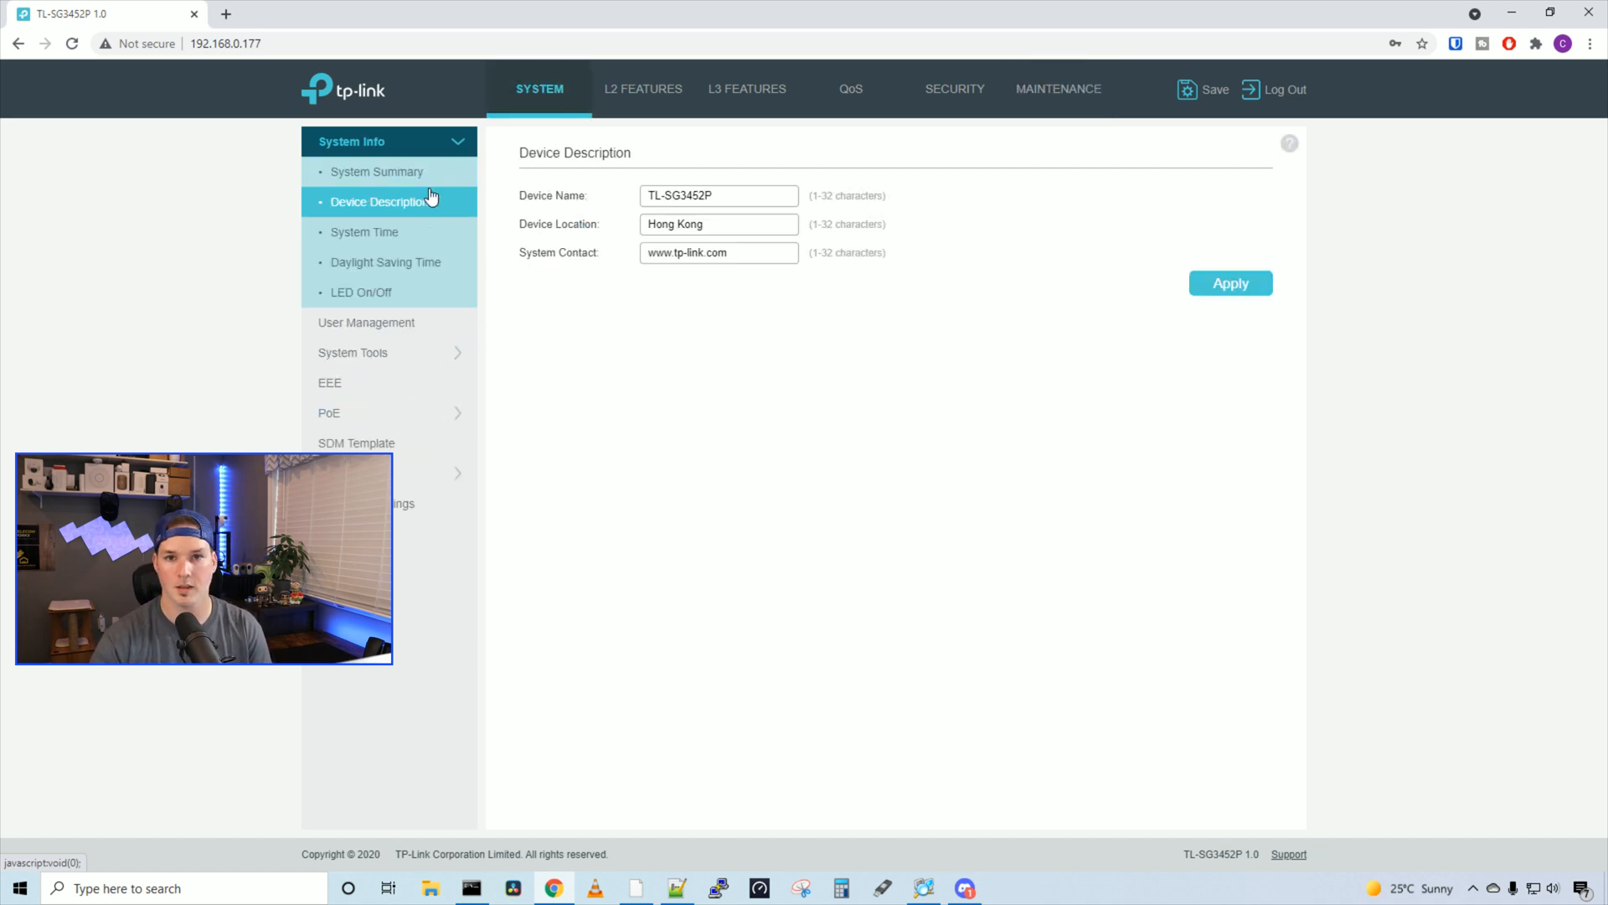
left_click(692, 224)
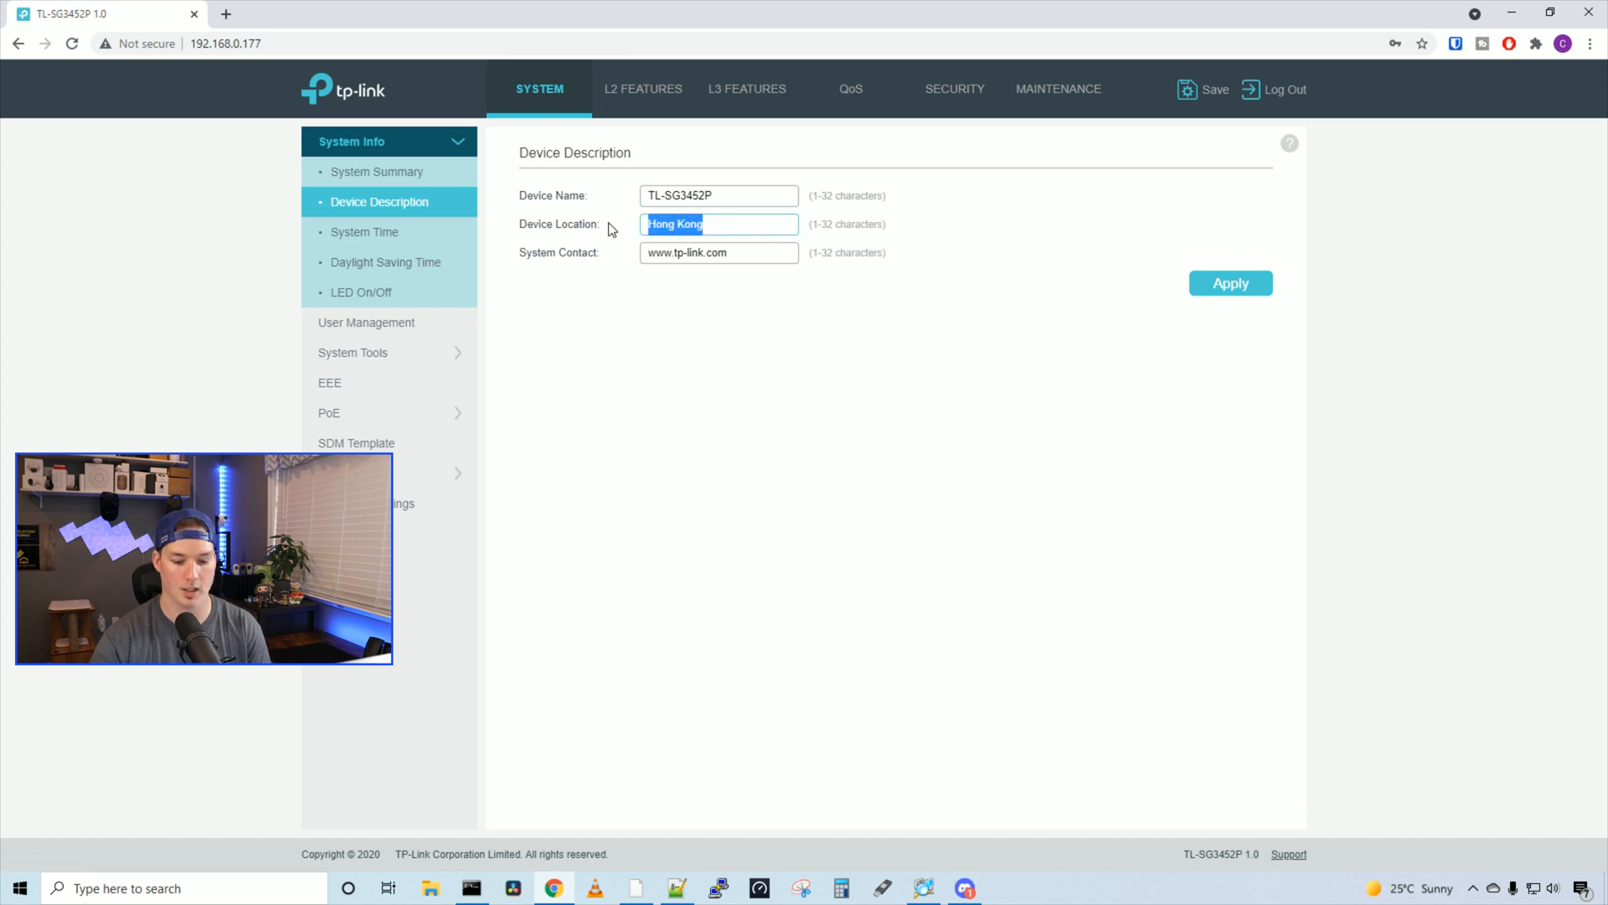
type("Toronto")
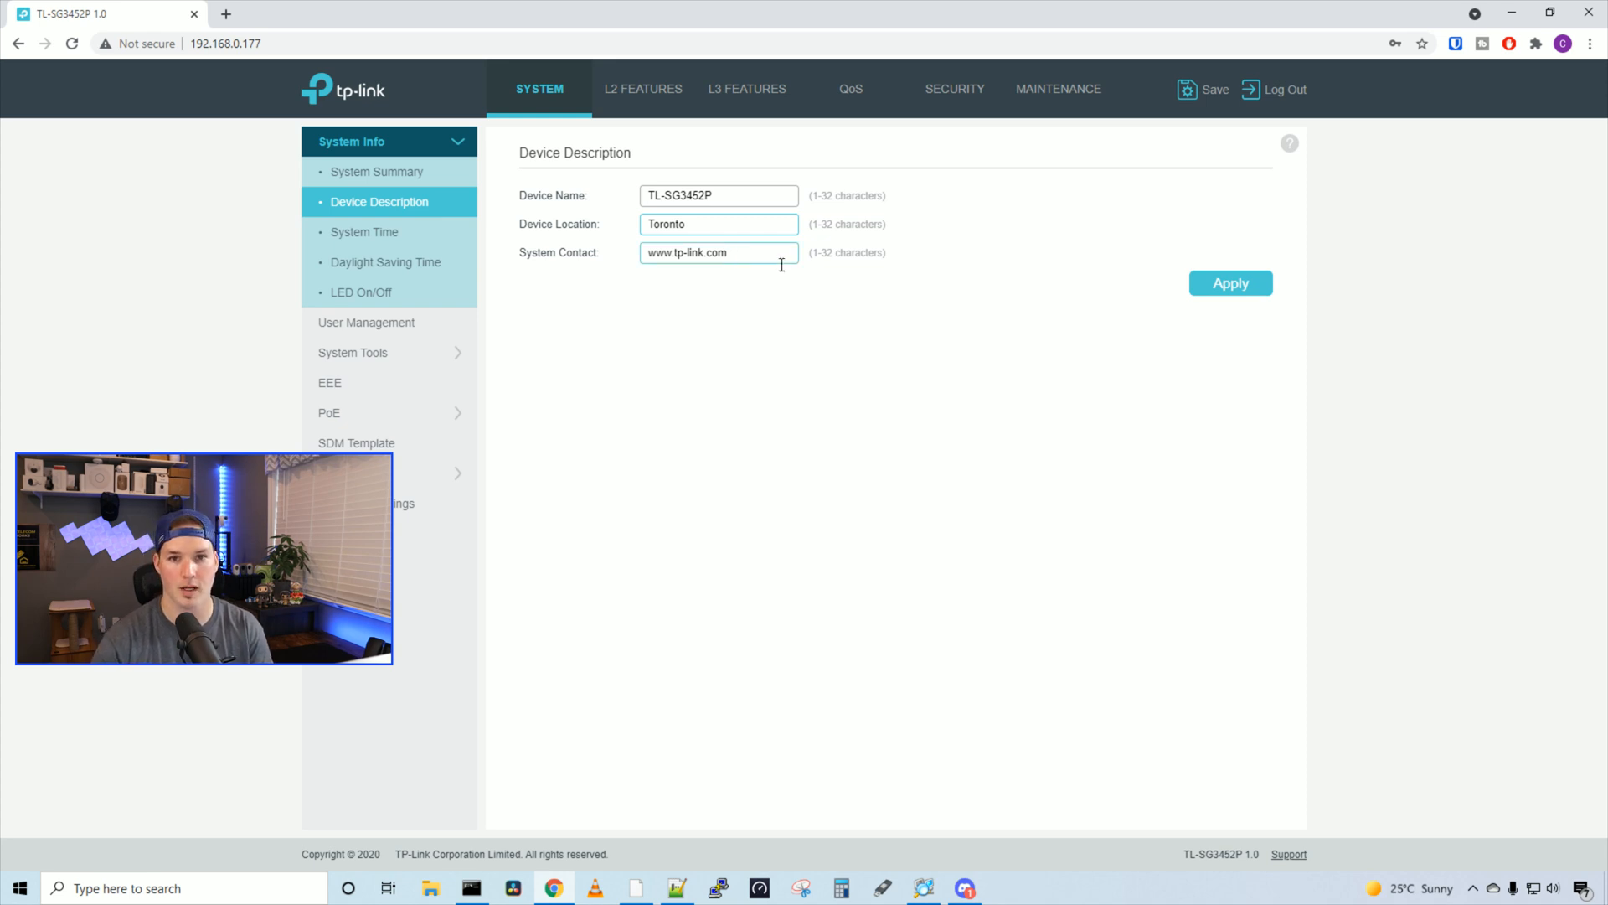
left_click(1230, 283)
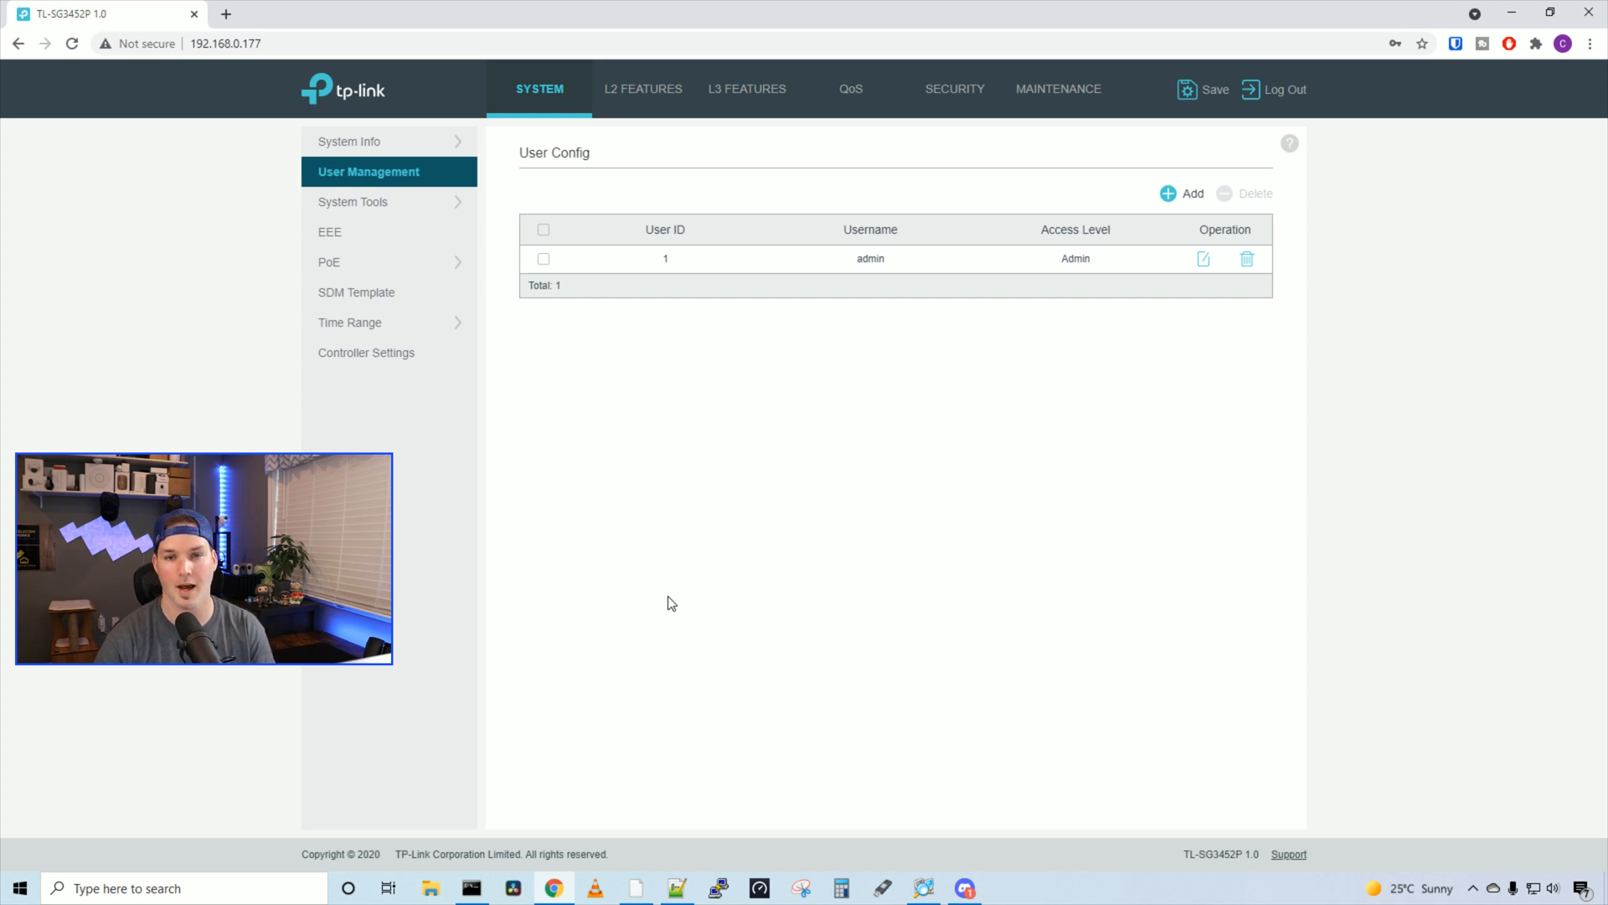
Step: Review Boot Config's firmware images, then view PoE Config with its 384 W limit
left_click(362, 231)
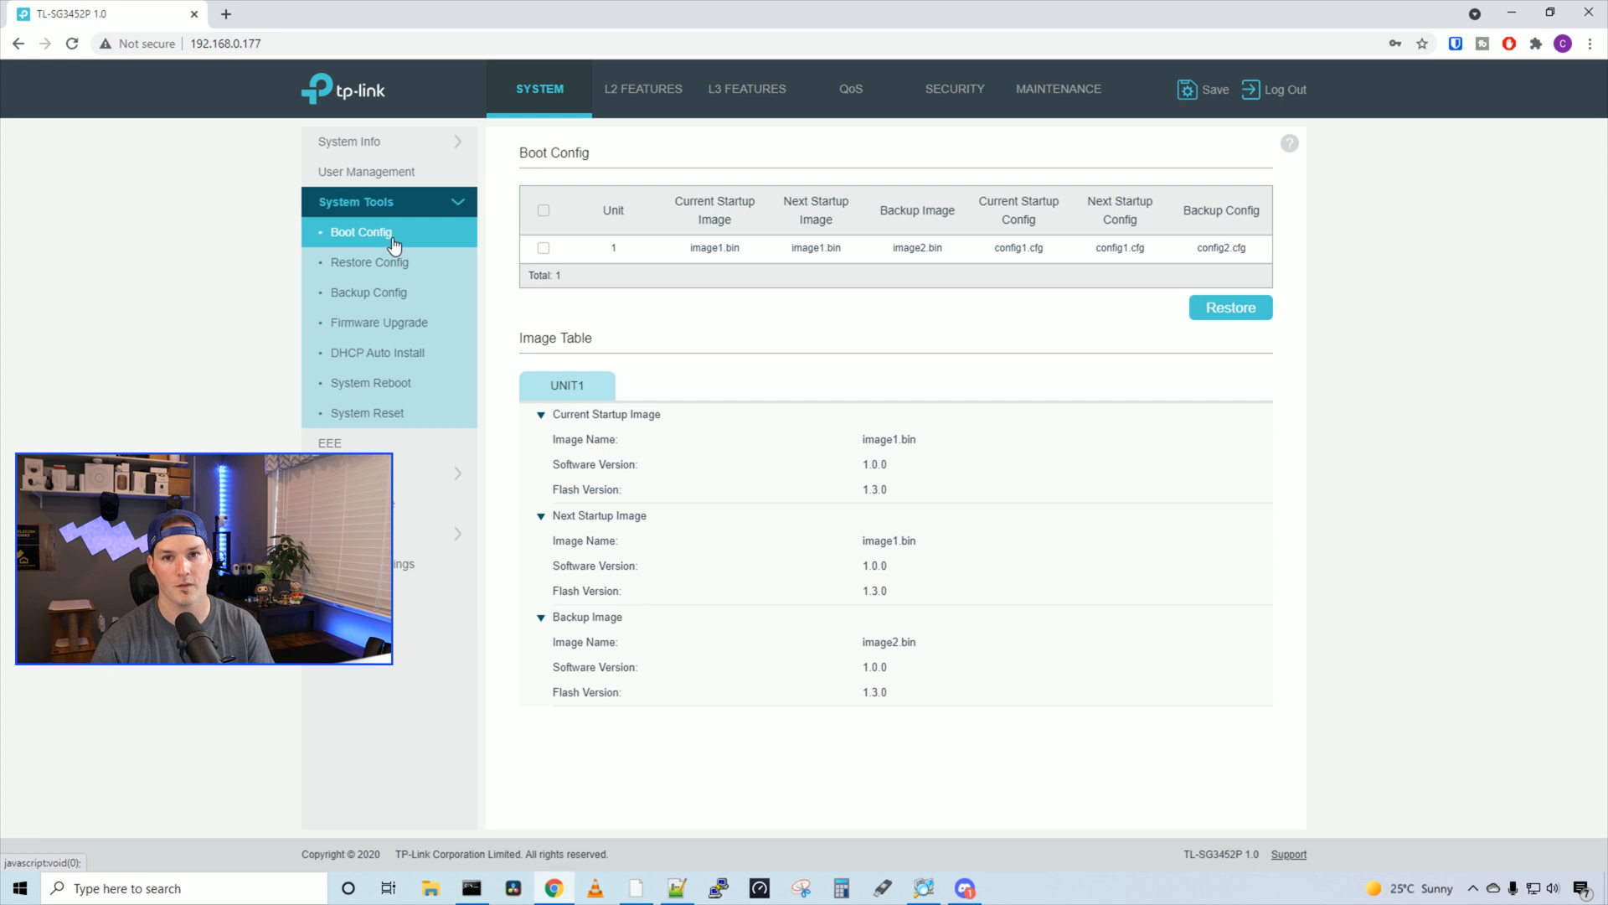
left_click(358, 261)
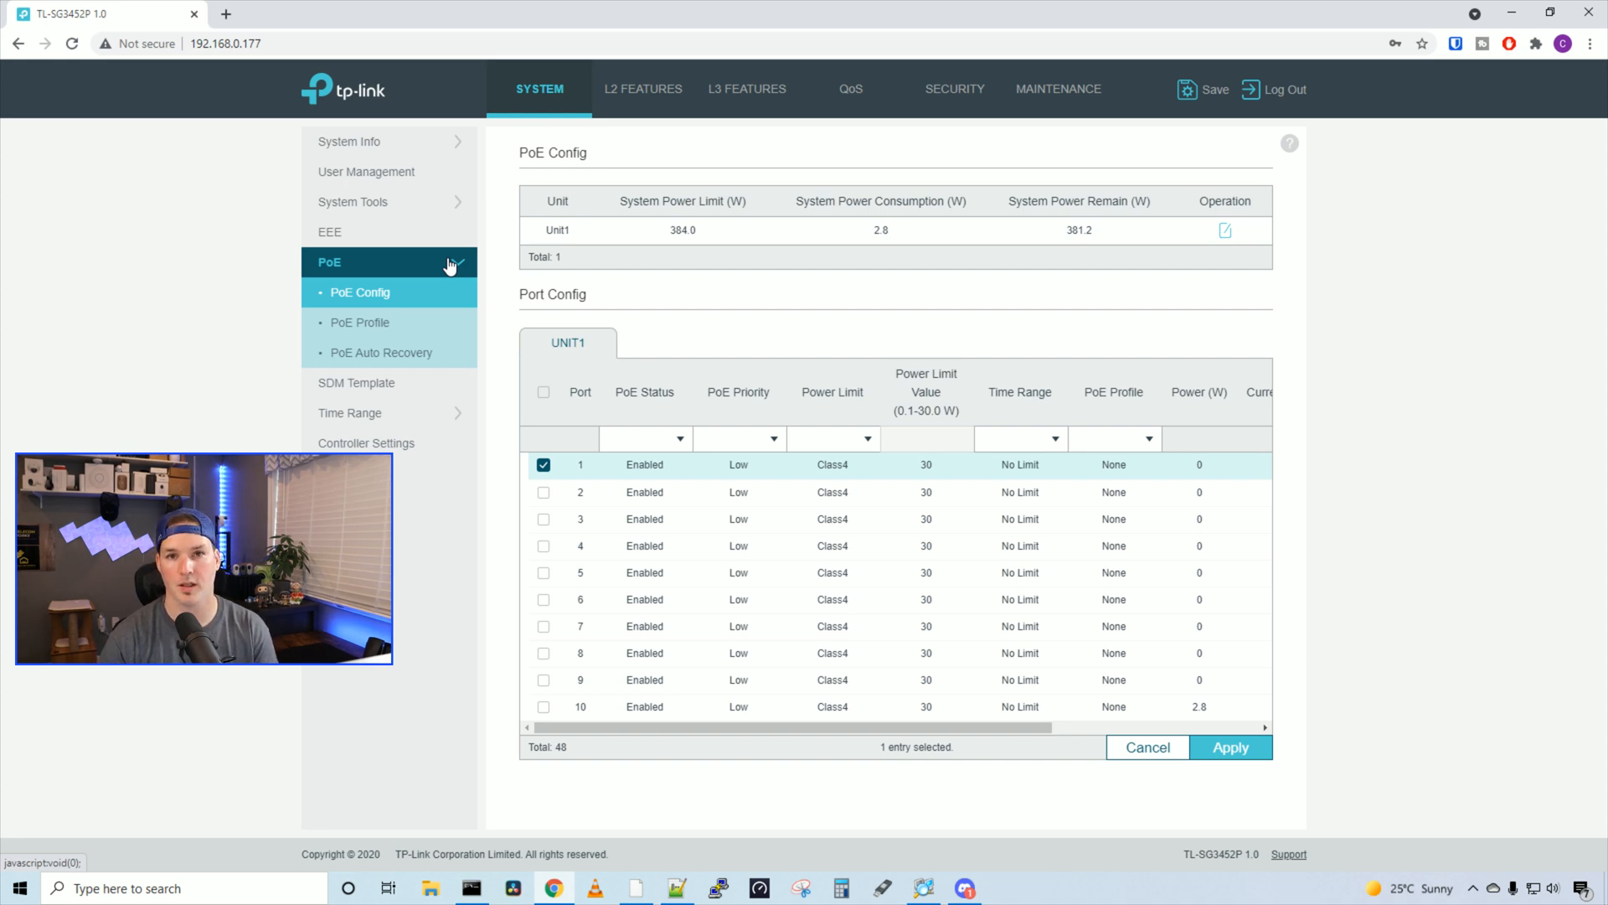
Step: Browse port 1's PoE profile choices, keep None, and go to the 802.1Q VLAN list
left_click(1116, 439)
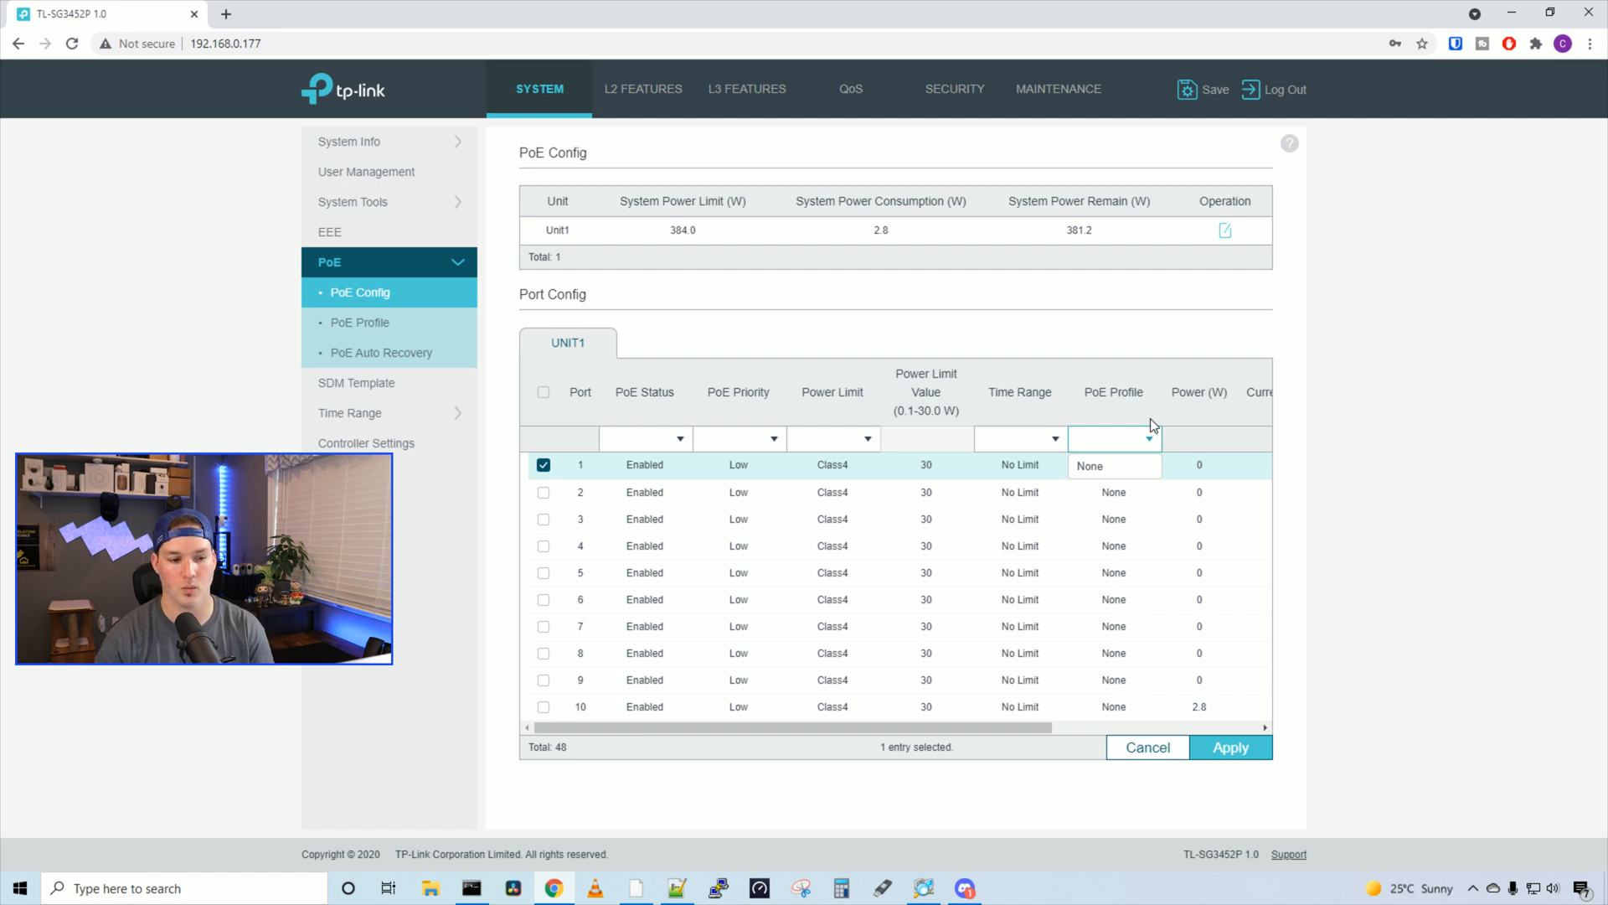
left_click(643, 88)
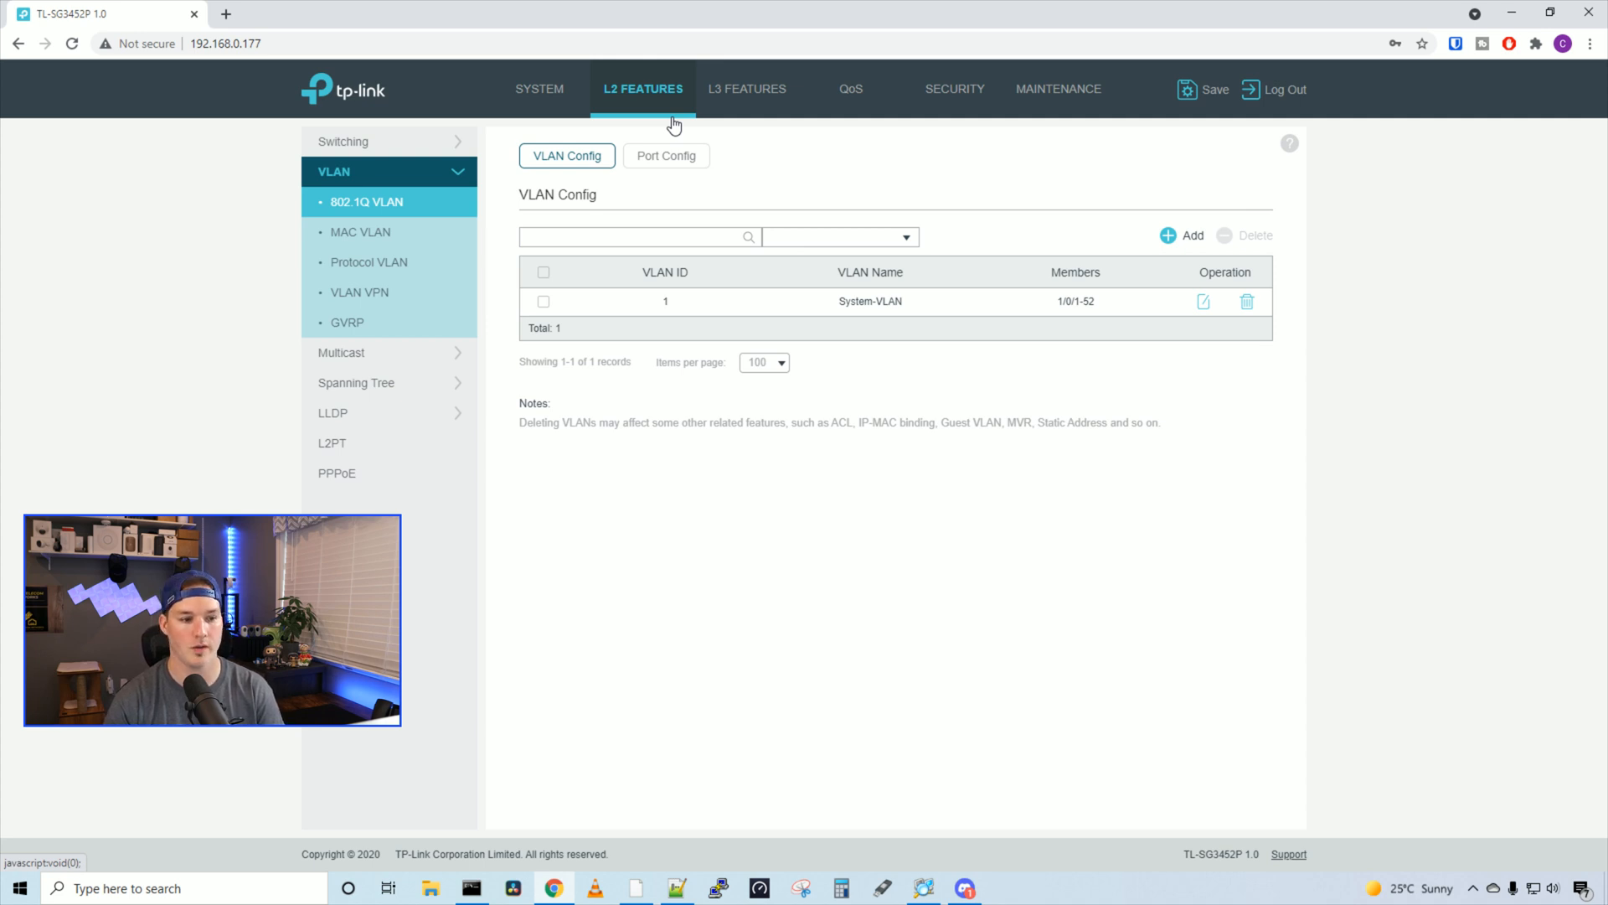
mouse_move(583, 171)
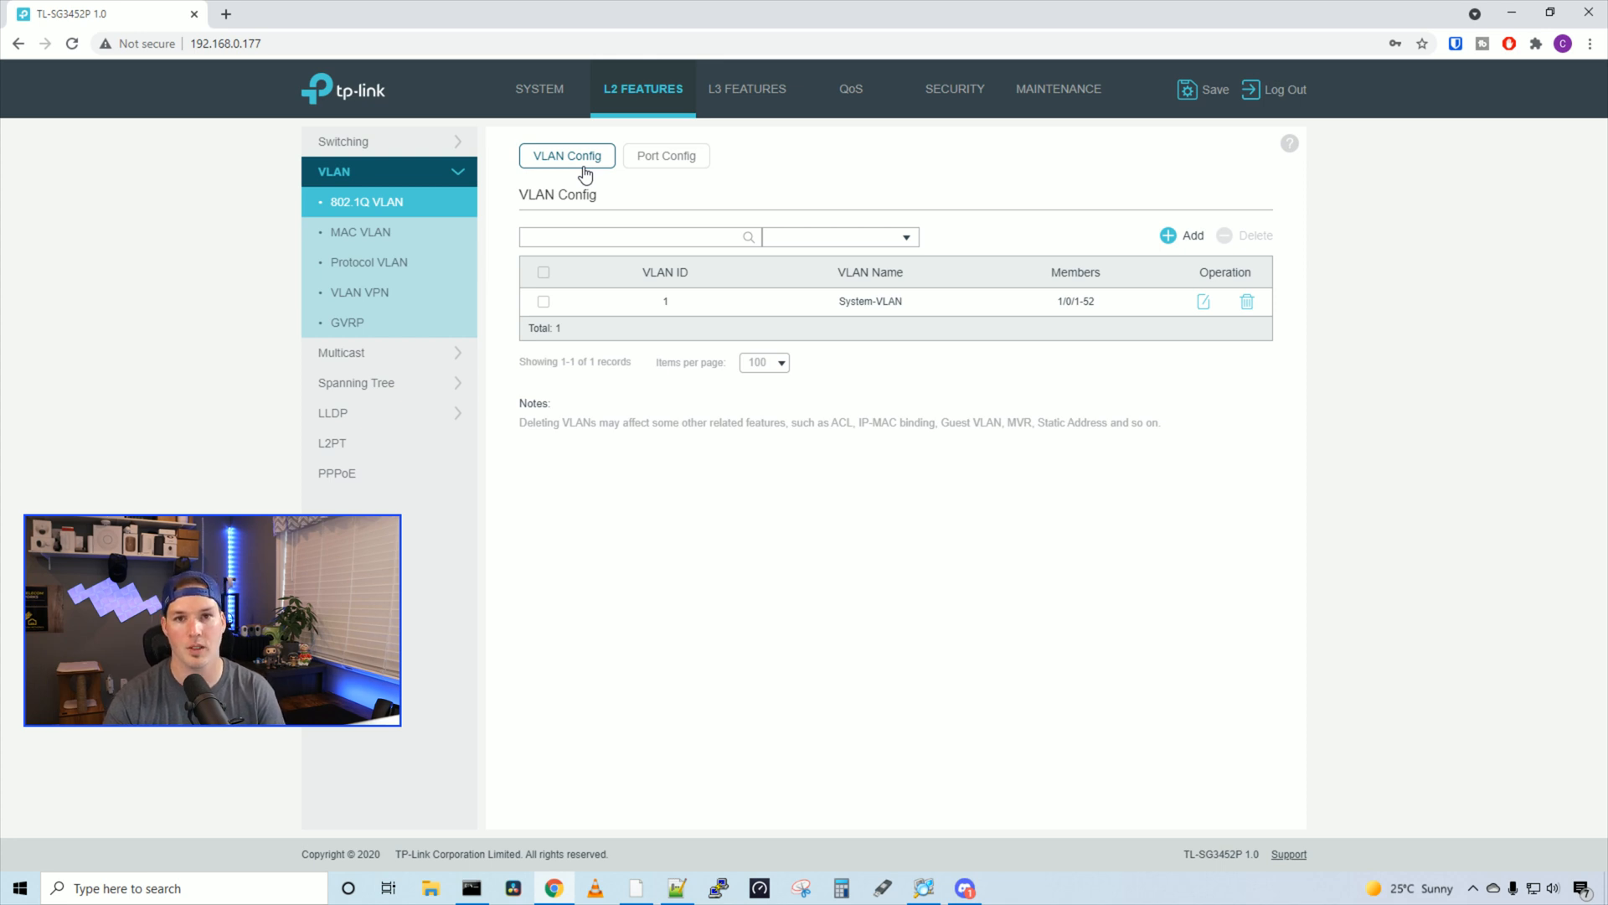
mouse_move(476, 335)
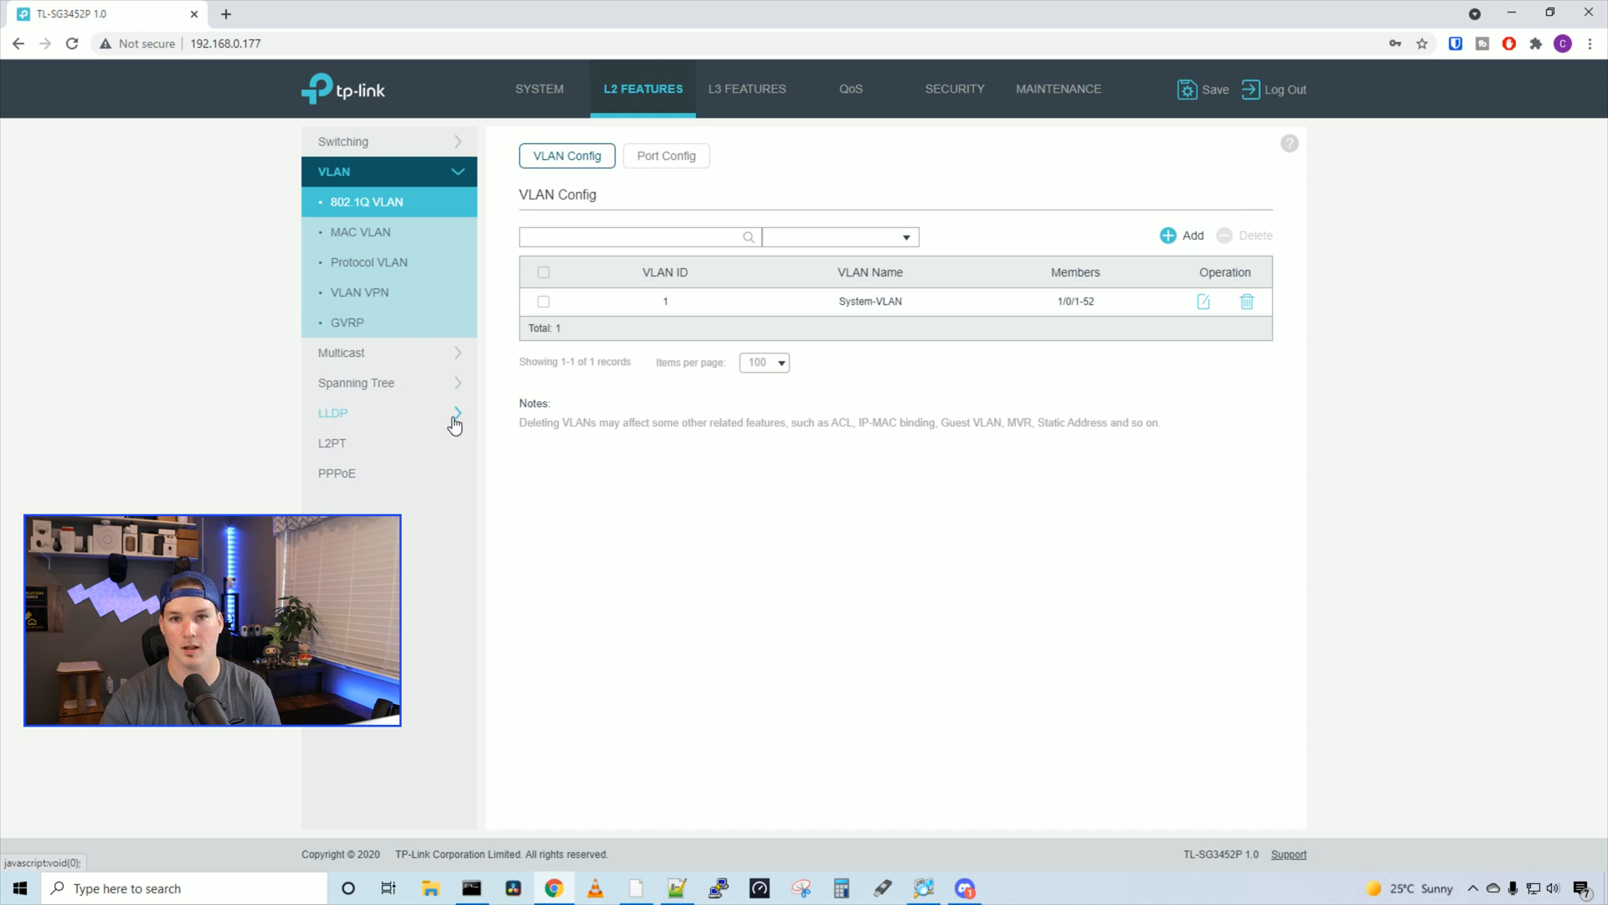
mouse_move(398, 466)
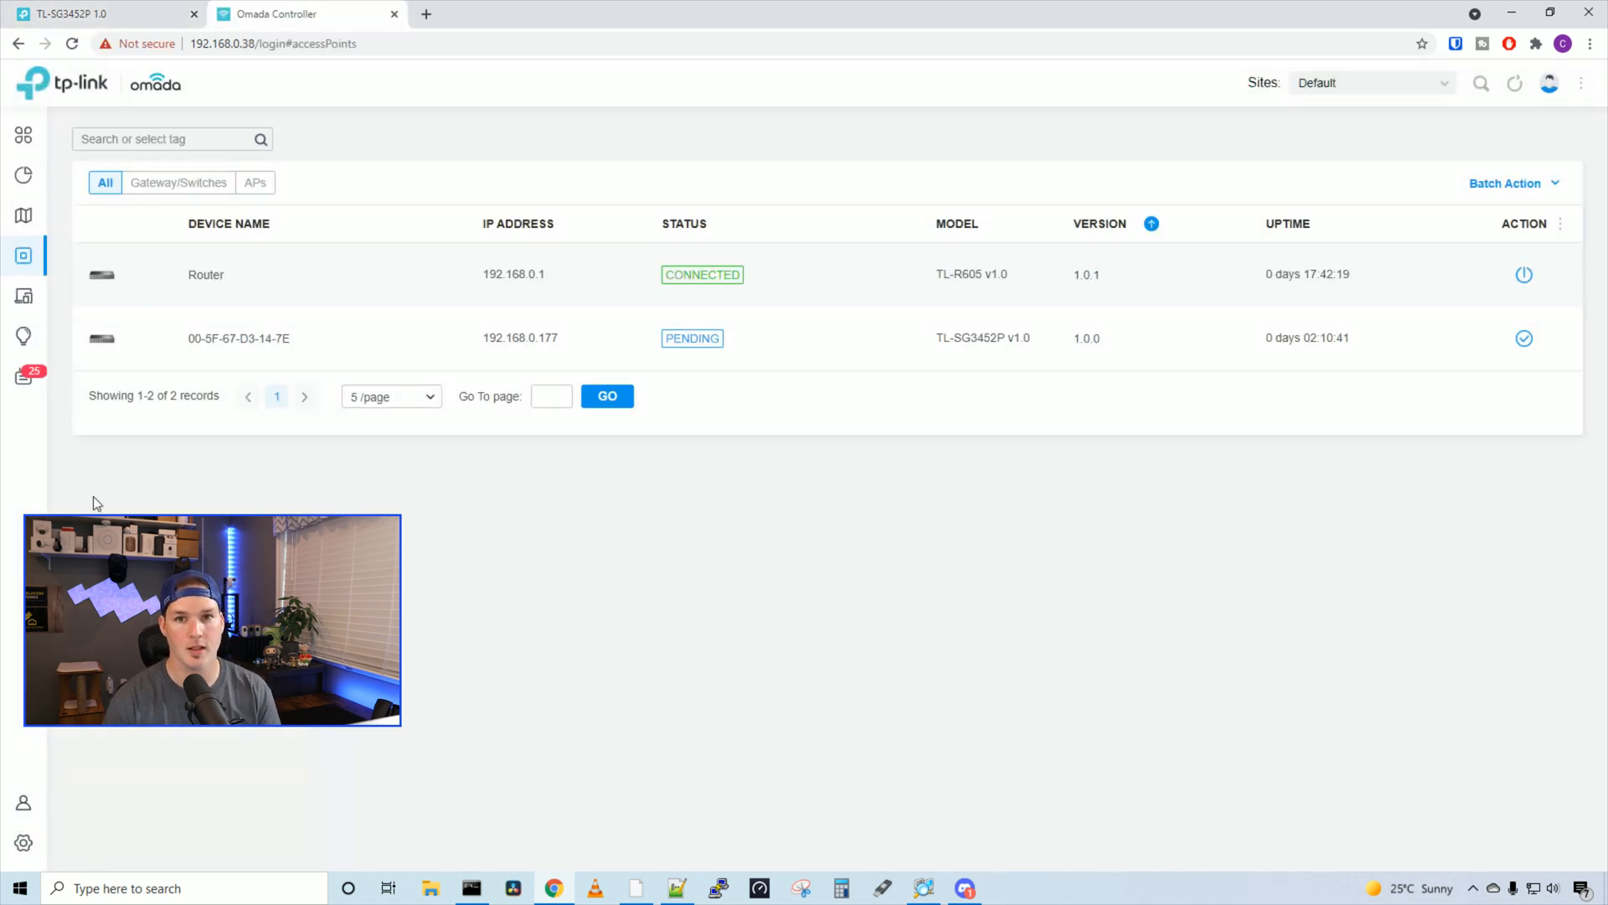
mouse_move(486, 193)
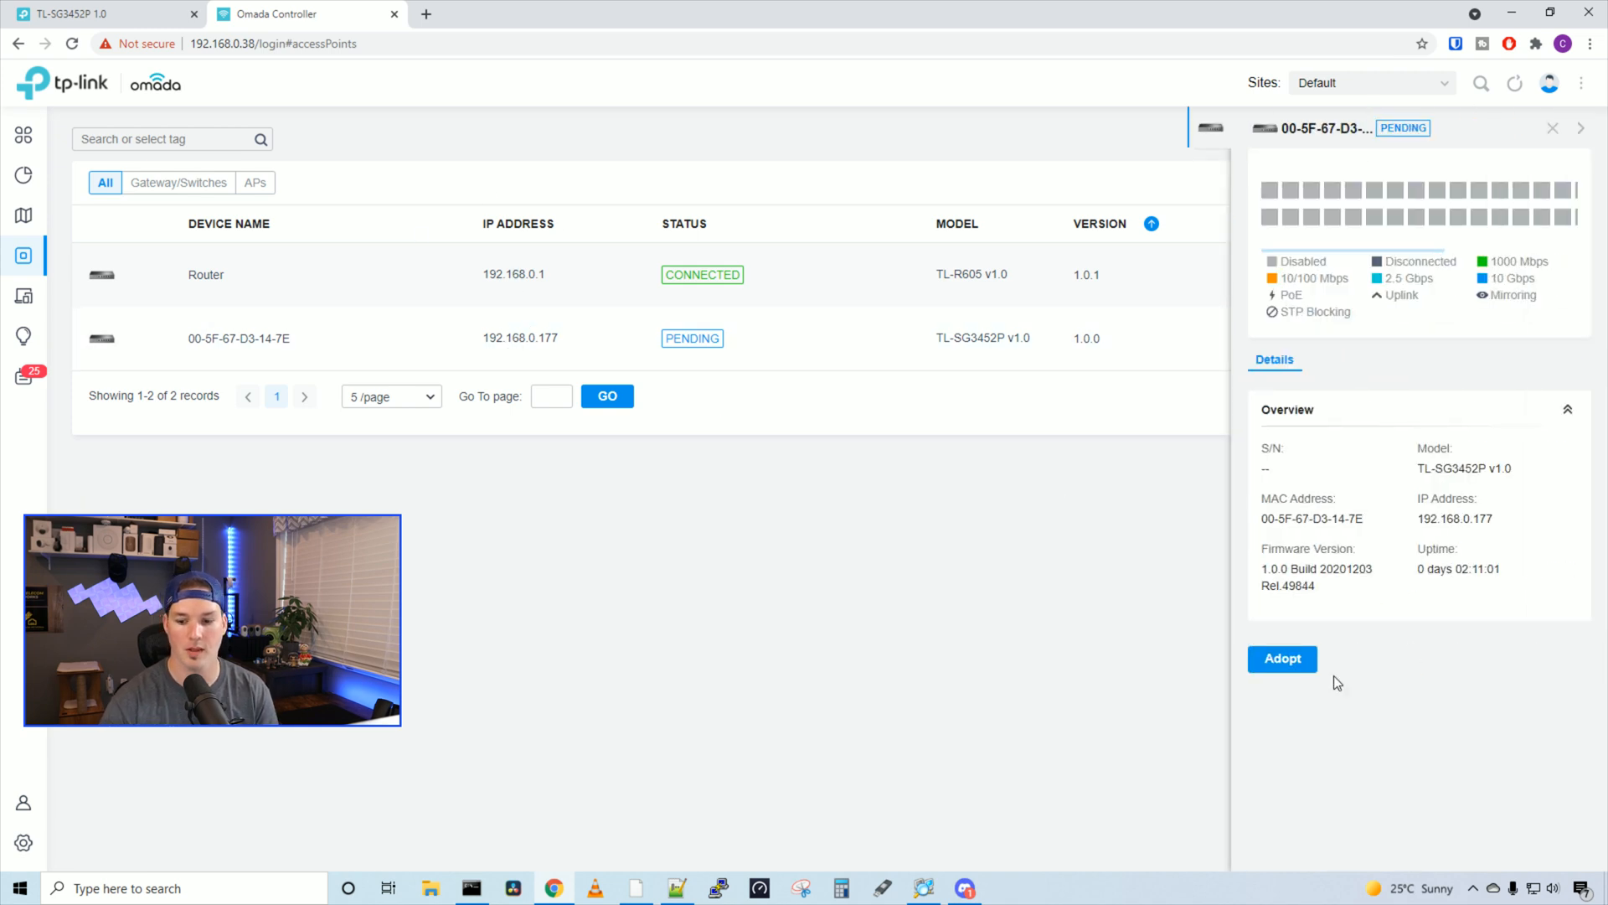
Step: Adopt the pending TL-SG3452P so it shows Connected and view its details
left_click(1283, 658)
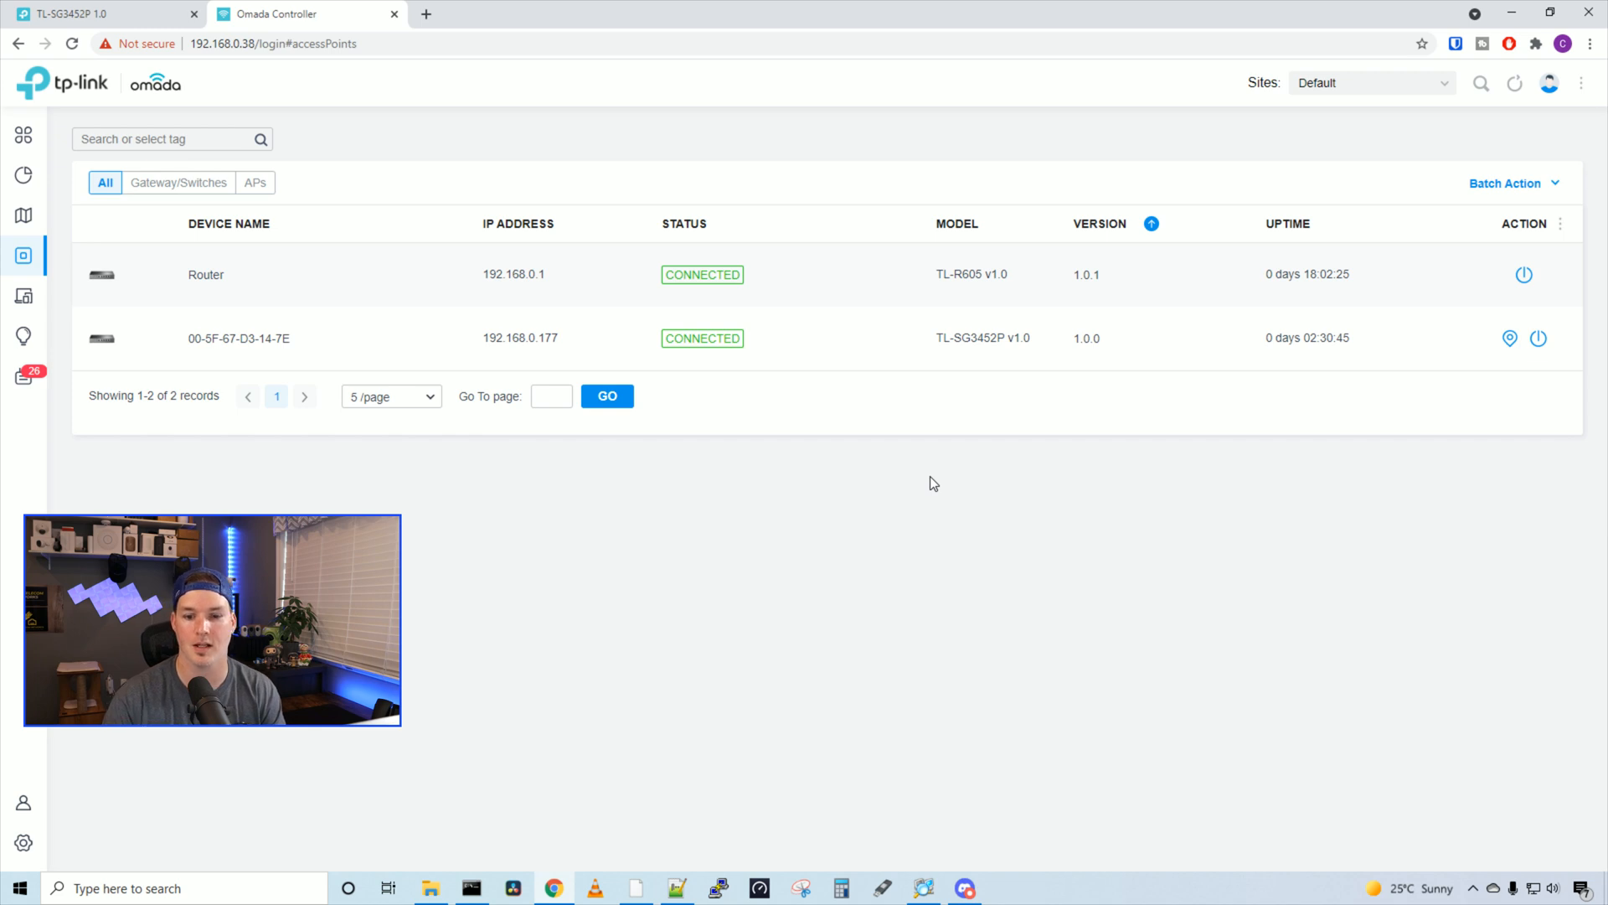
mouse_move(1062, 355)
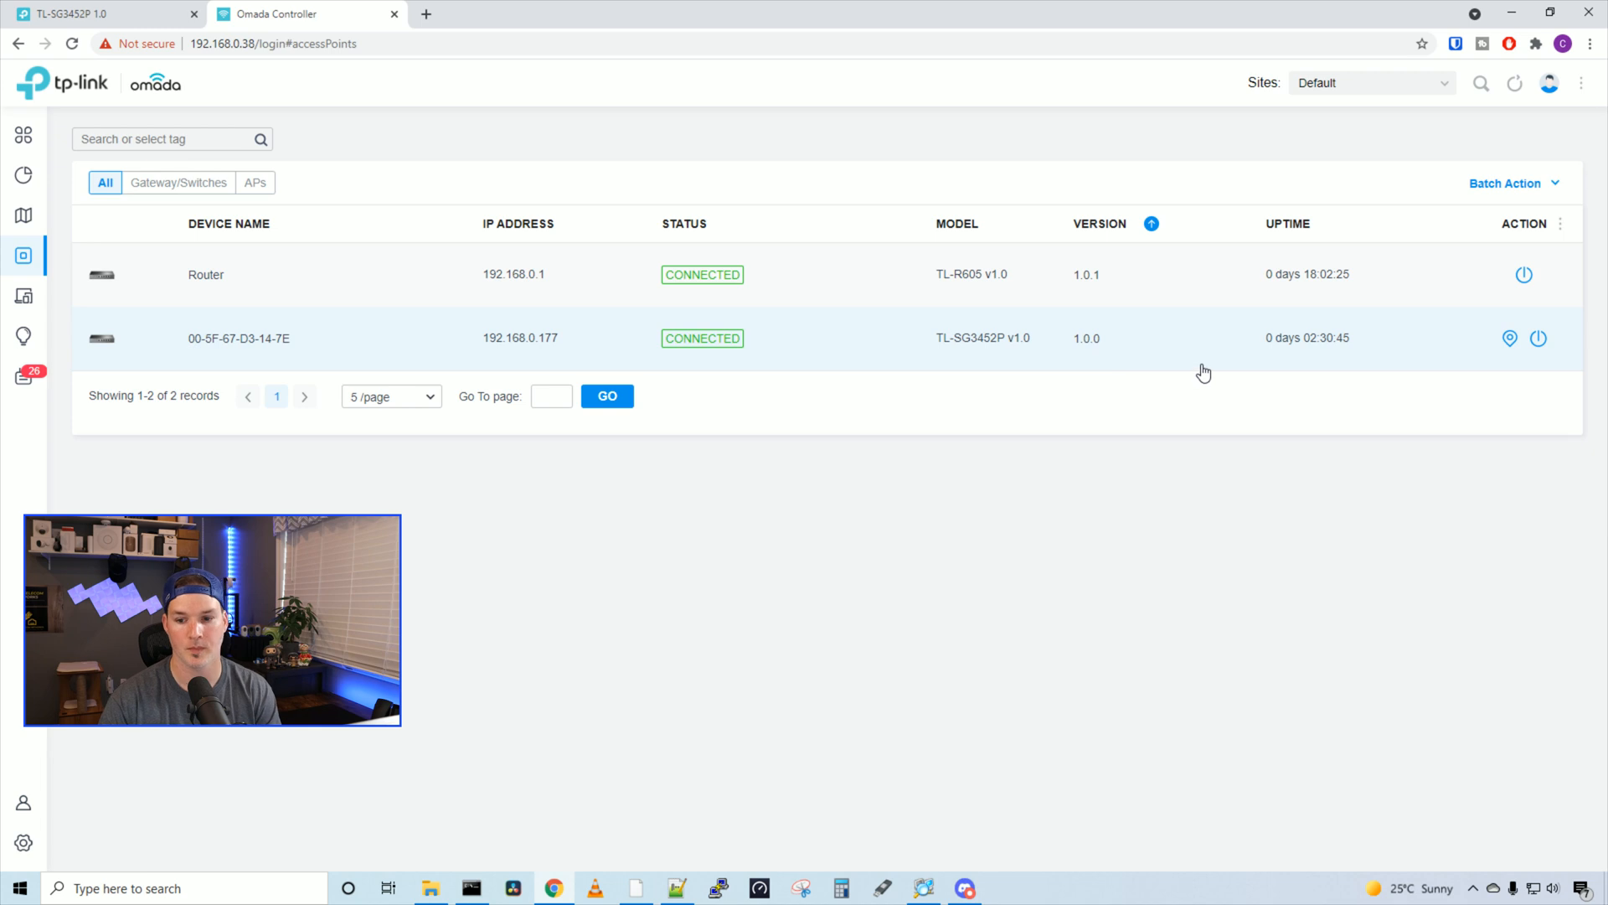
mouse_move(1509, 339)
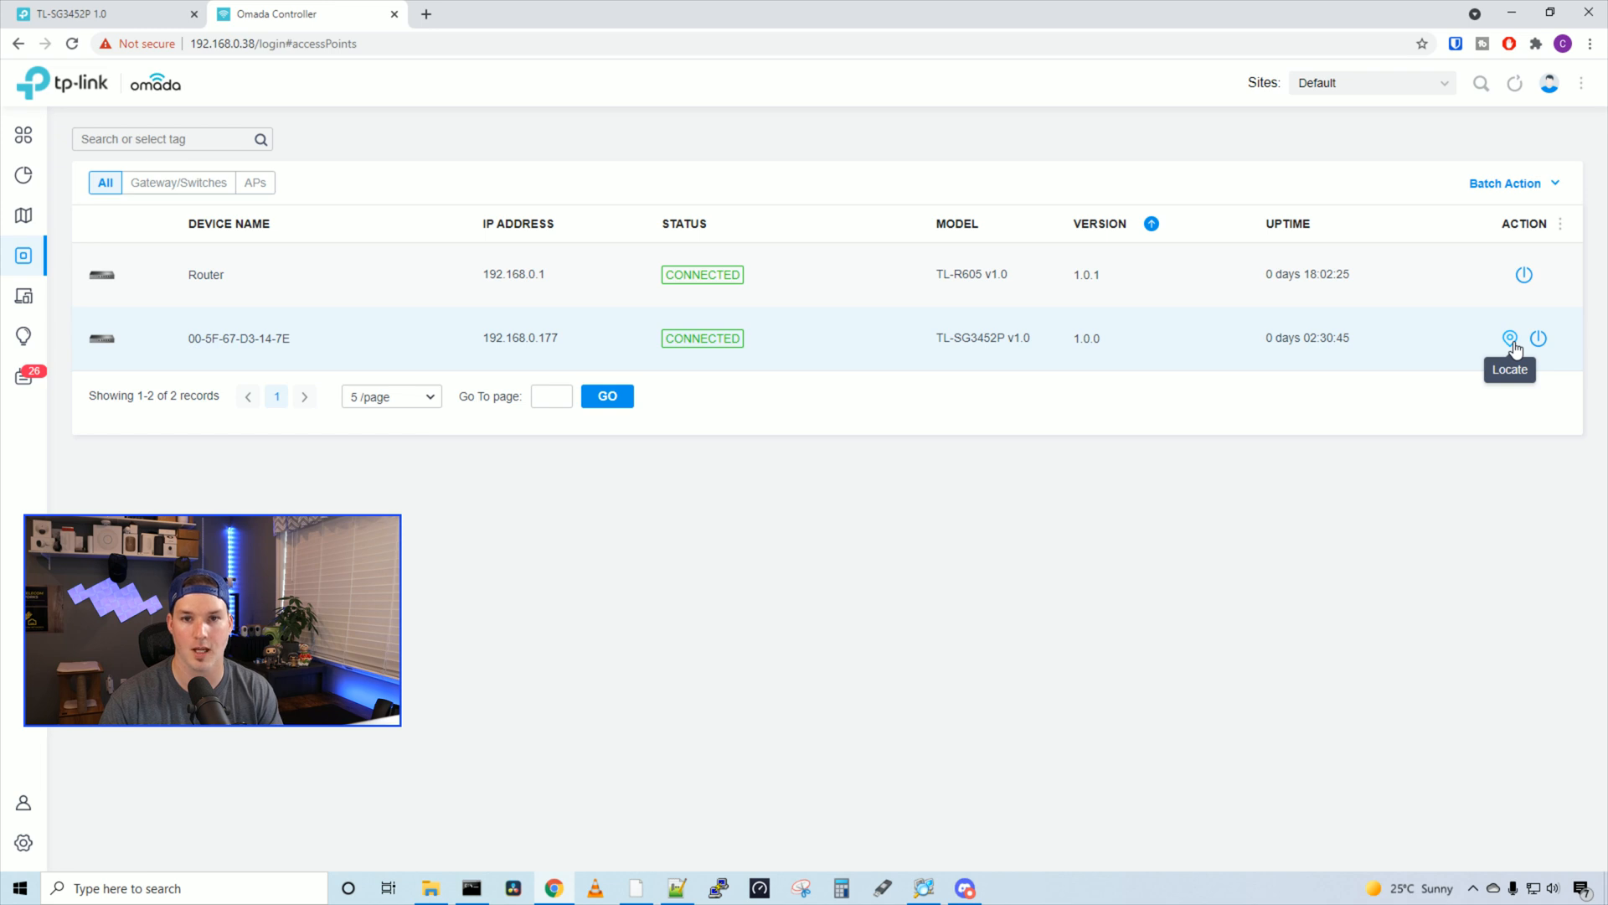
mouse_move(1539, 339)
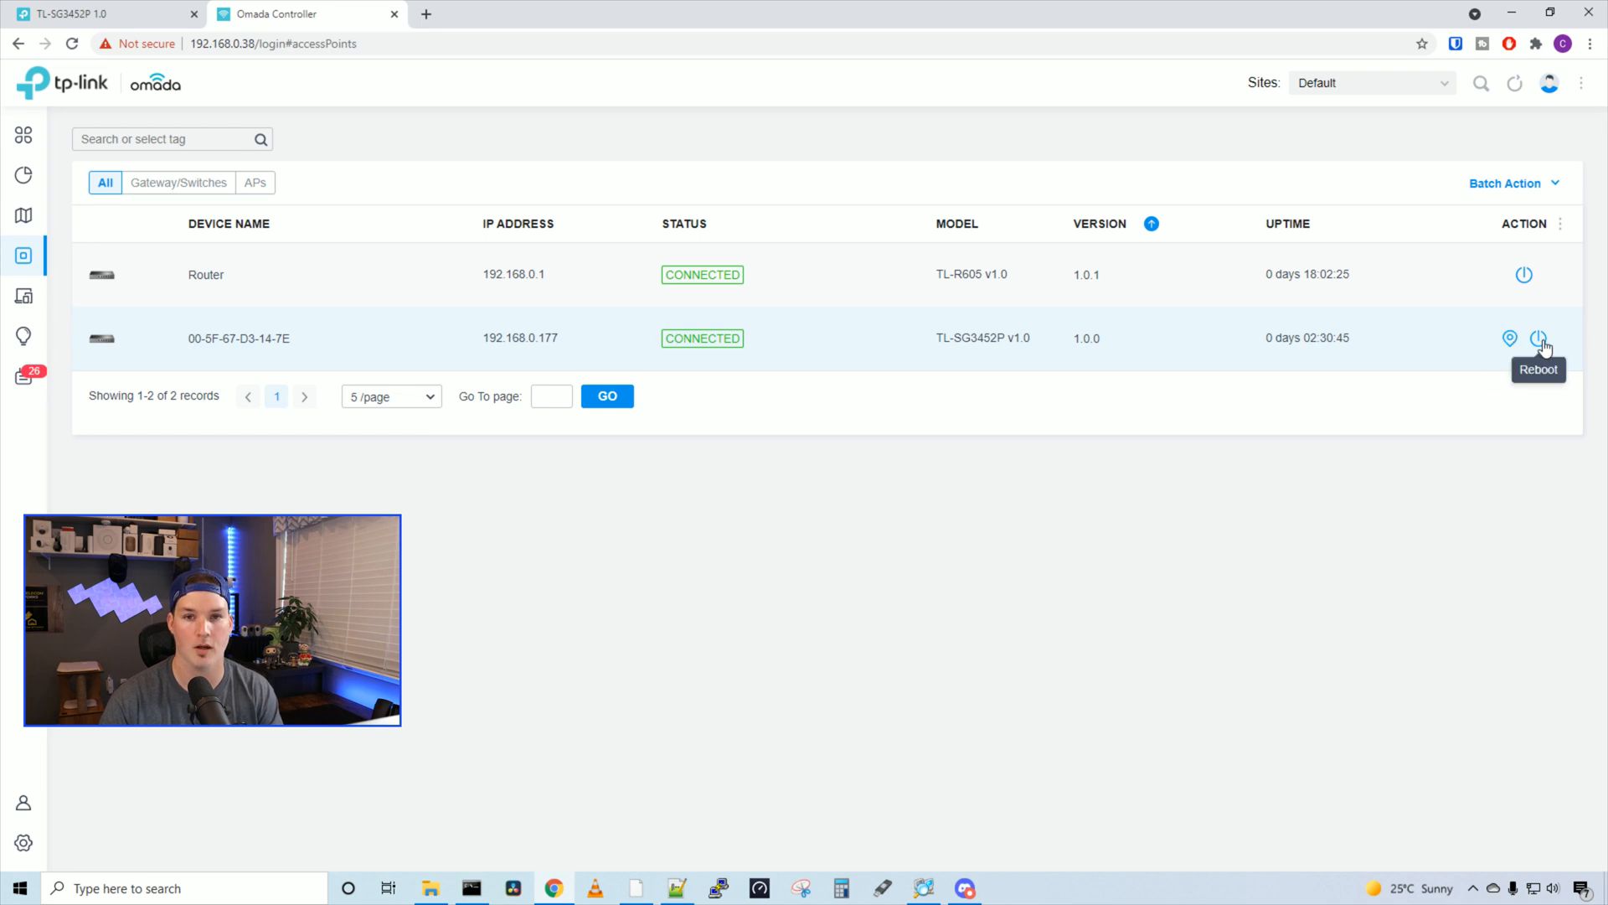
left_click(238, 338)
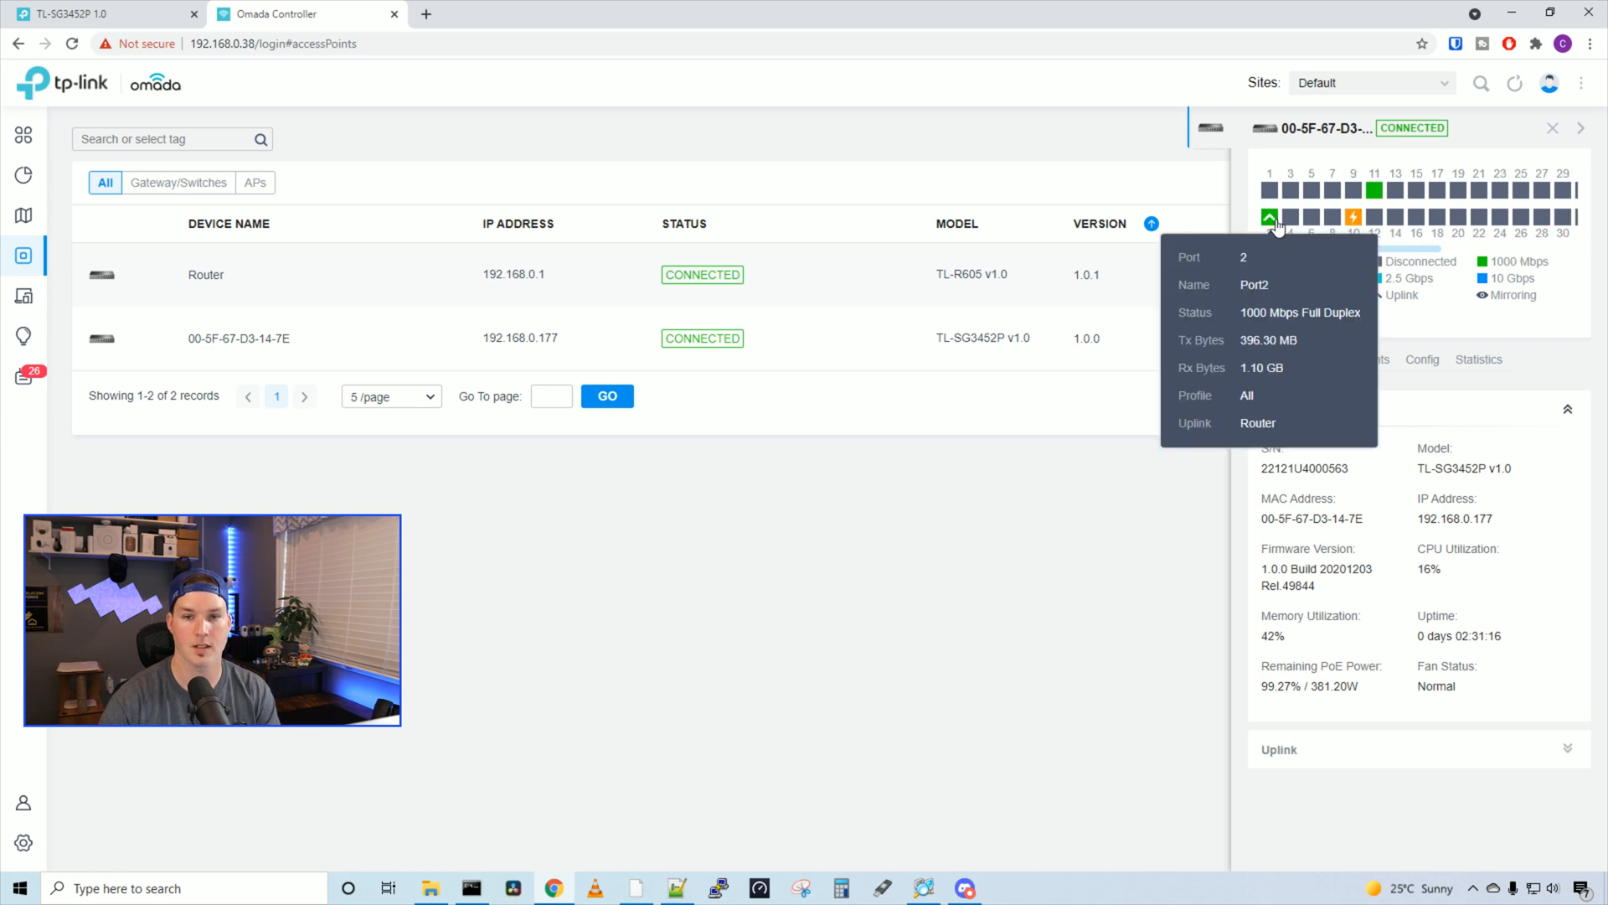
mouse_move(1307, 264)
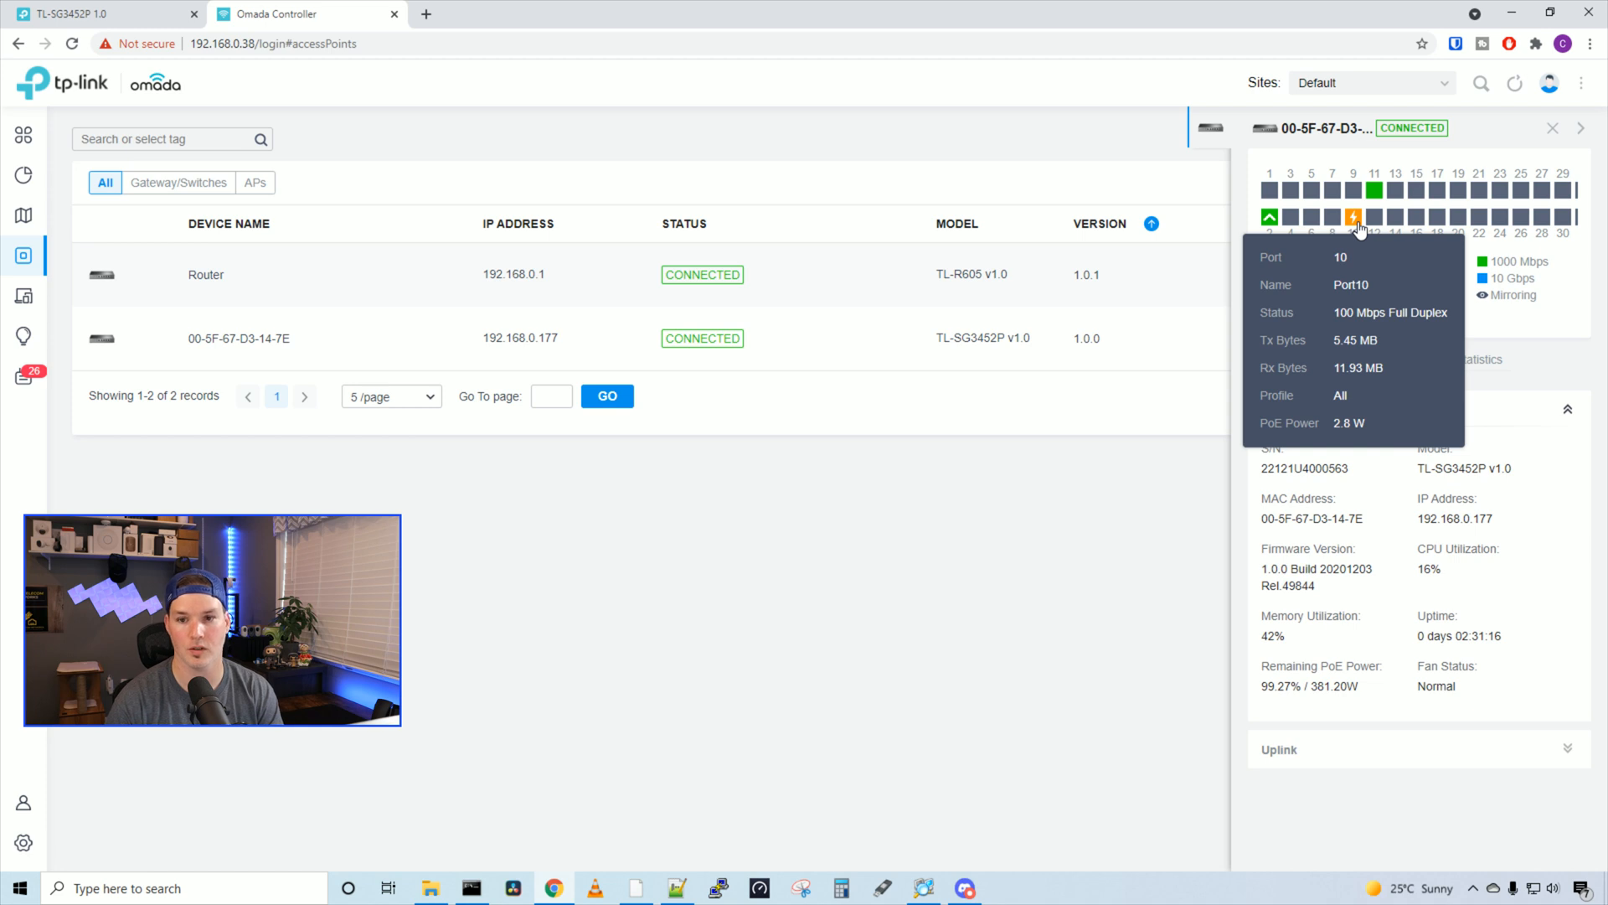
mouse_move(1374, 191)
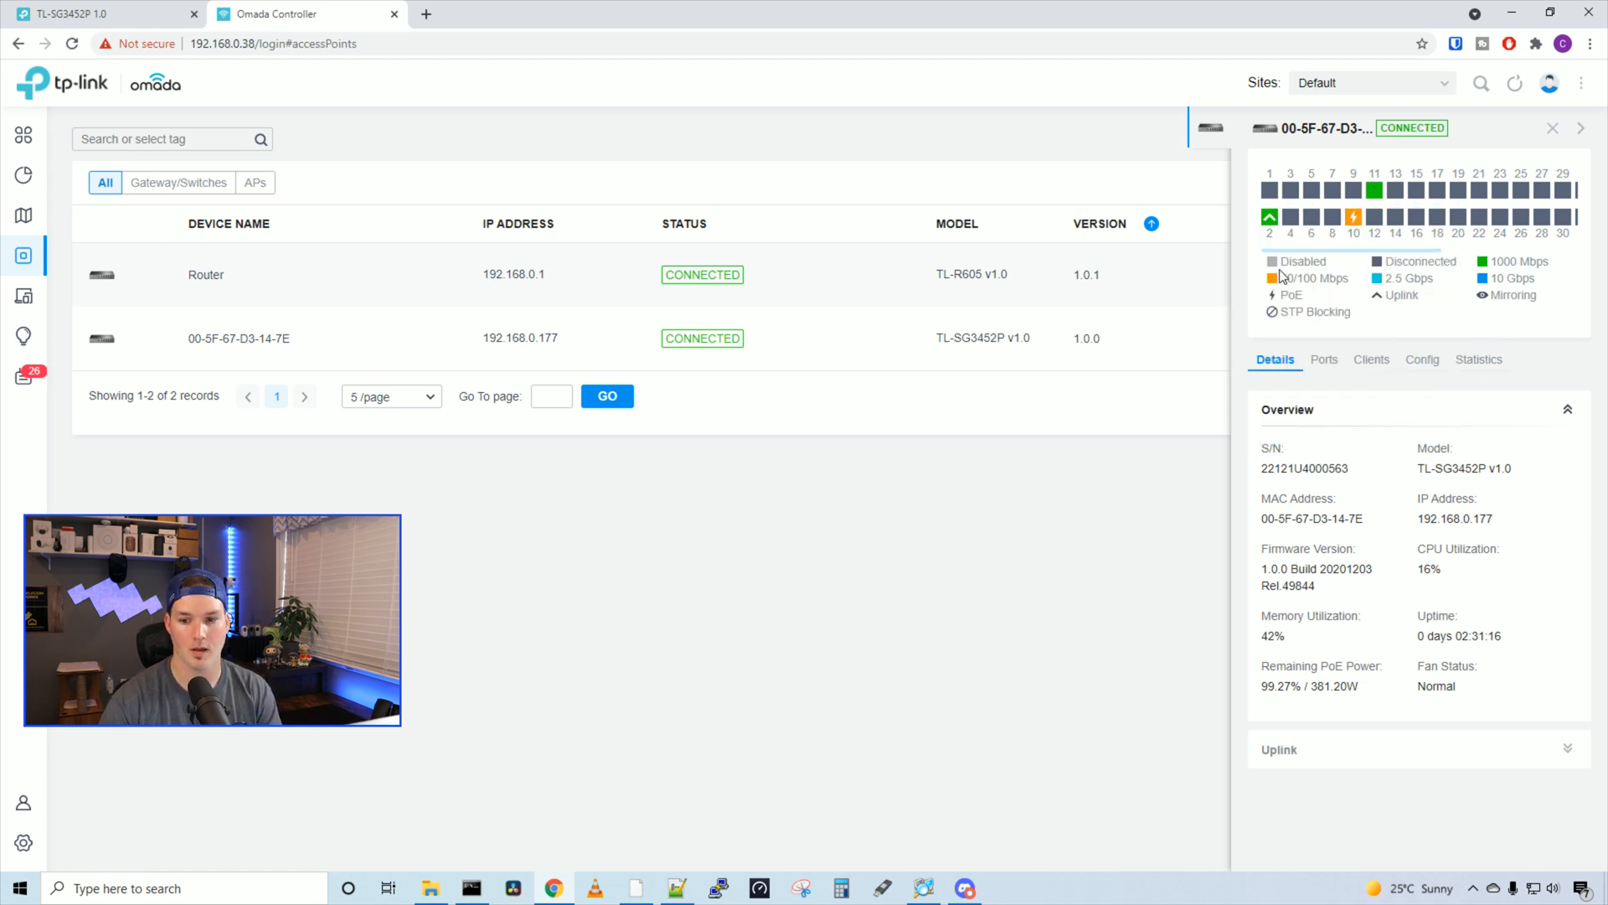
mouse_move(1413, 328)
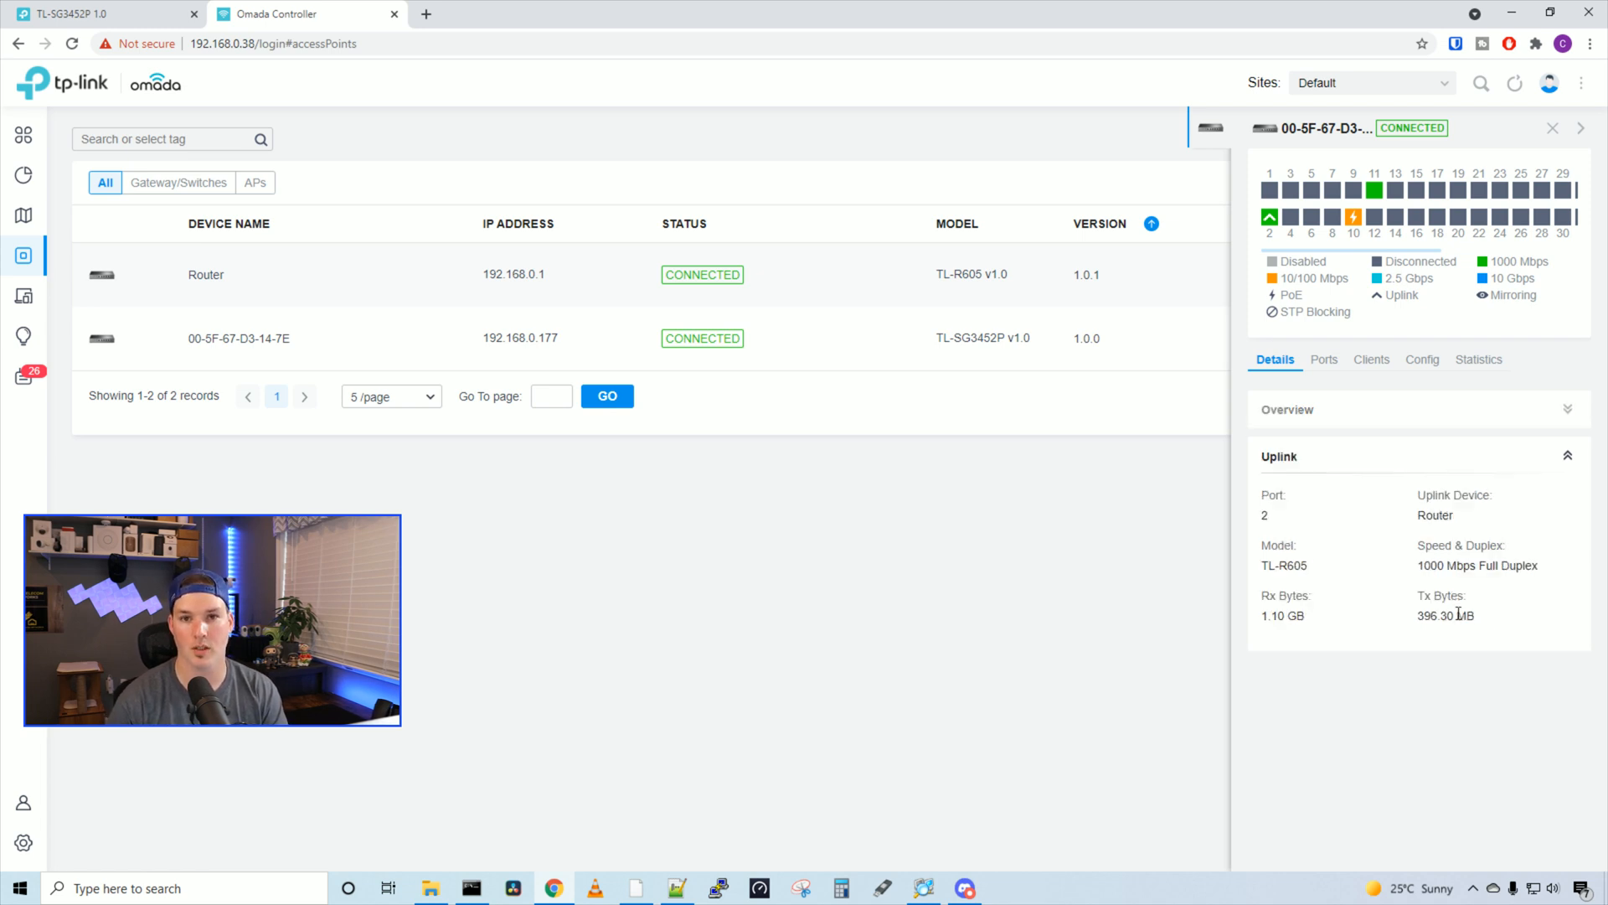
mouse_move(1427, 506)
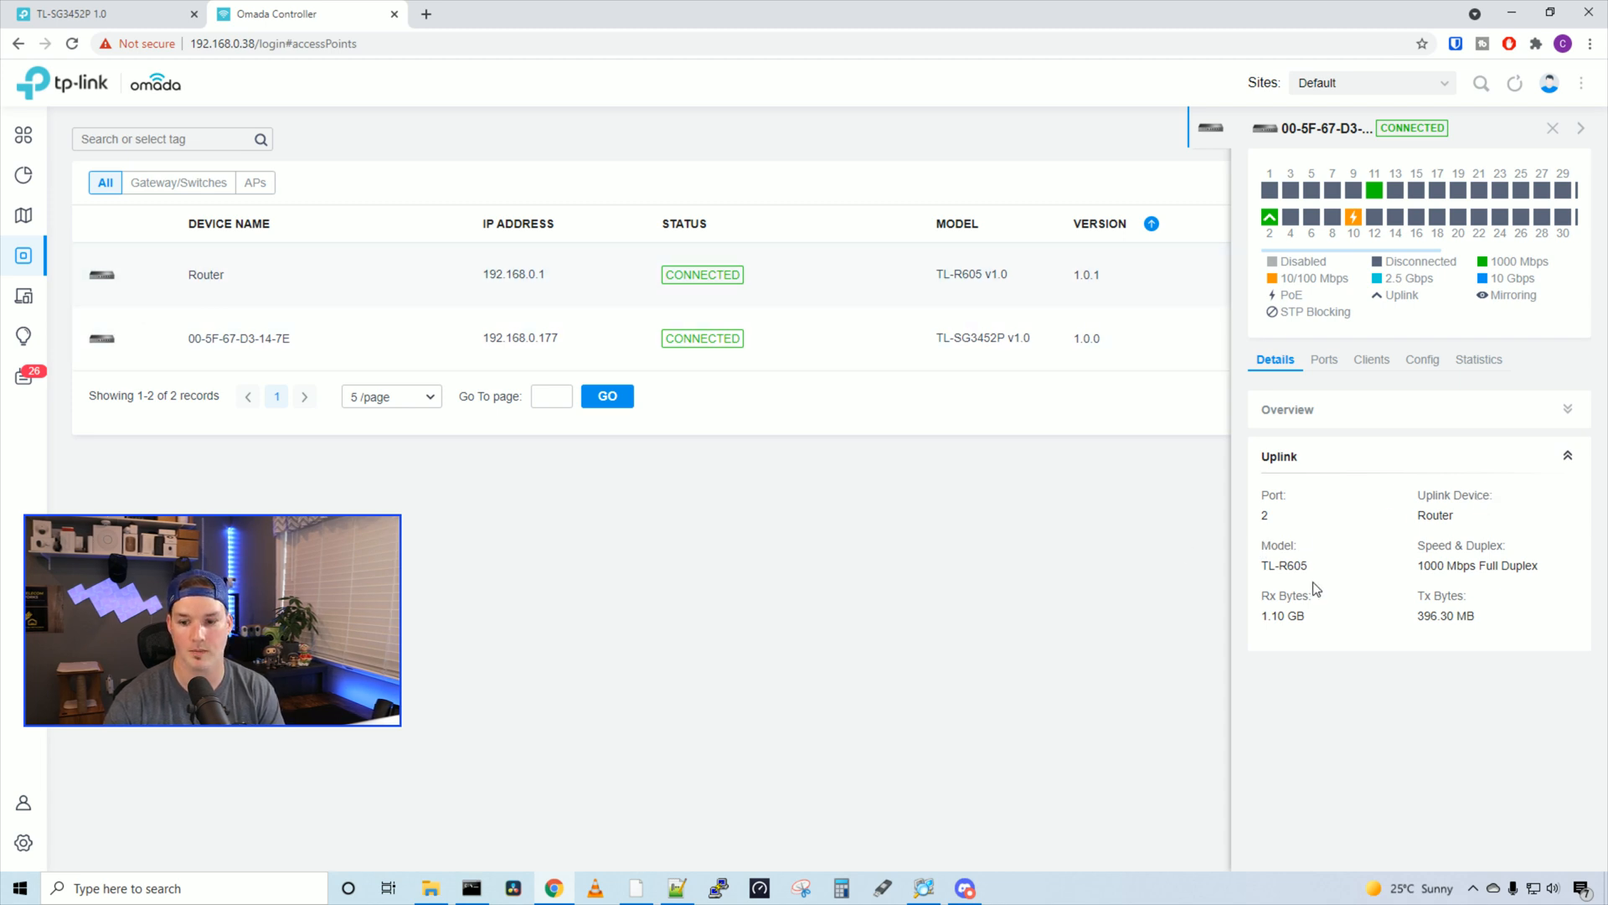
Step: In the Ports list, edit Port3, pick the HD TEST profile, and leave the editor with Port3 still on All
left_click(1324, 358)
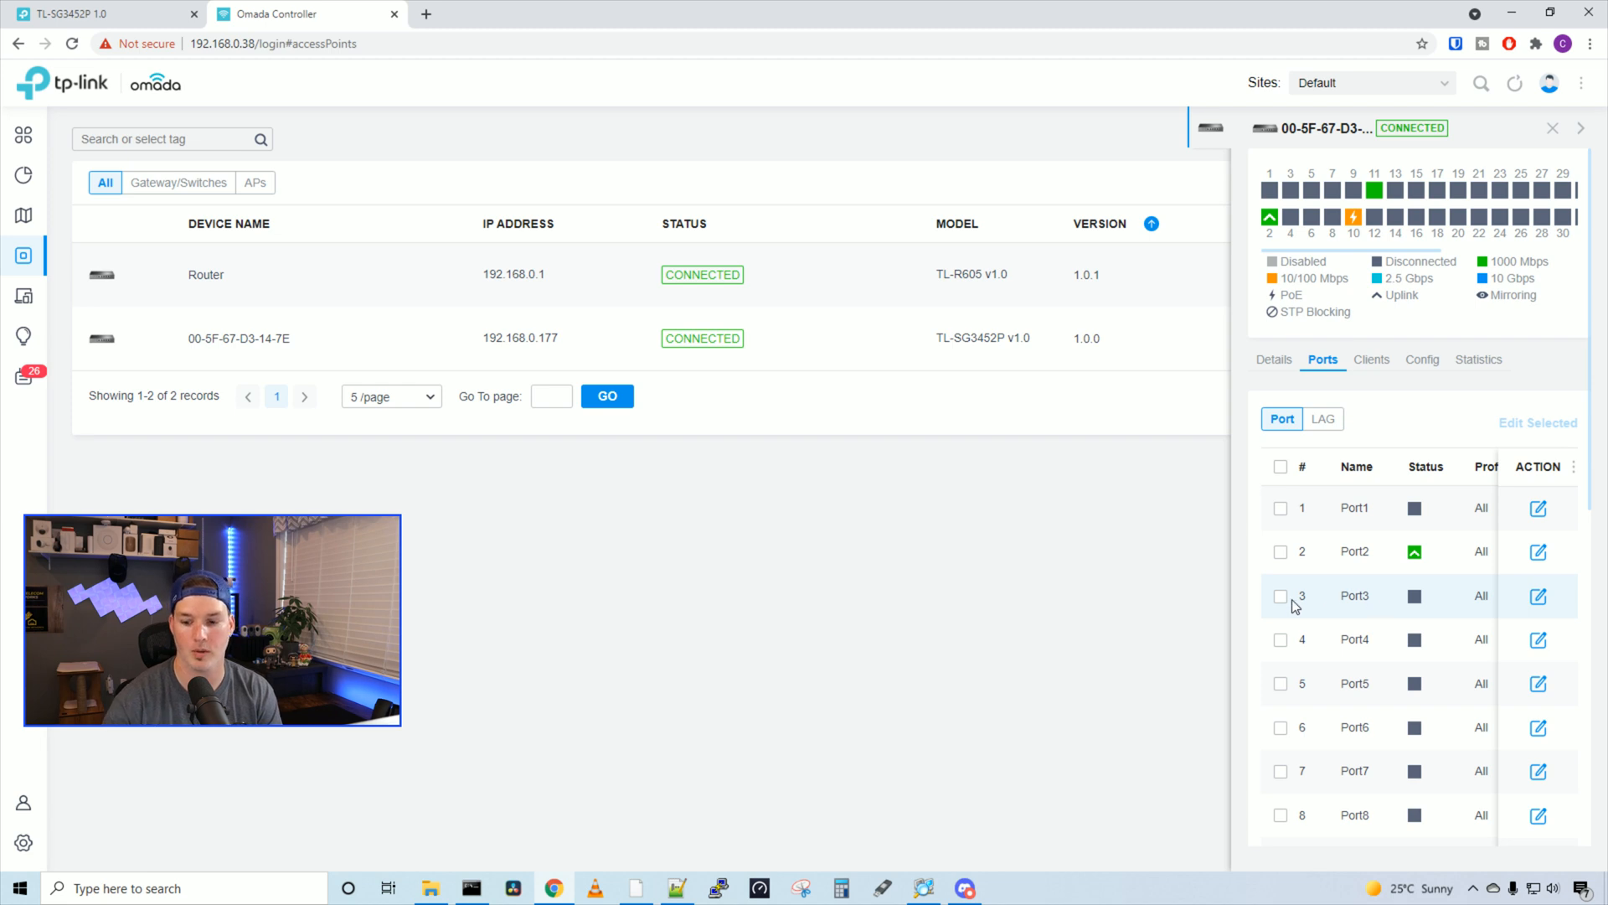
mouse_move(1538, 597)
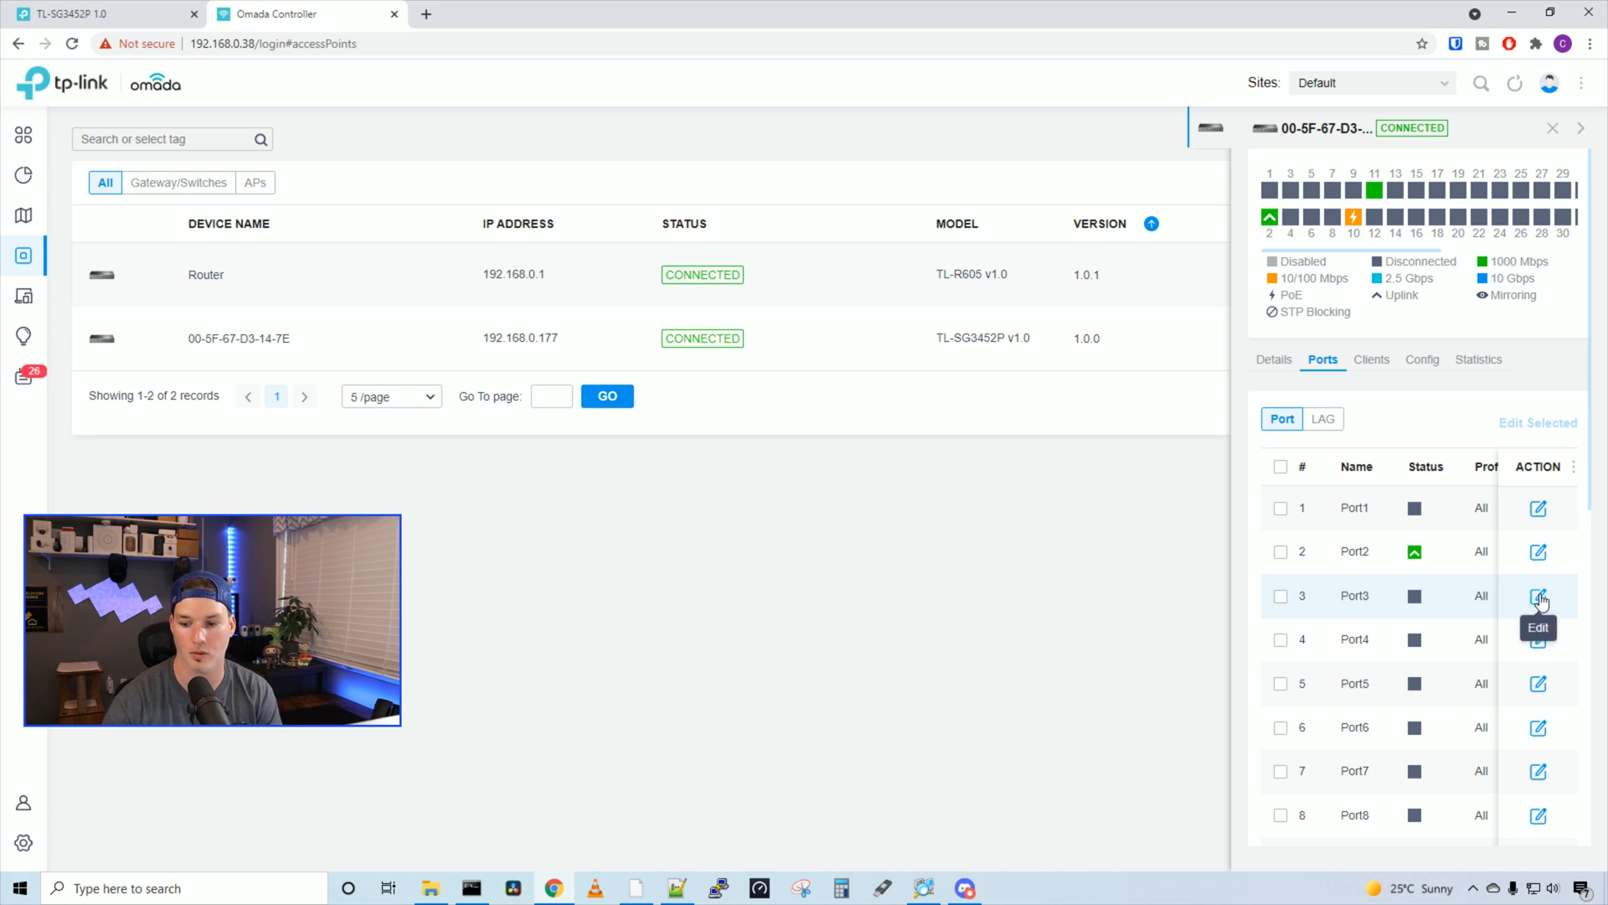
left_click(1537, 596)
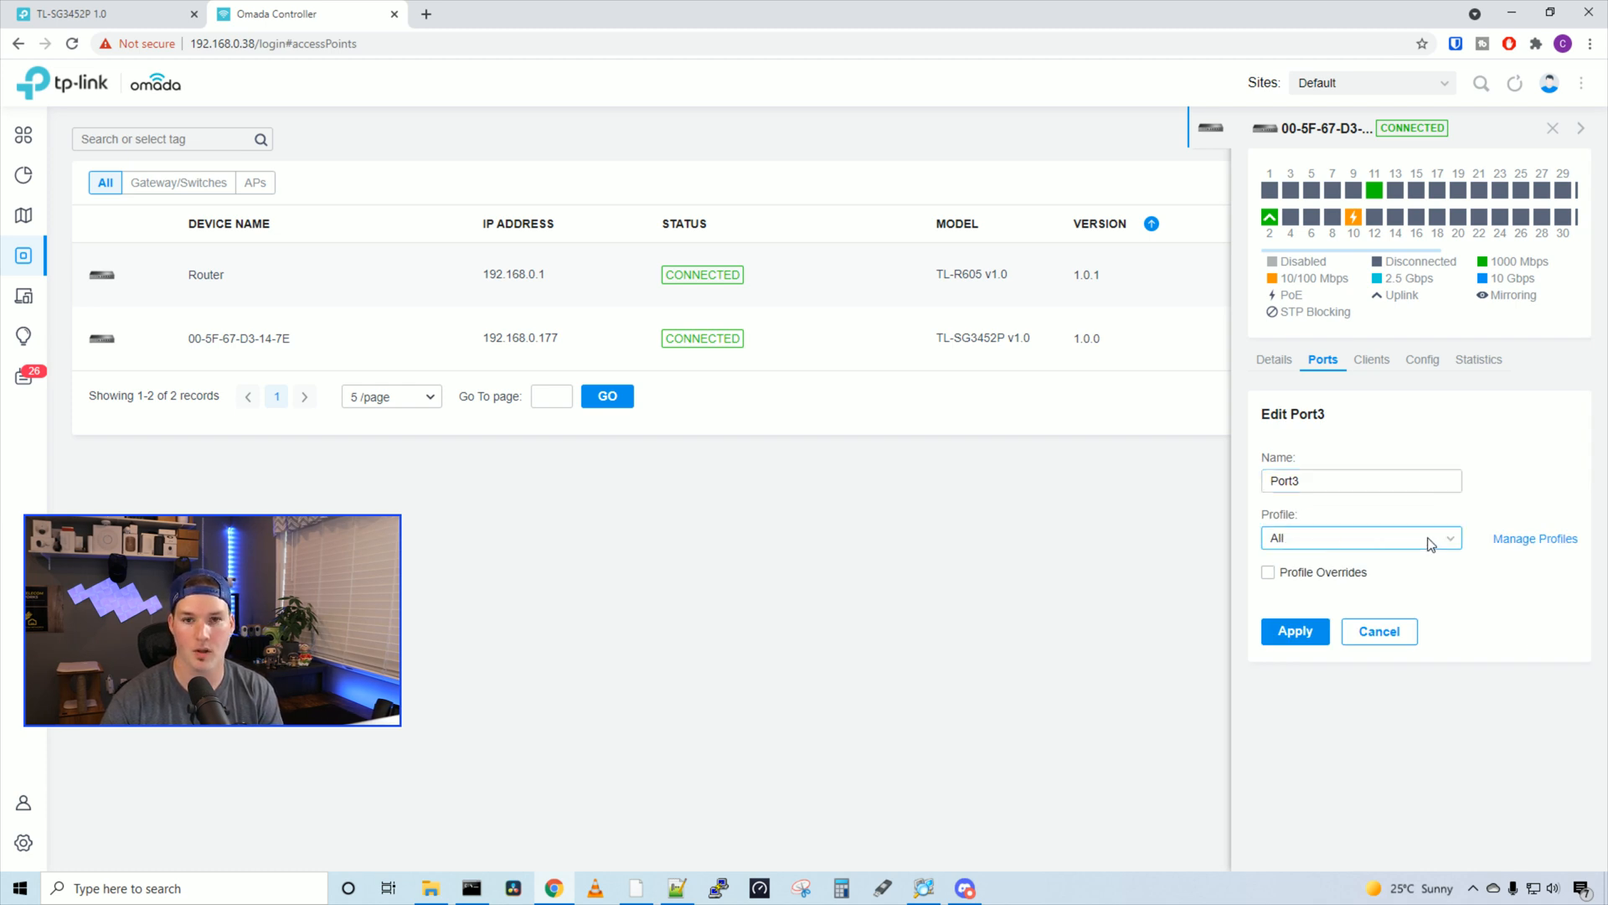
left_click(1360, 537)
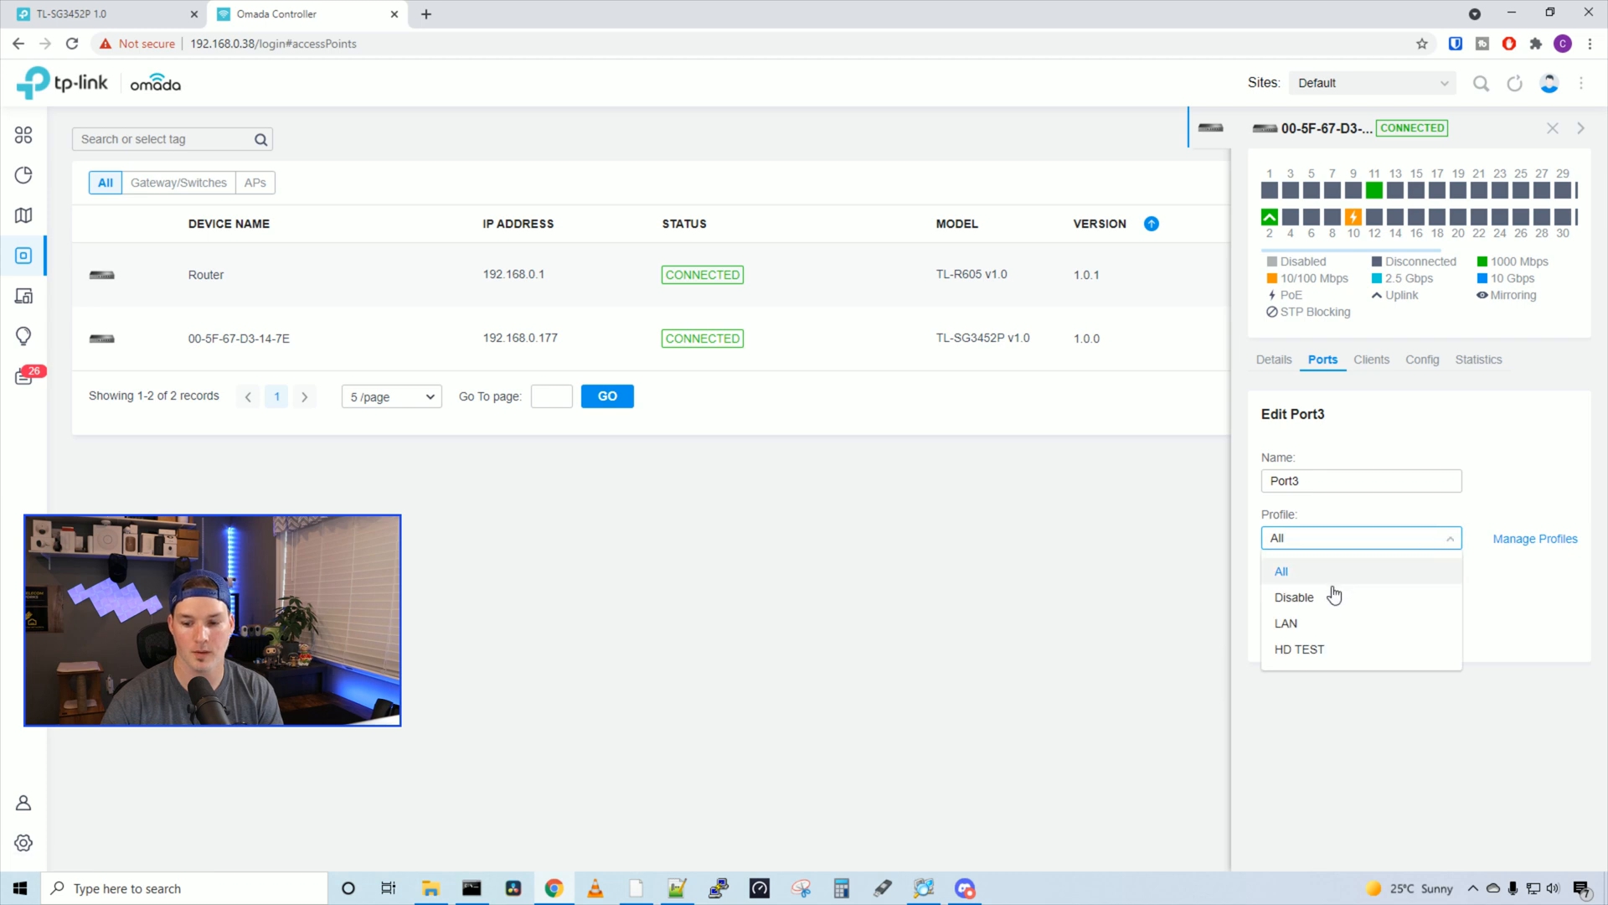
mouse_move(1315, 622)
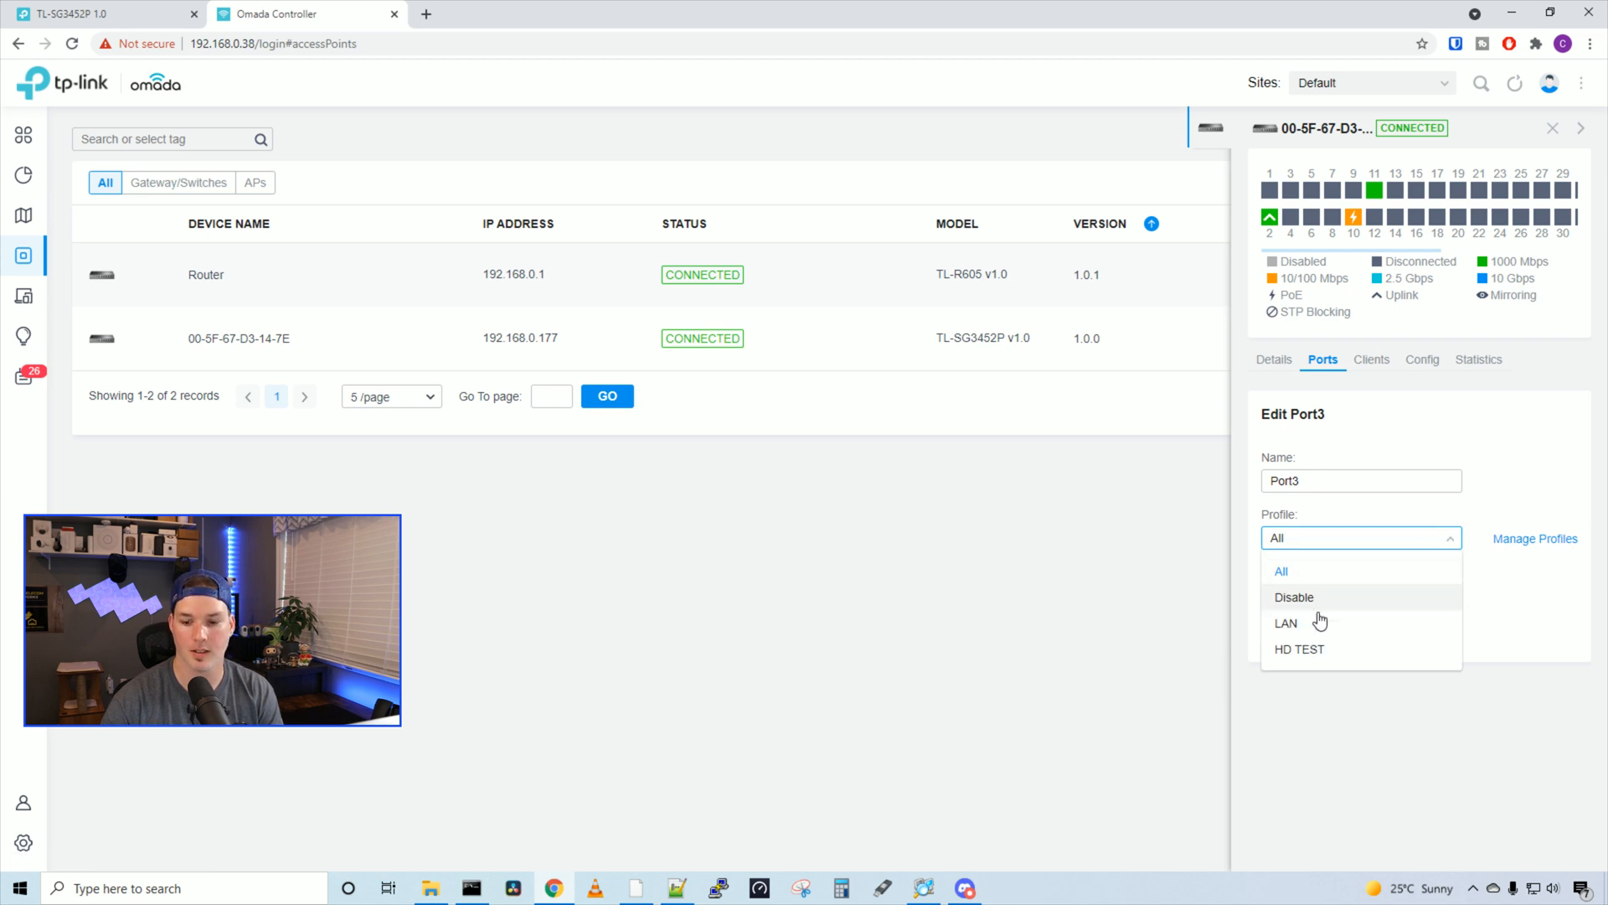
mouse_move(1304, 657)
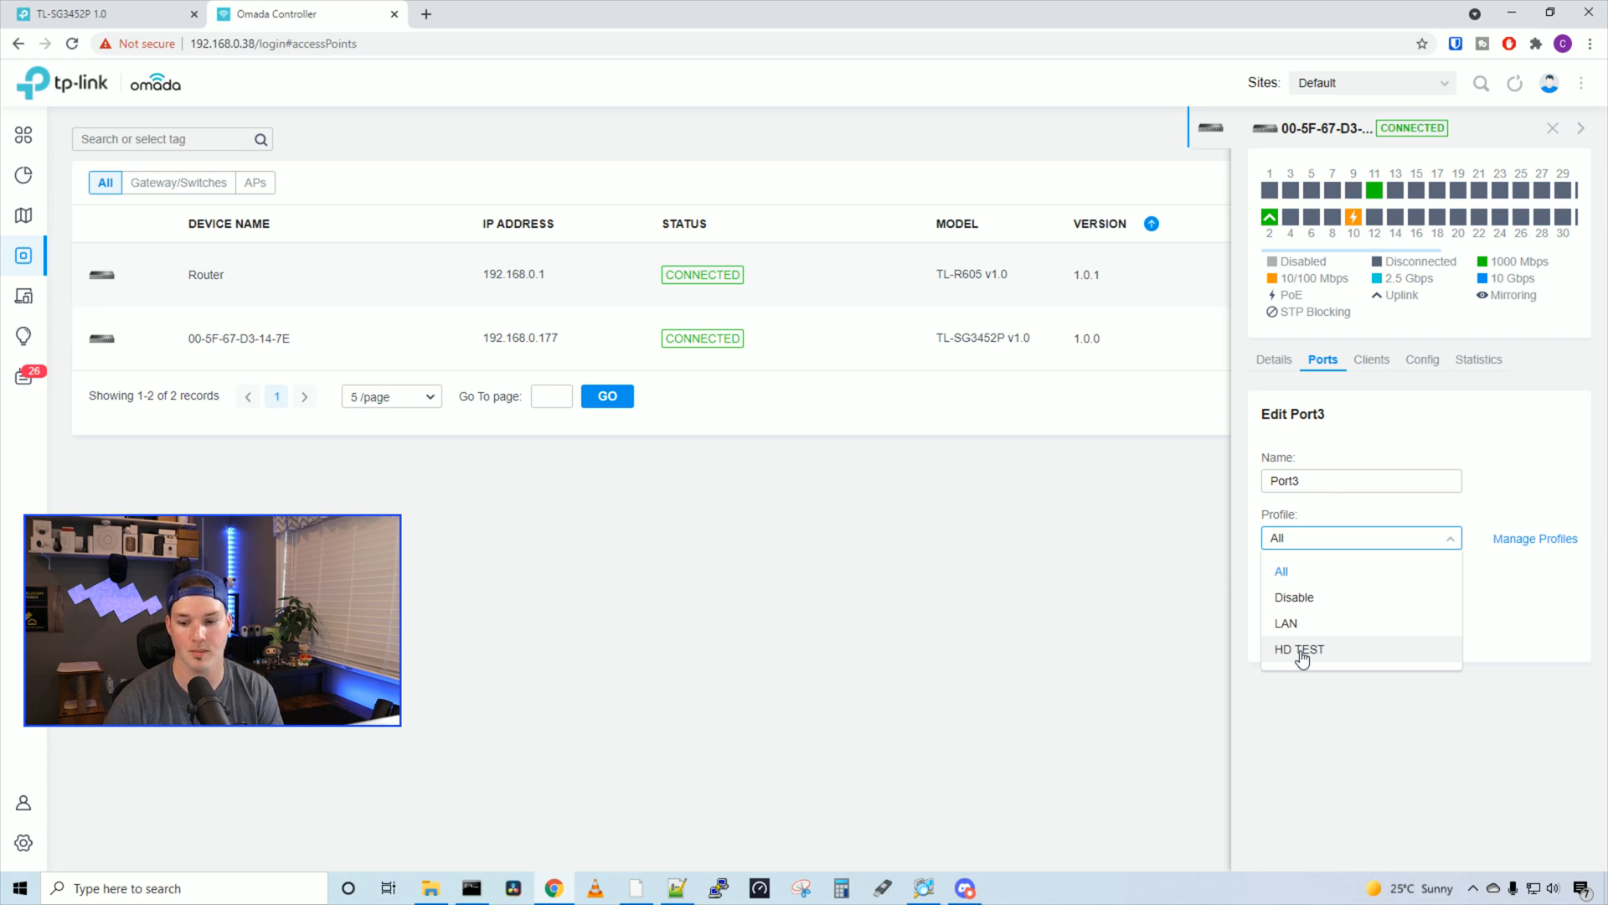
left_click(1296, 650)
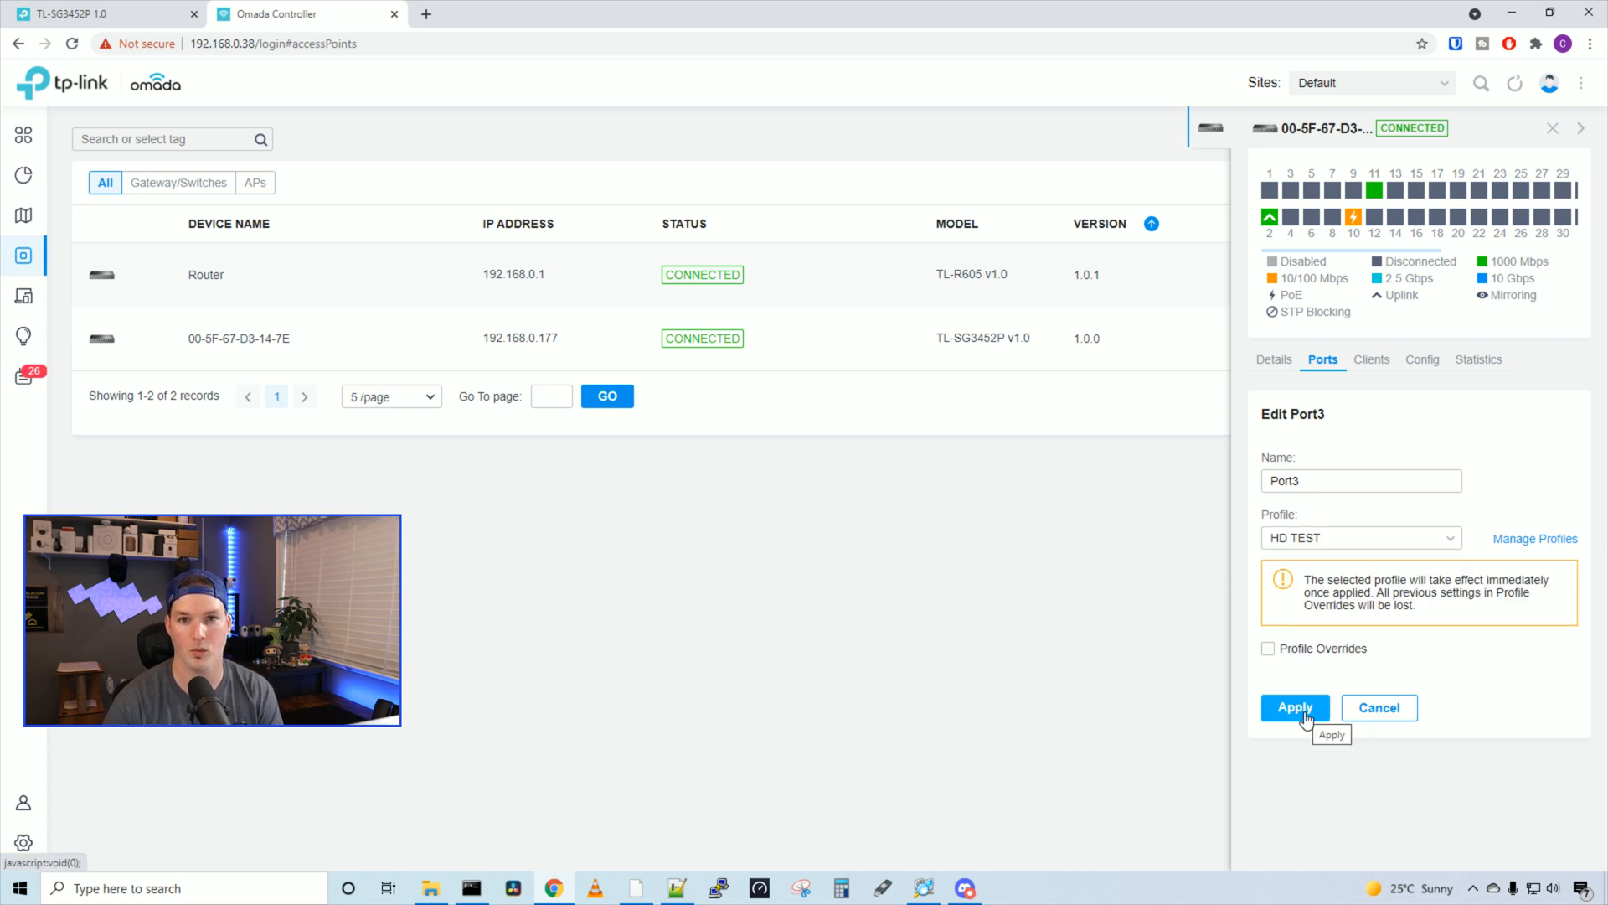
left_click(1295, 707)
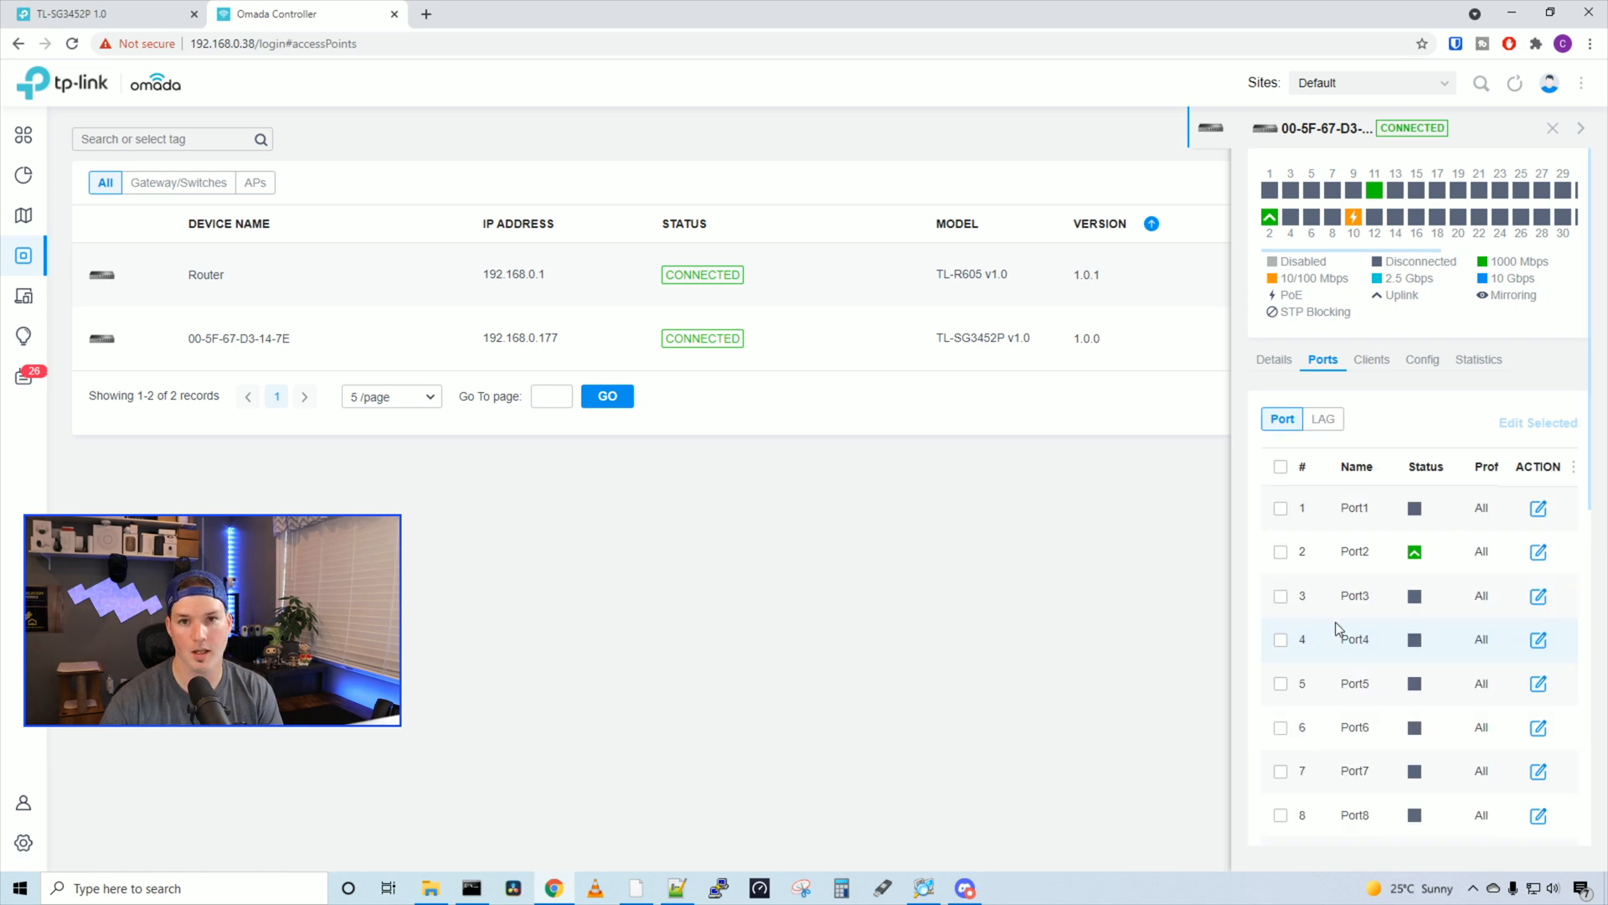
mouse_move(1538, 596)
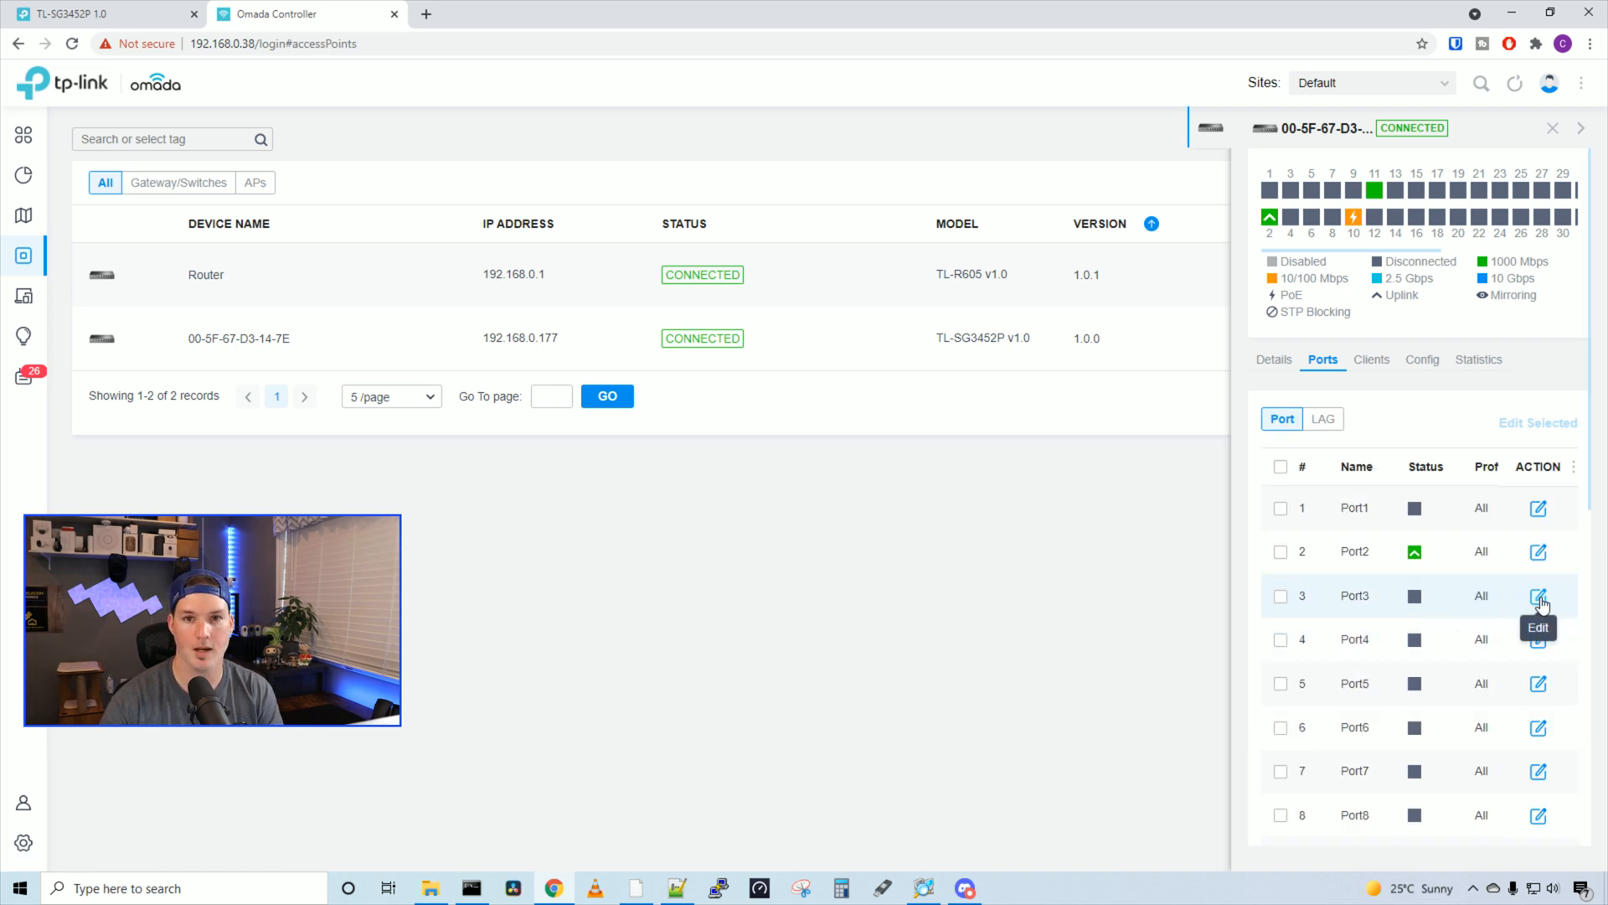
Step: Override Port3's profile to Aggregating with ports 4 and 5, LAG ID 1, LACP mode, and apply
left_click(1538, 596)
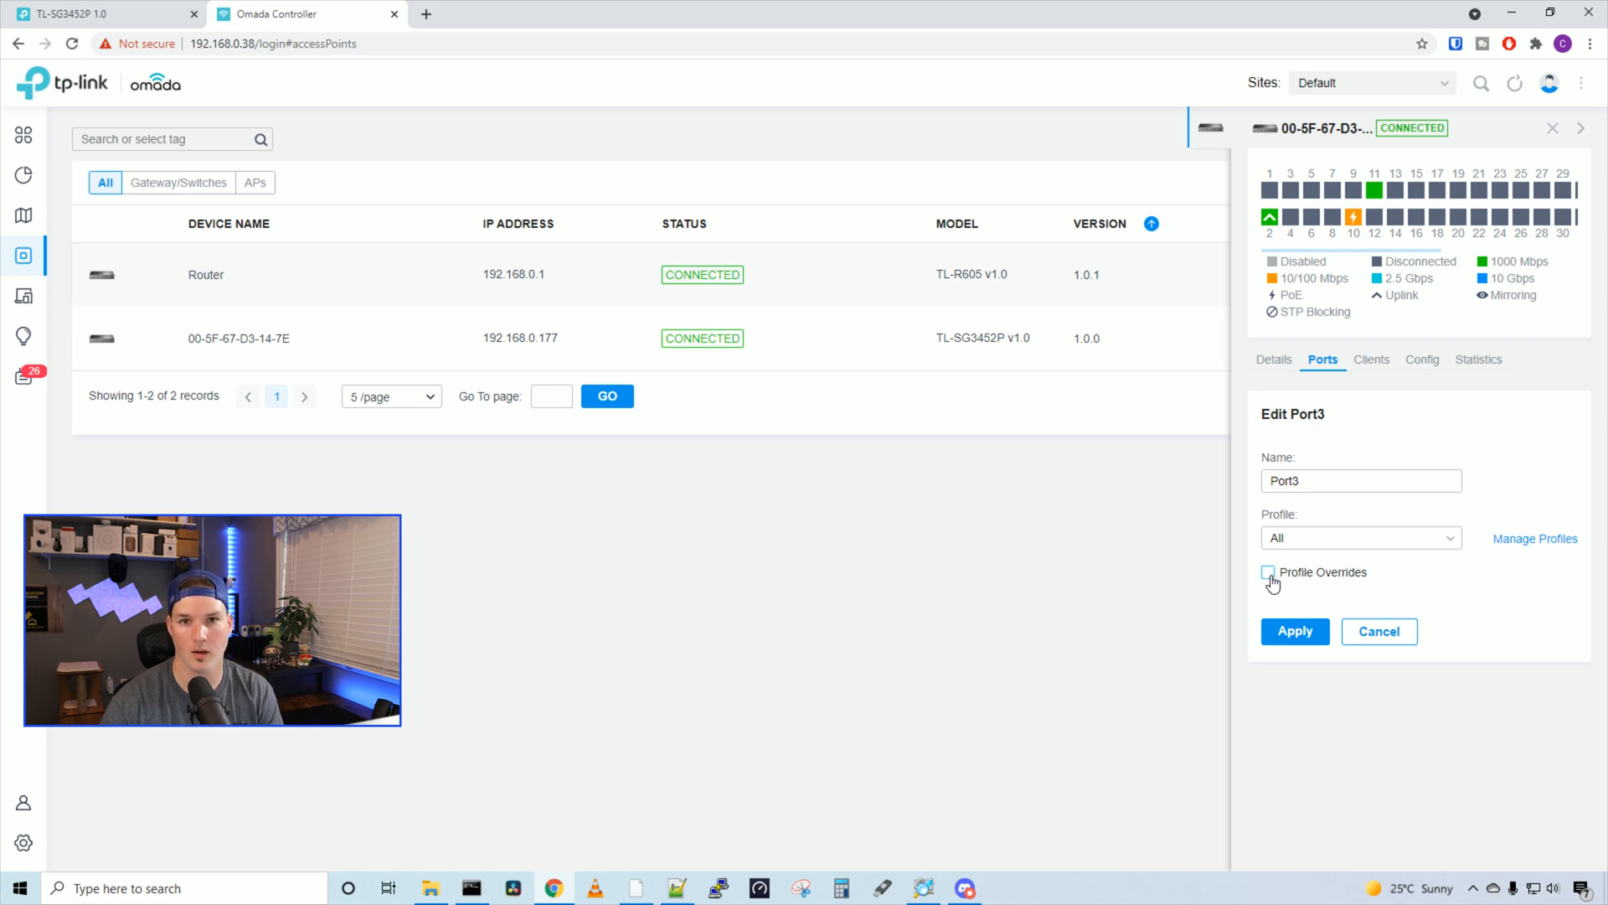
left_click(1267, 573)
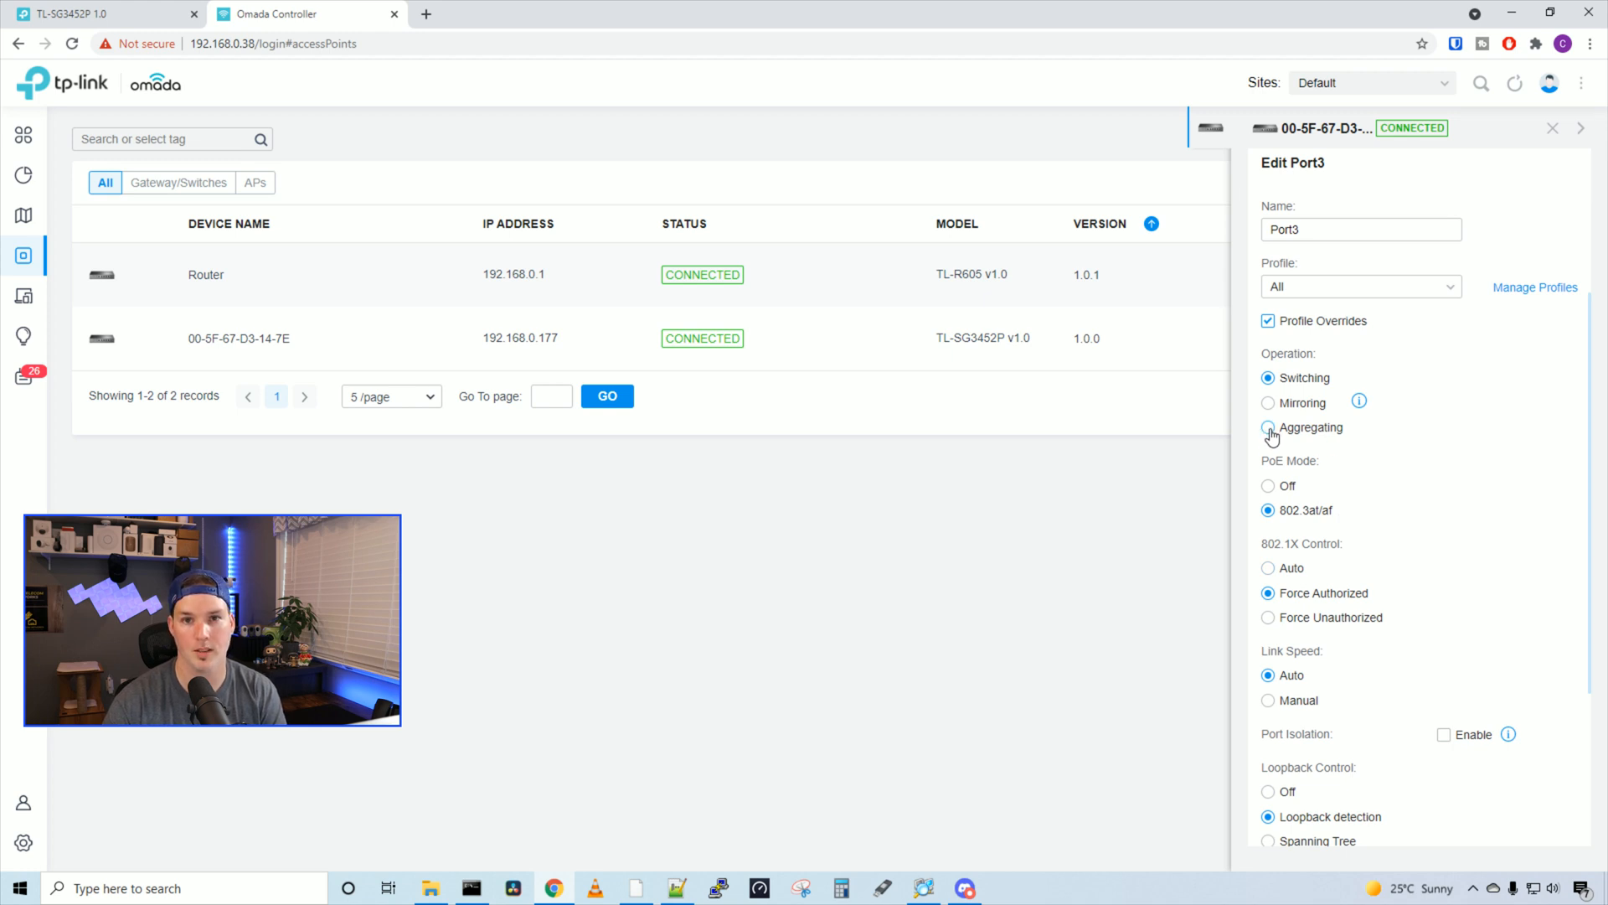
left_click(1266, 428)
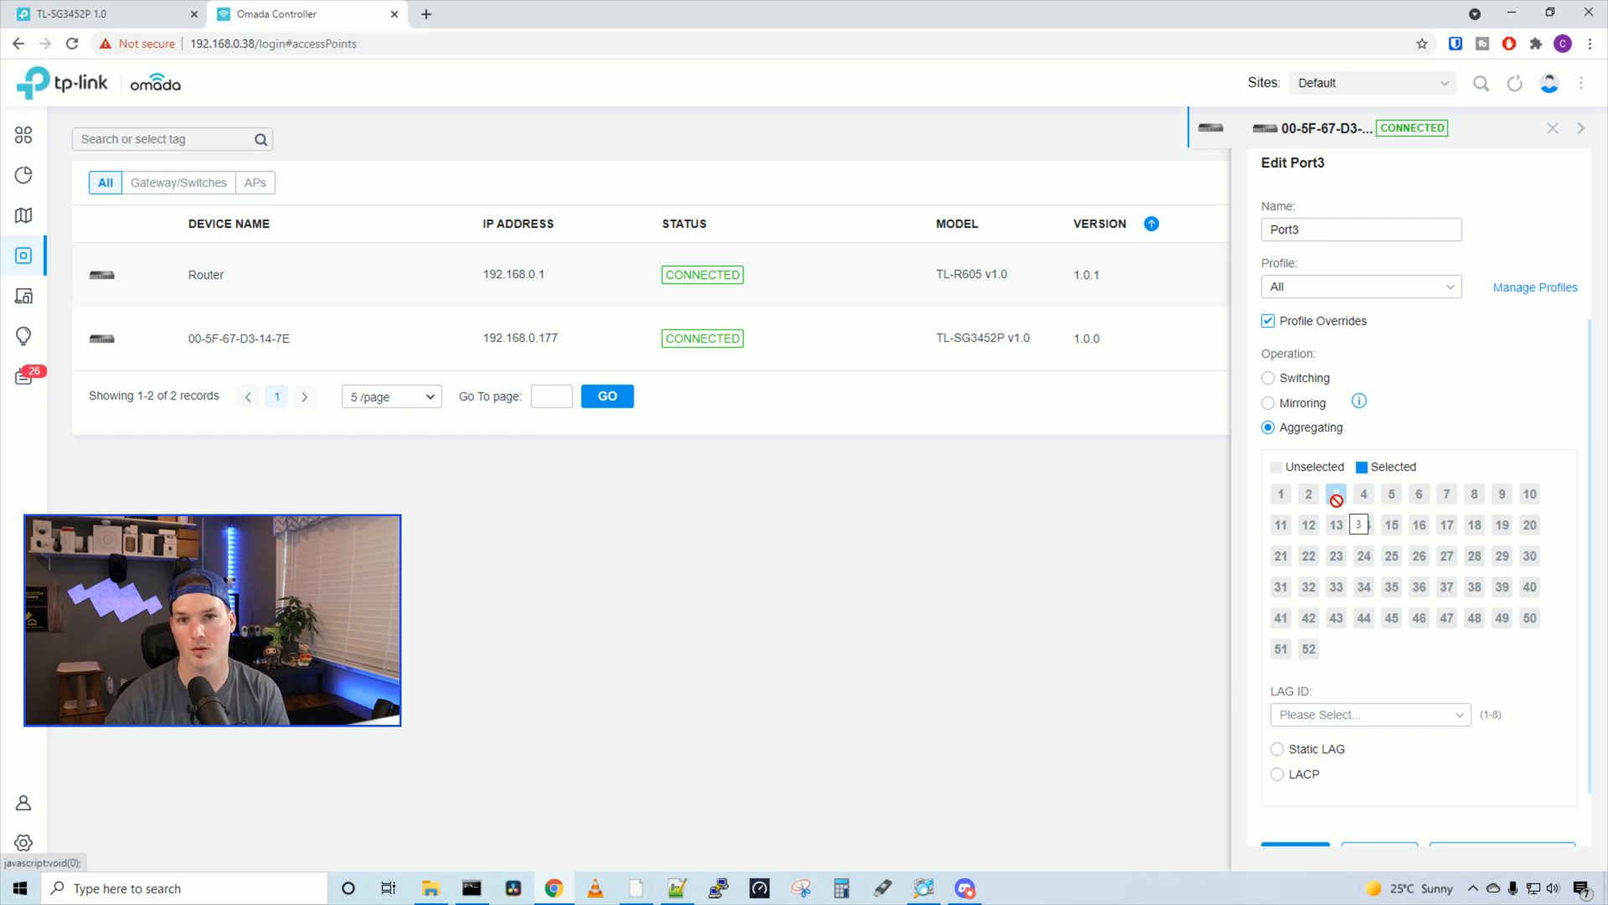
left_click(1337, 493)
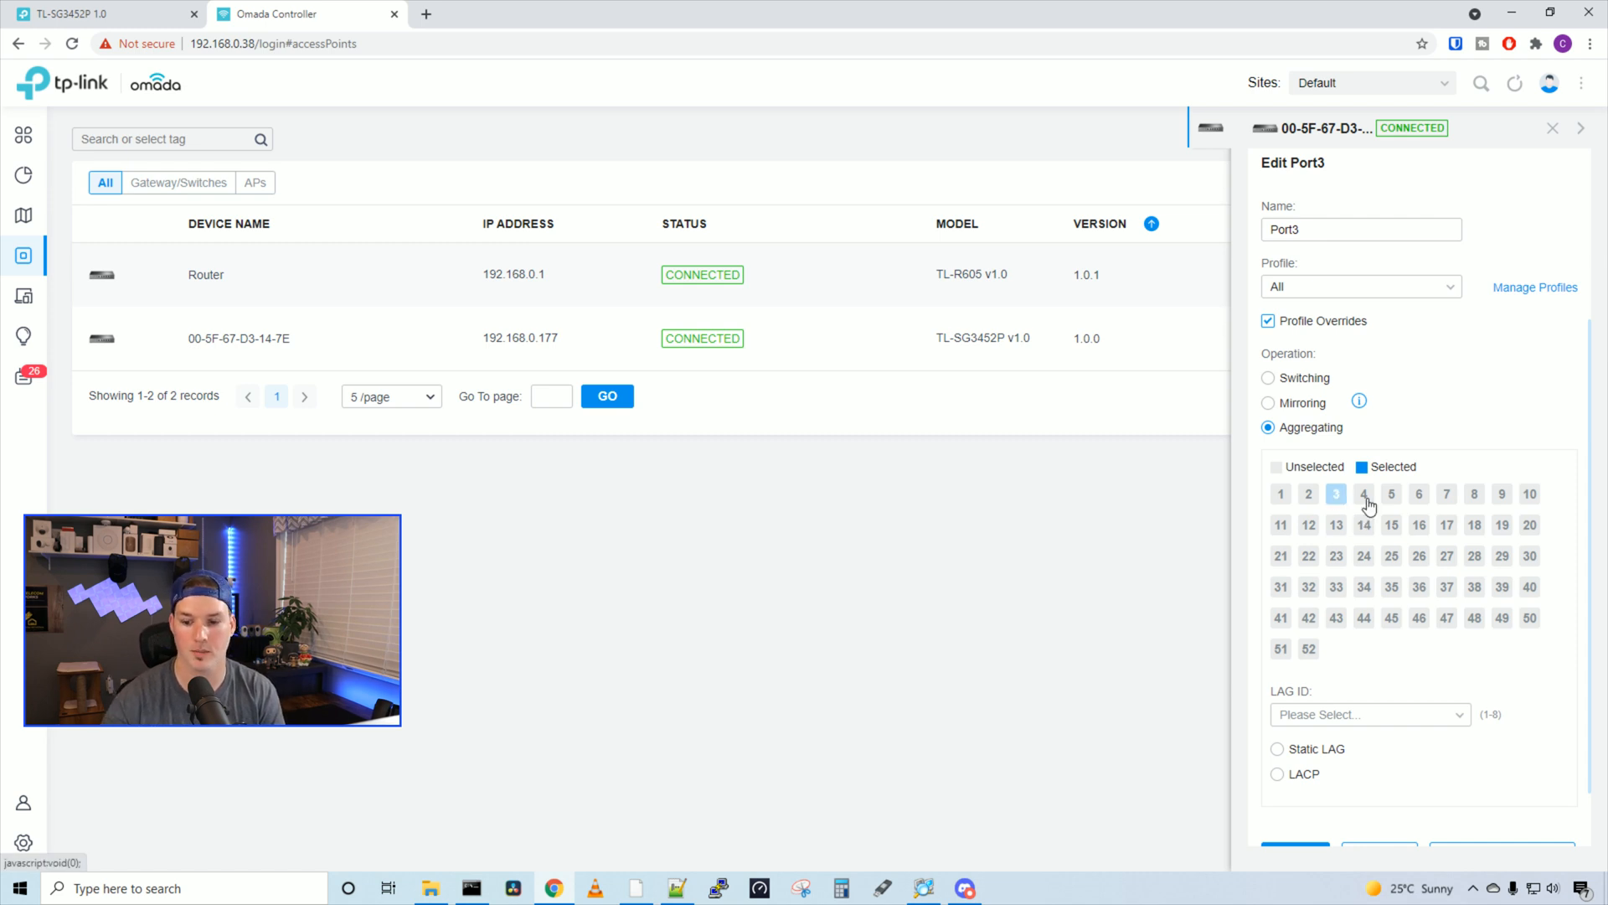
left_click(1391, 493)
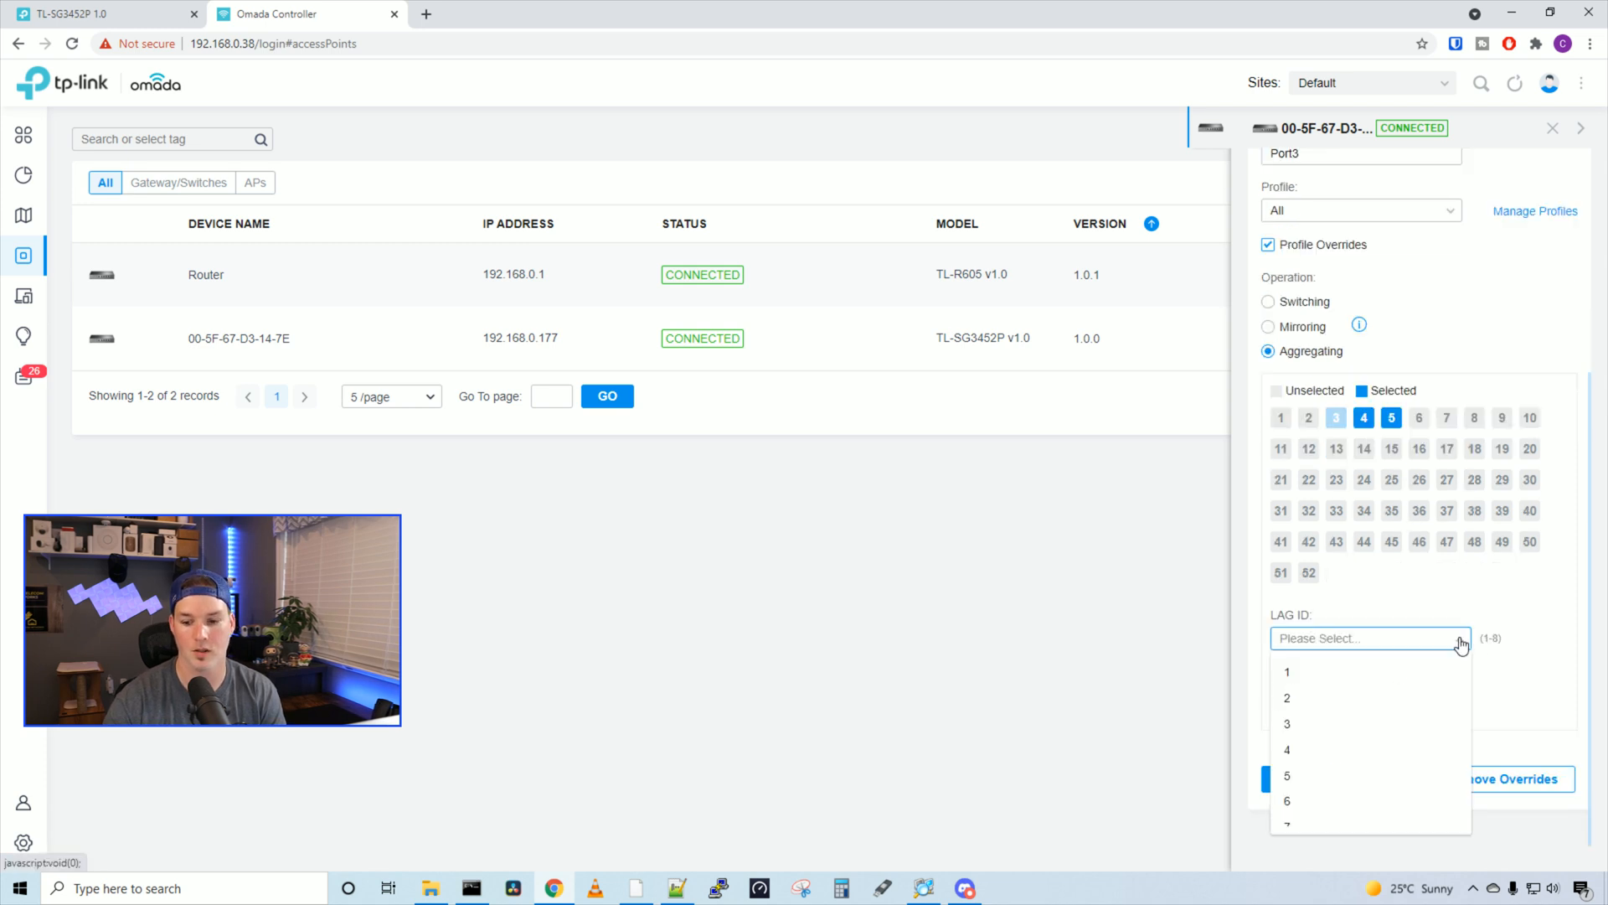
left_click(1287, 672)
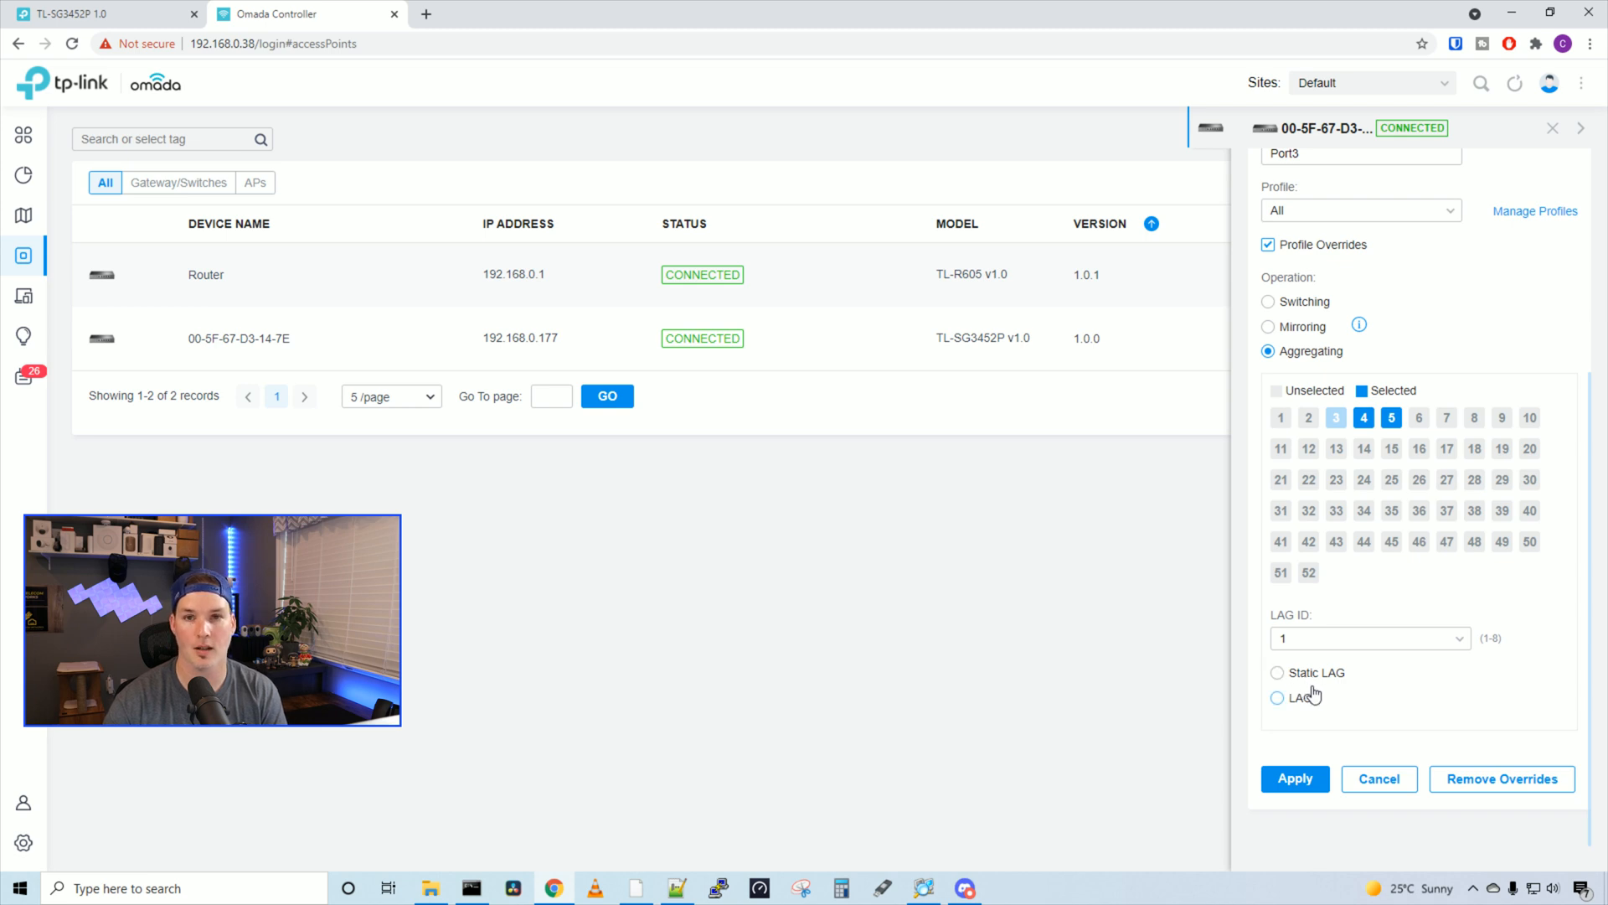
left_click(1277, 697)
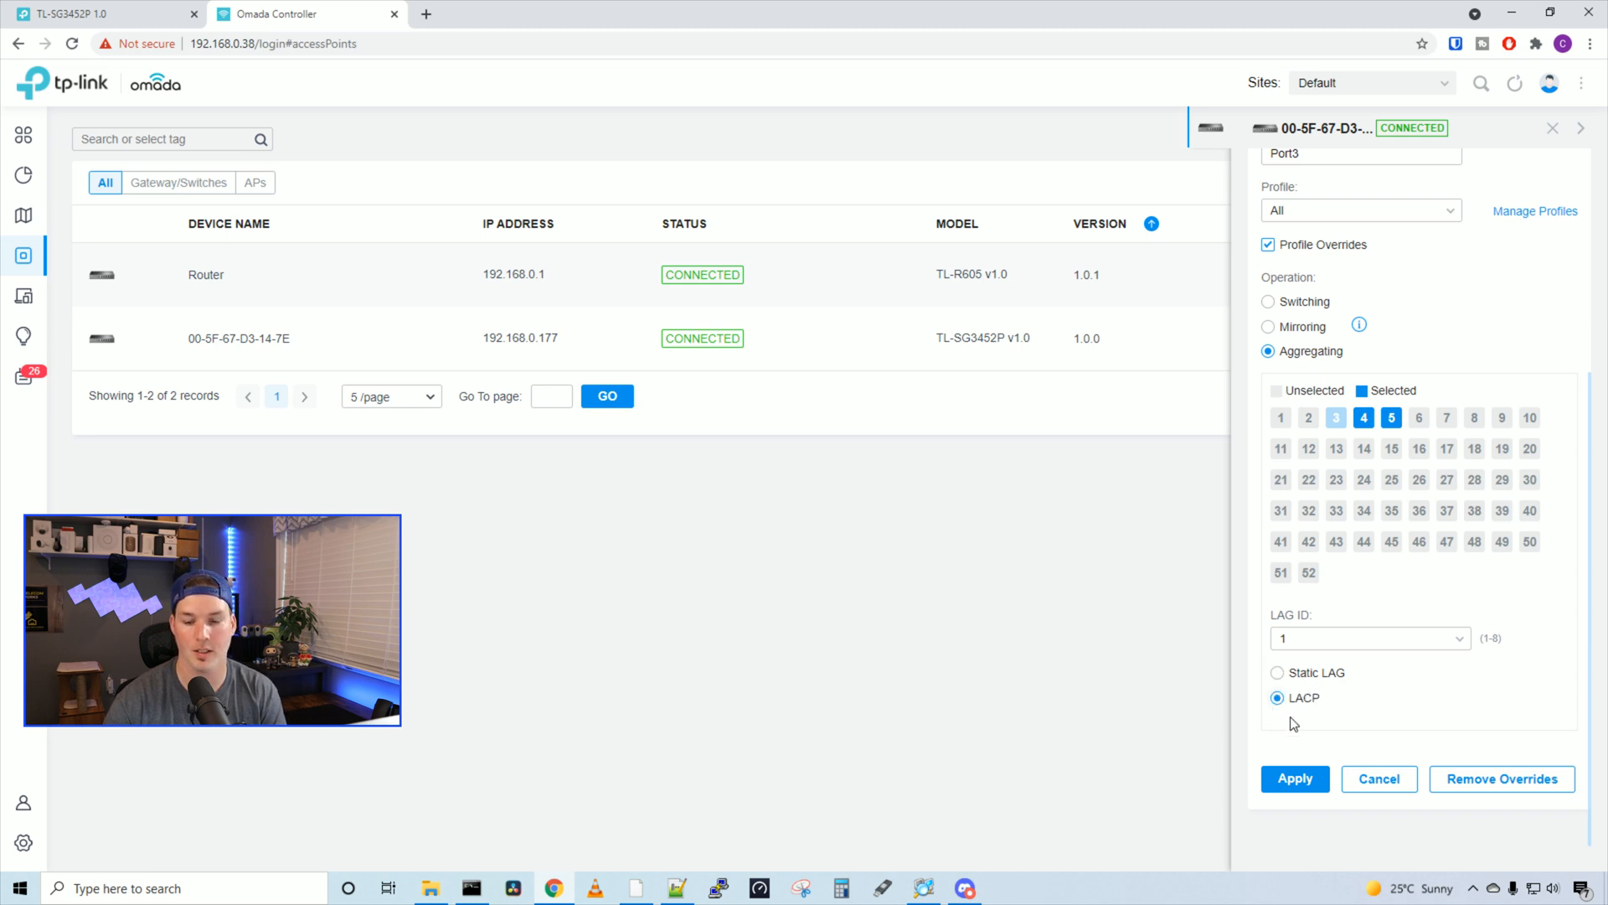
left_click(1295, 777)
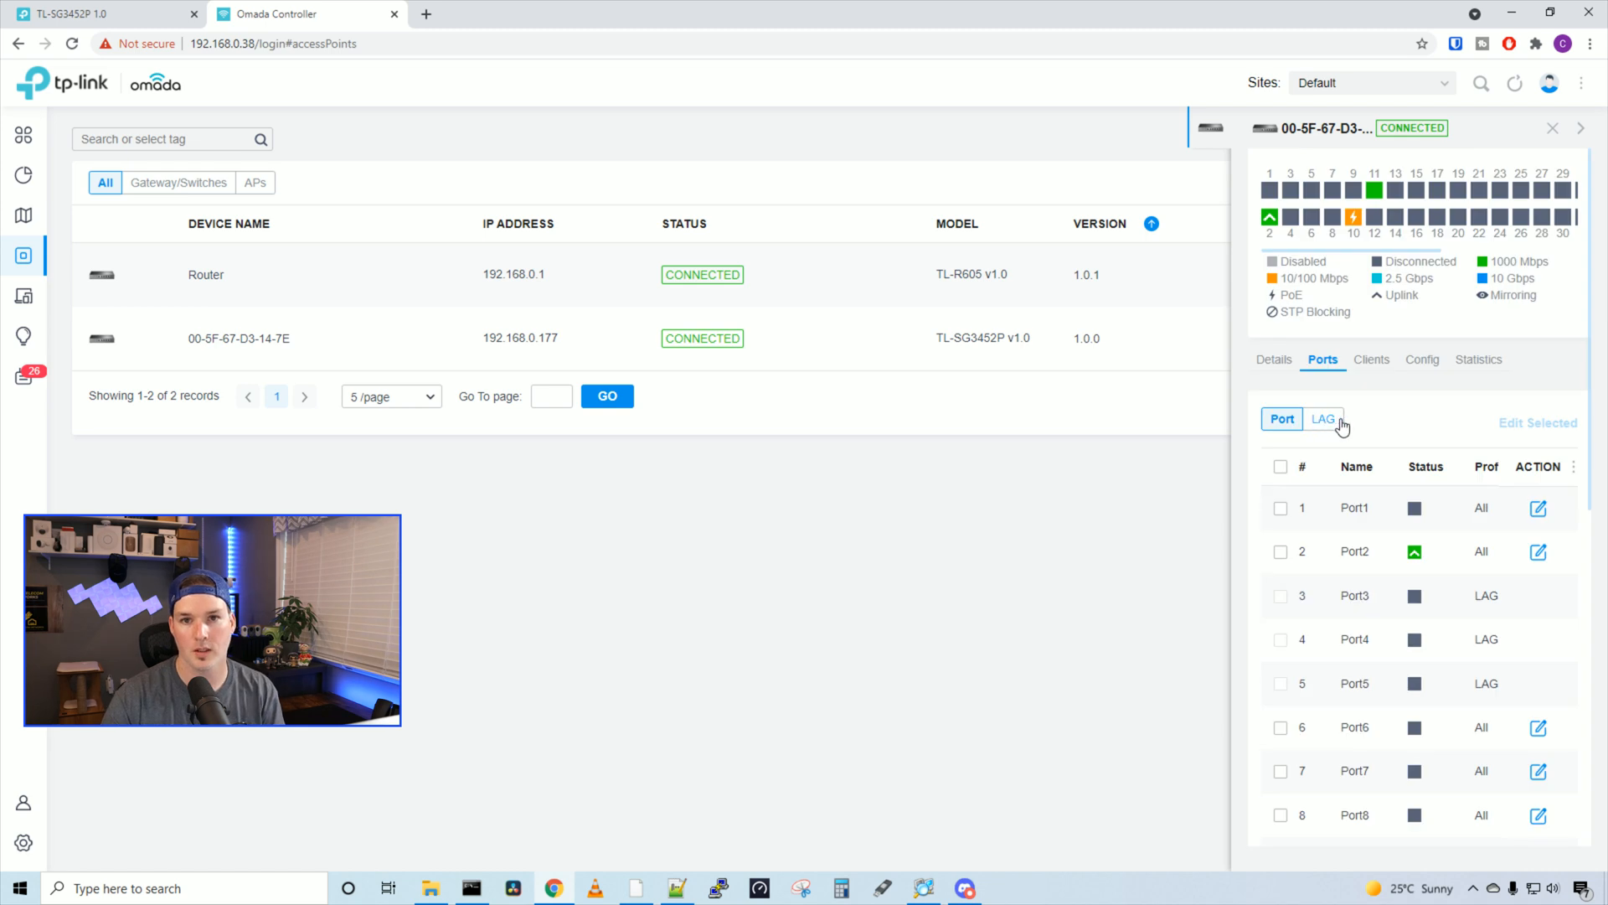
Step: Confirm LAG1 covers ports 3–5 in the LAG list, then view the two connected clients
left_click(1323, 419)
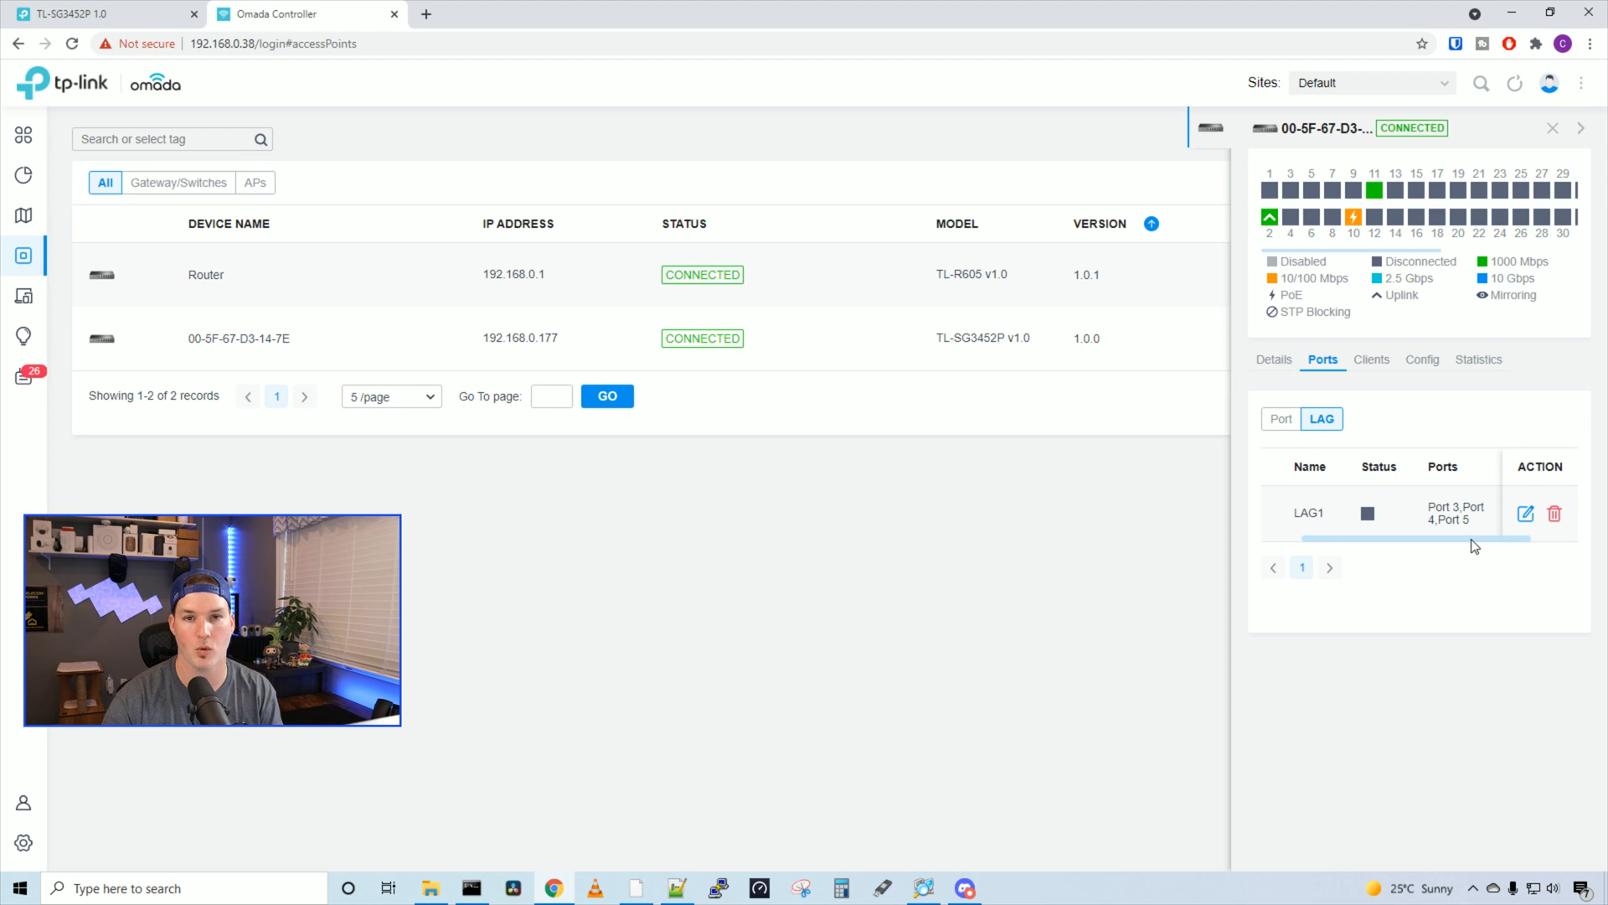
mouse_move(1513, 538)
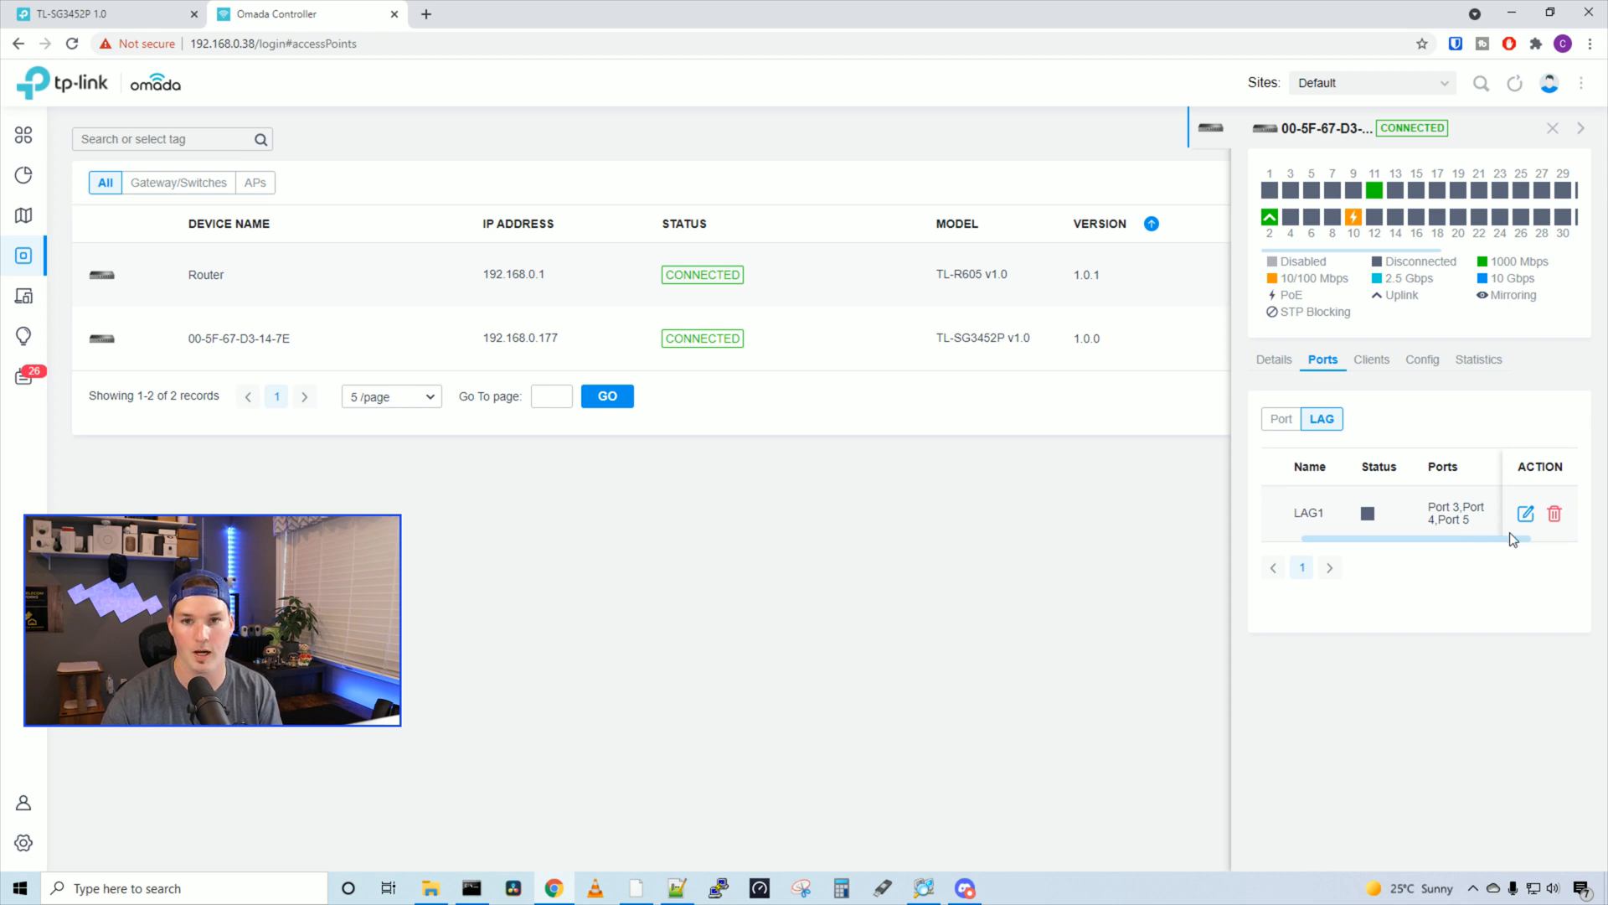
left_click(1370, 358)
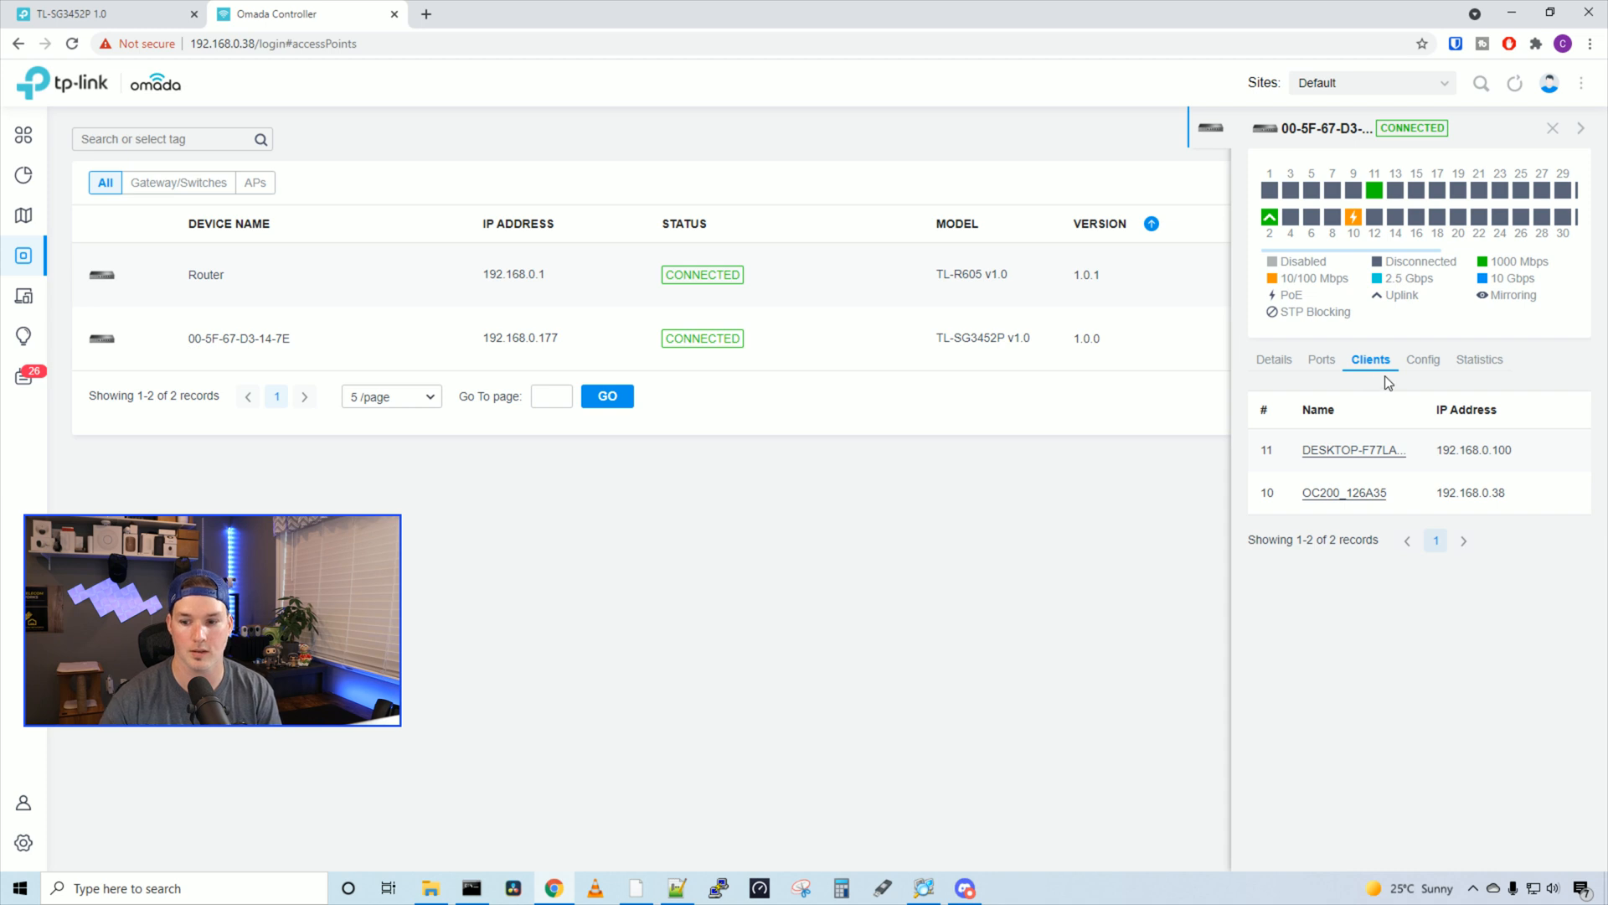
Step: Review the Config sections (General, Services, Manage Device), then show CPU near 16% and memory near 42% graphs
left_click(1424, 359)
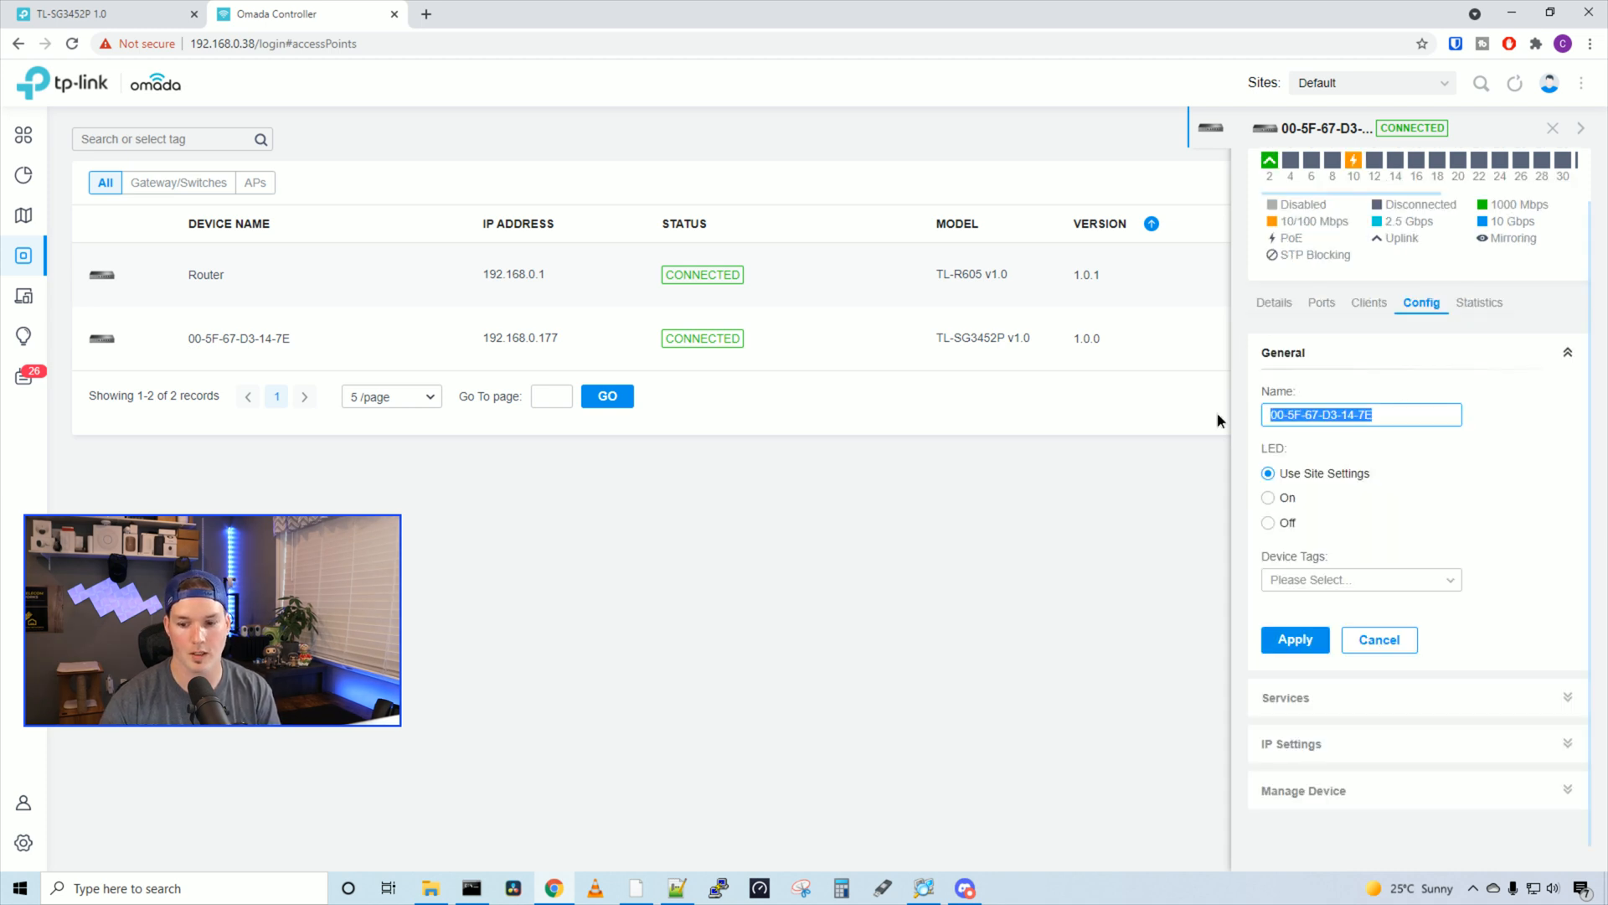
type("Switch")
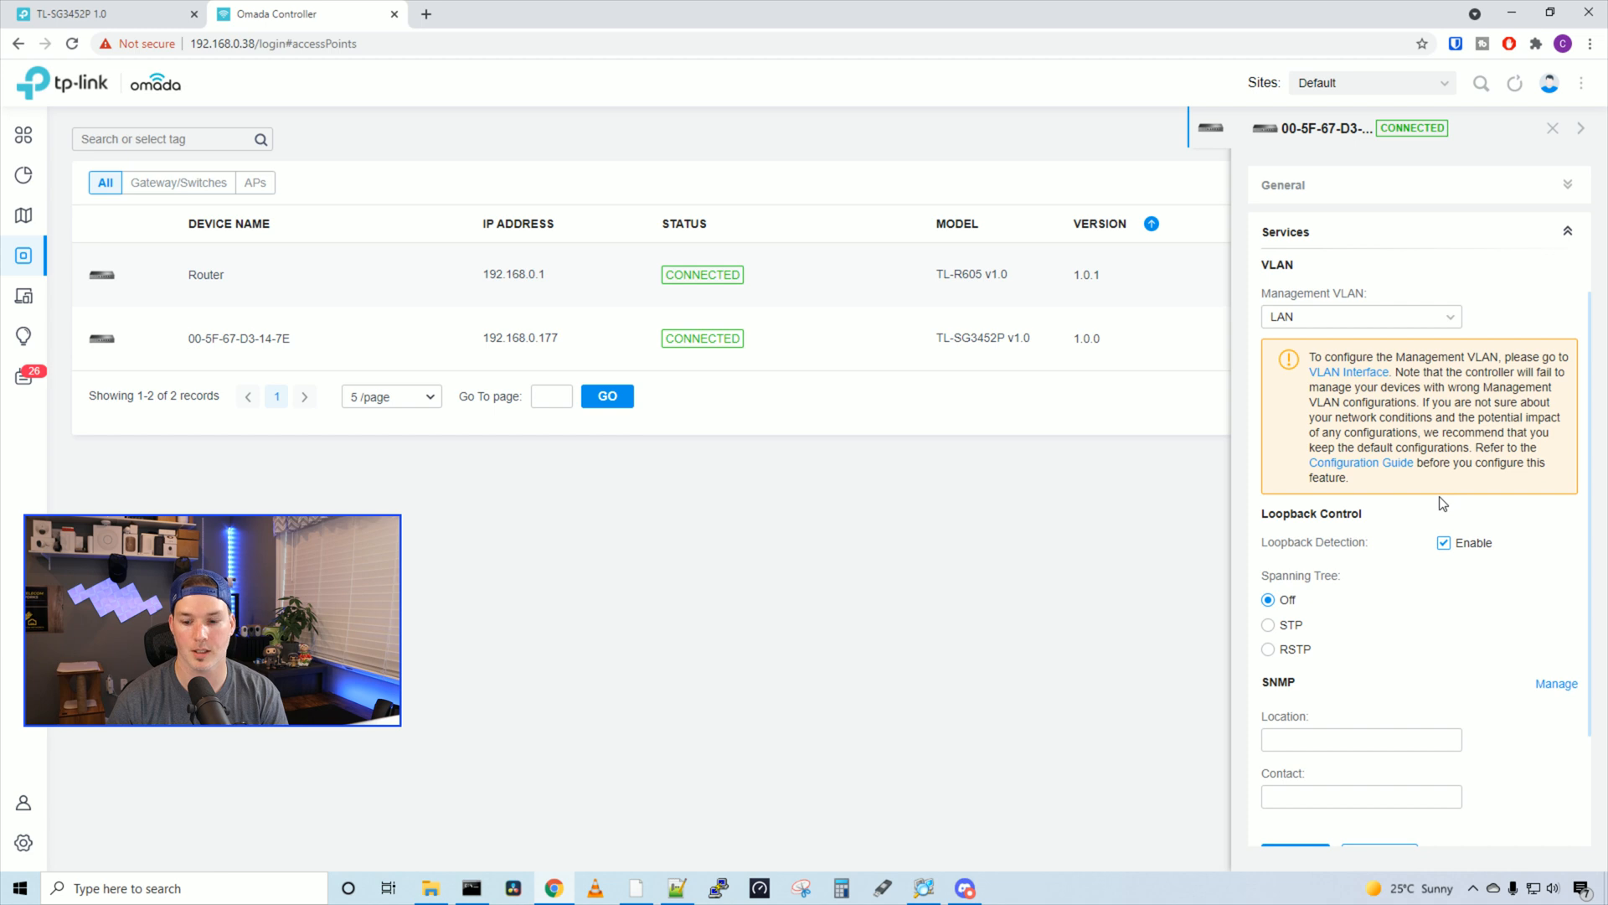
scroll("down", 3)
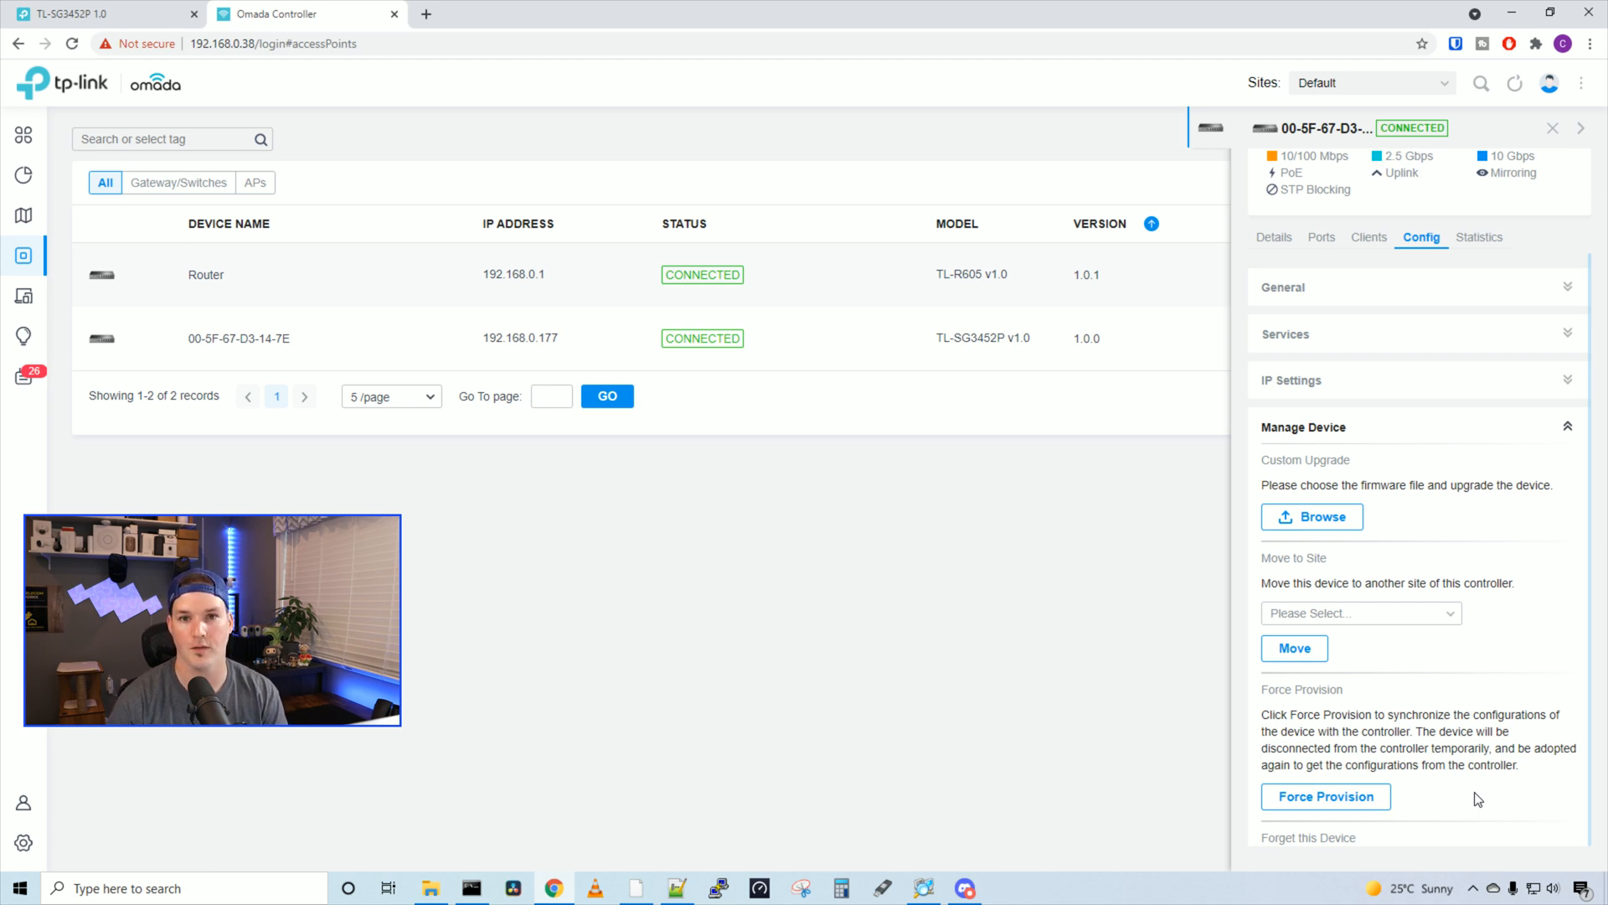
left_click(1479, 358)
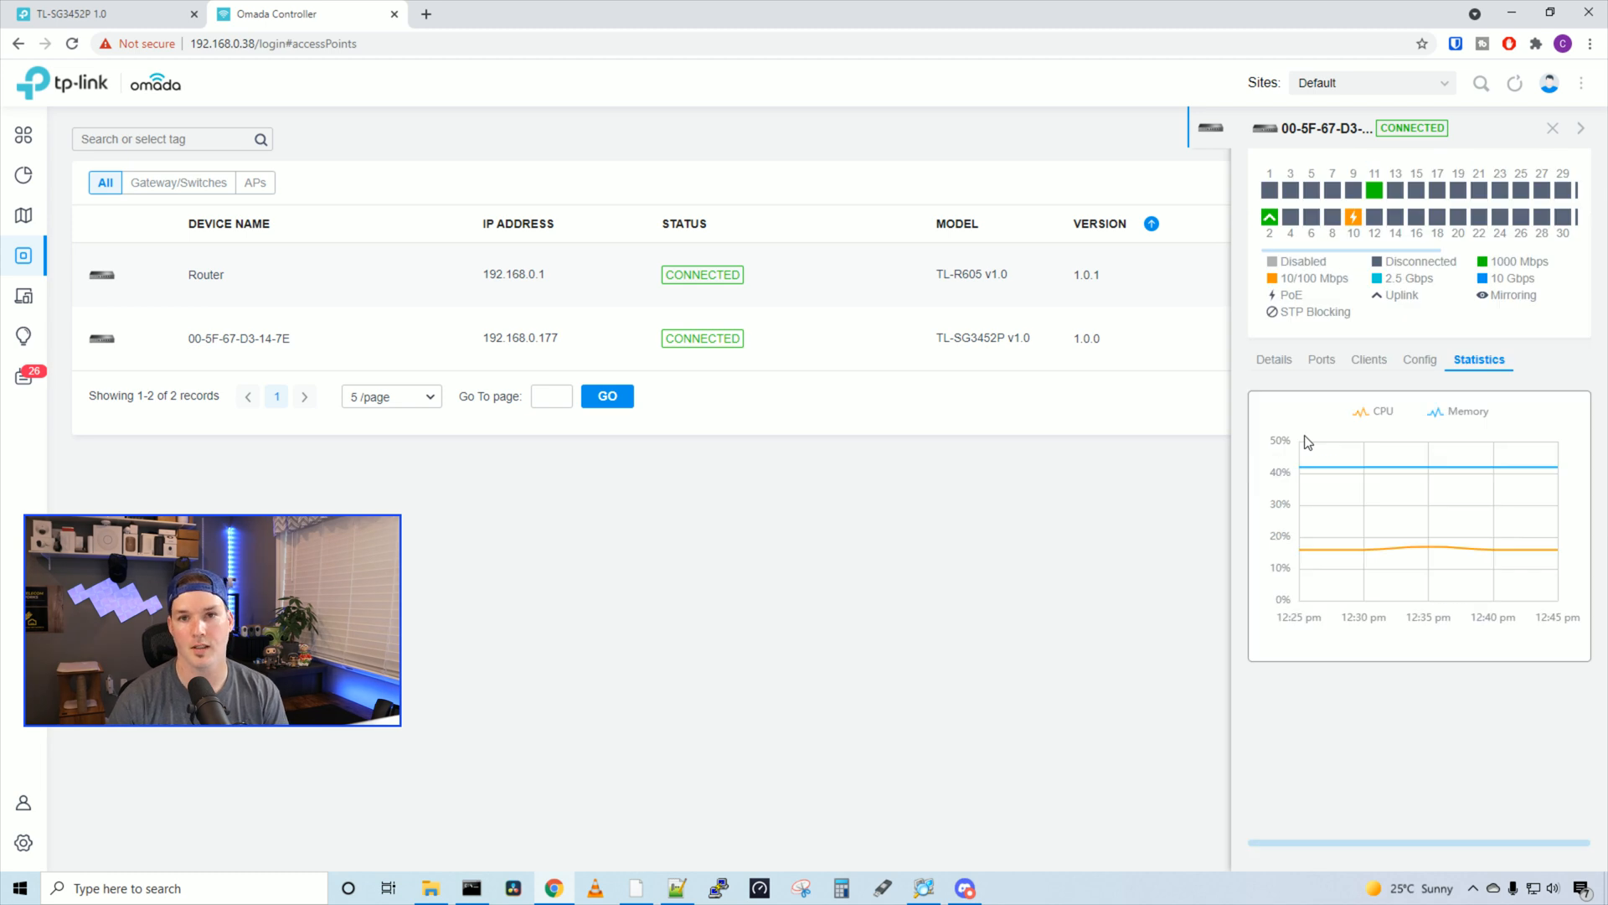